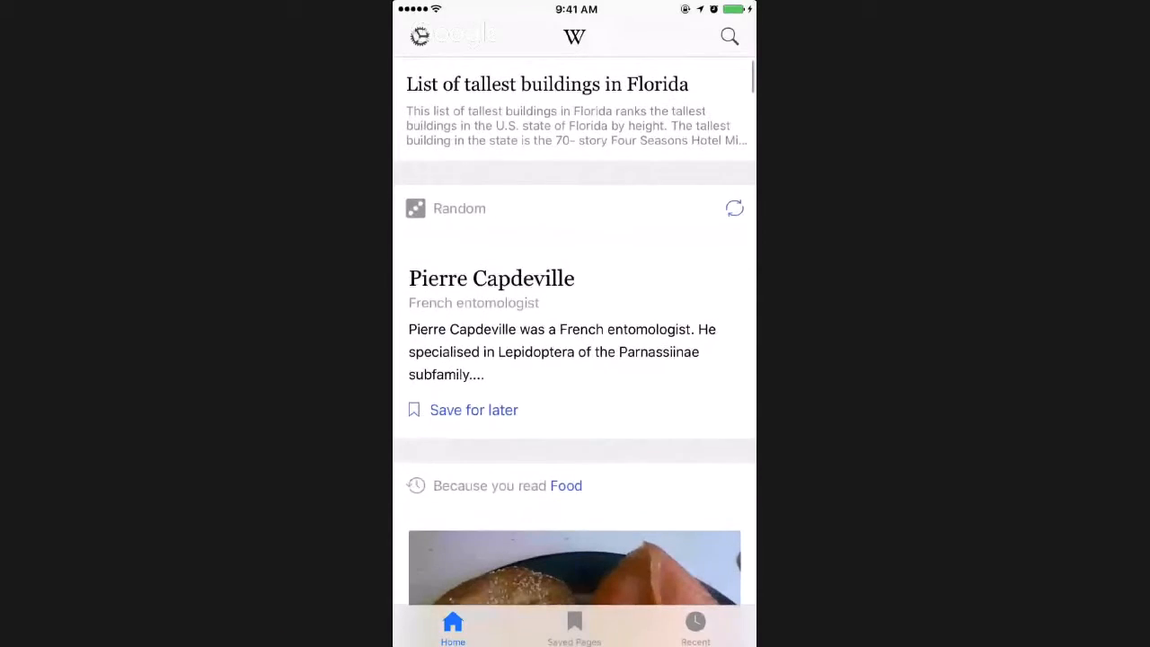
Scroll down the Wikipedia Explore feed to reach the Random article card
{"action": "scroll", "scroll_direction": "down", "scroll_amount": 3}
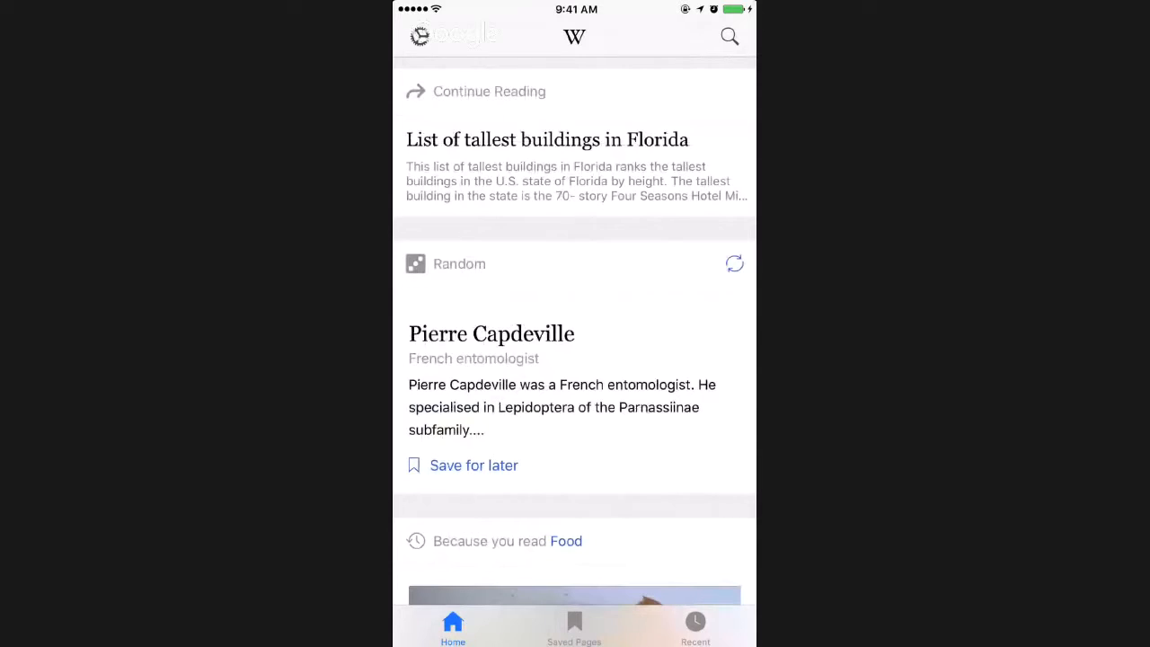
{"action": "scroll", "scroll_direction": "down", "scroll_amount": 3}
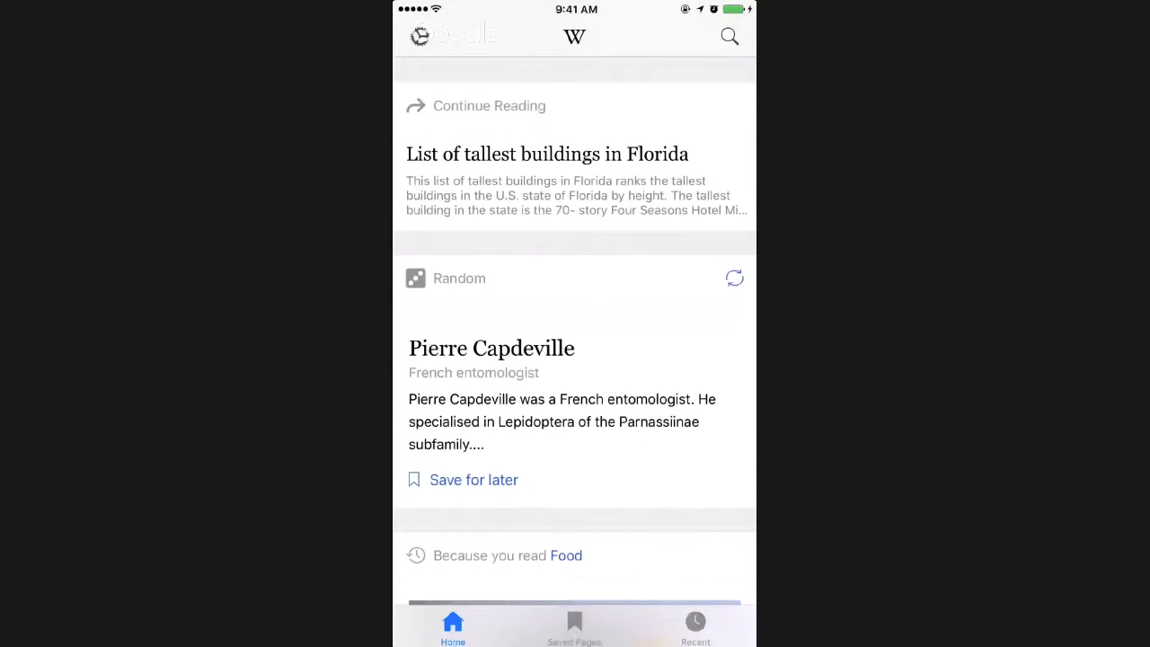
{"action": "scroll", "scroll_direction": "down", "scroll_amount": 3}
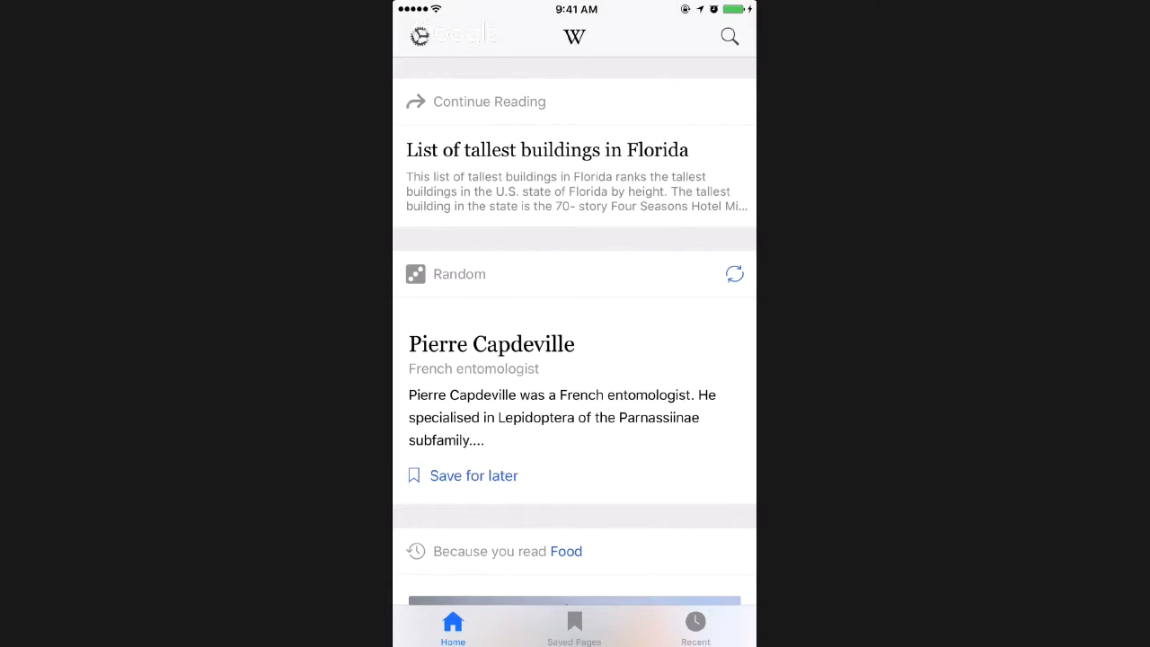
{"action": "scroll", "scroll_direction": "down", "scroll_amount": 3}
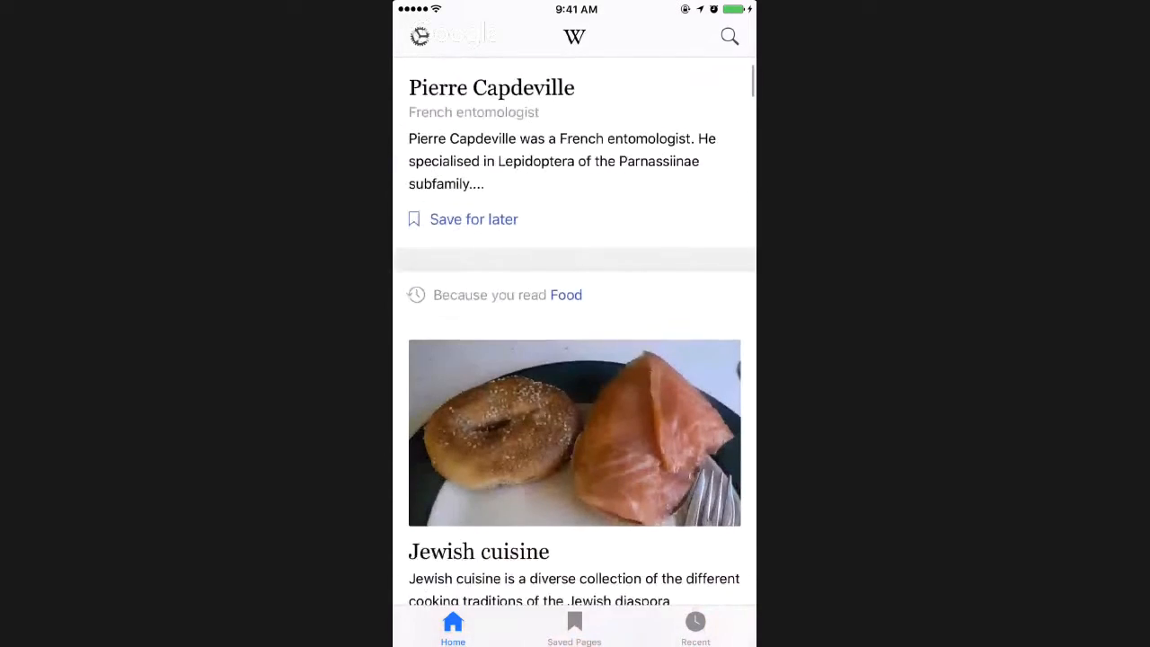
{"action": "scroll", "scroll_direction": "down", "scroll_amount": 3}
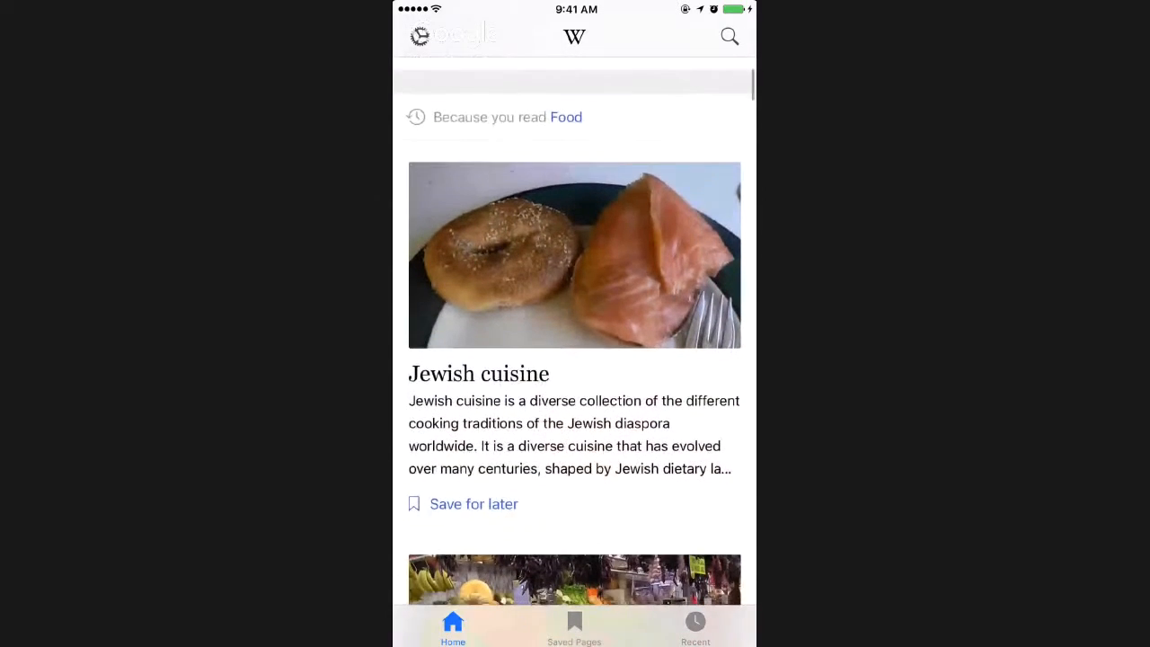
{"action": "scroll", "scroll_direction": "down", "scroll_amount": 3}
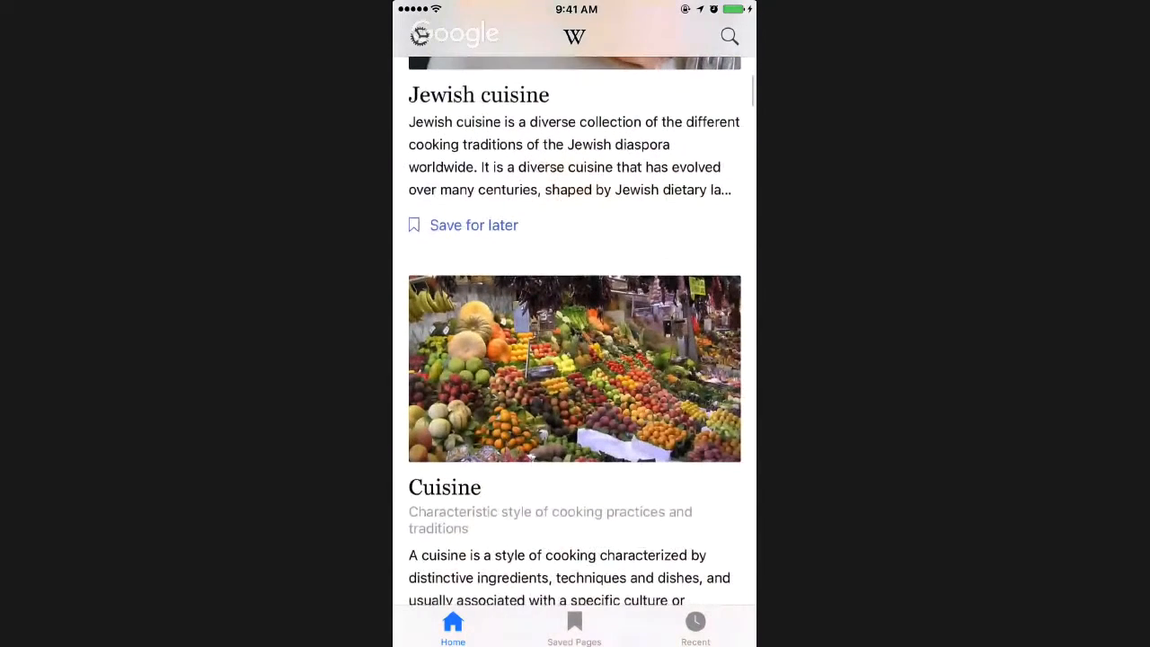
{"action": "scroll", "scroll_direction": "down", "scroll_amount": 3}
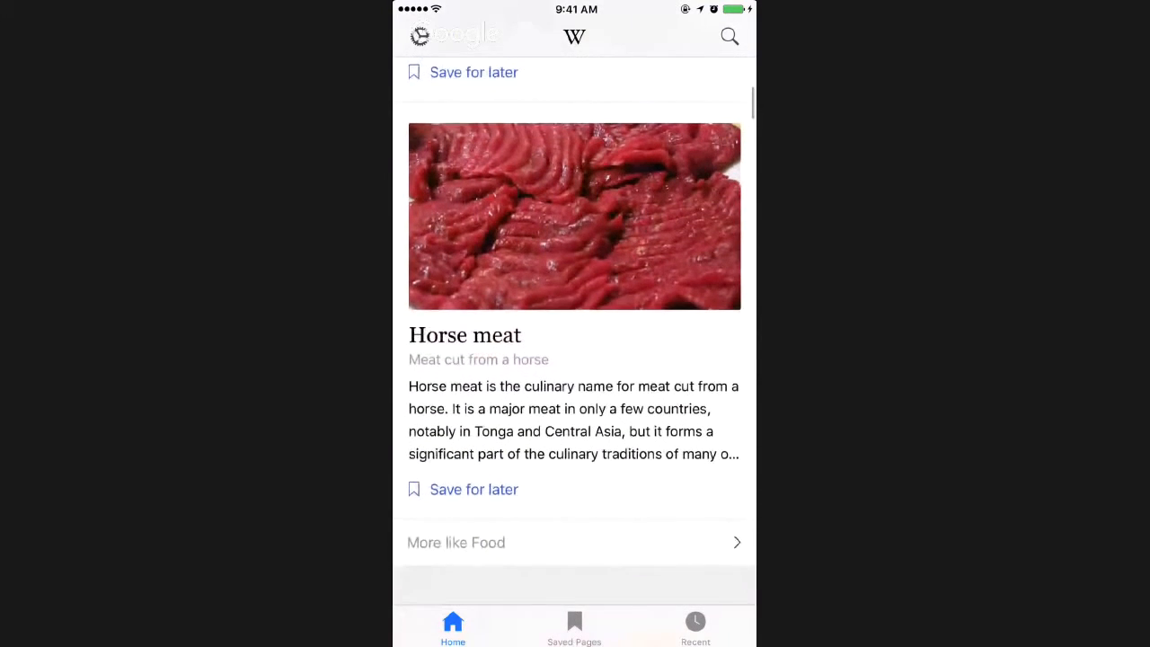
{"action": "scroll", "scroll_direction": "down", "scroll_amount": 3}
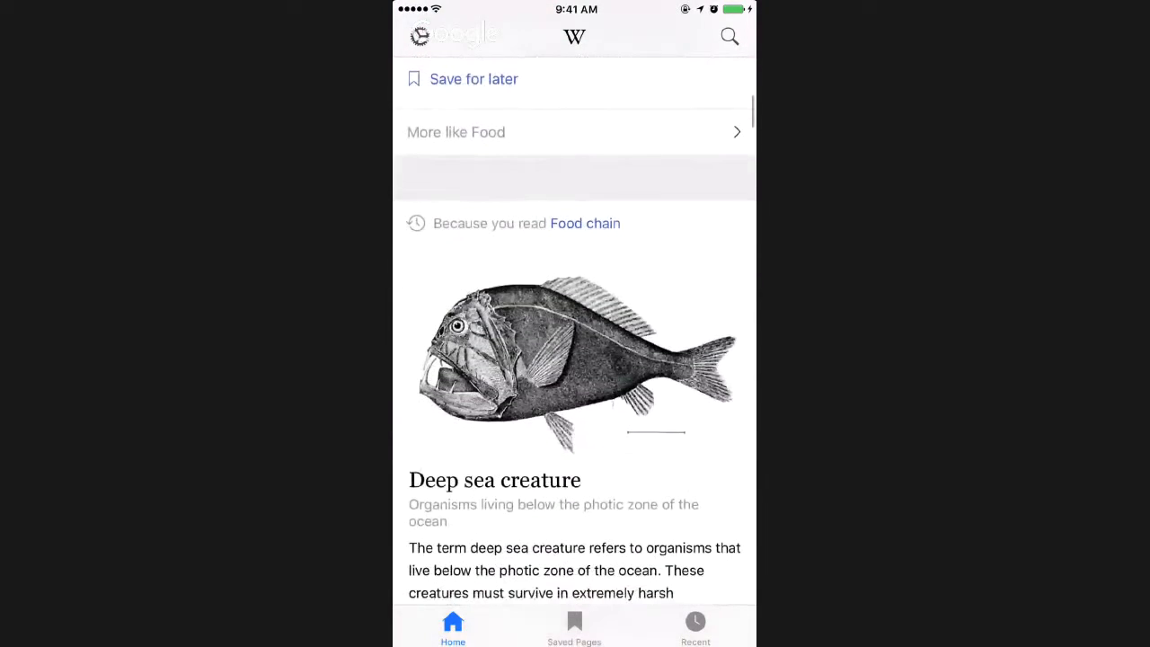
{"action": "scroll", "scroll_direction": "down", "scroll_amount": 3}
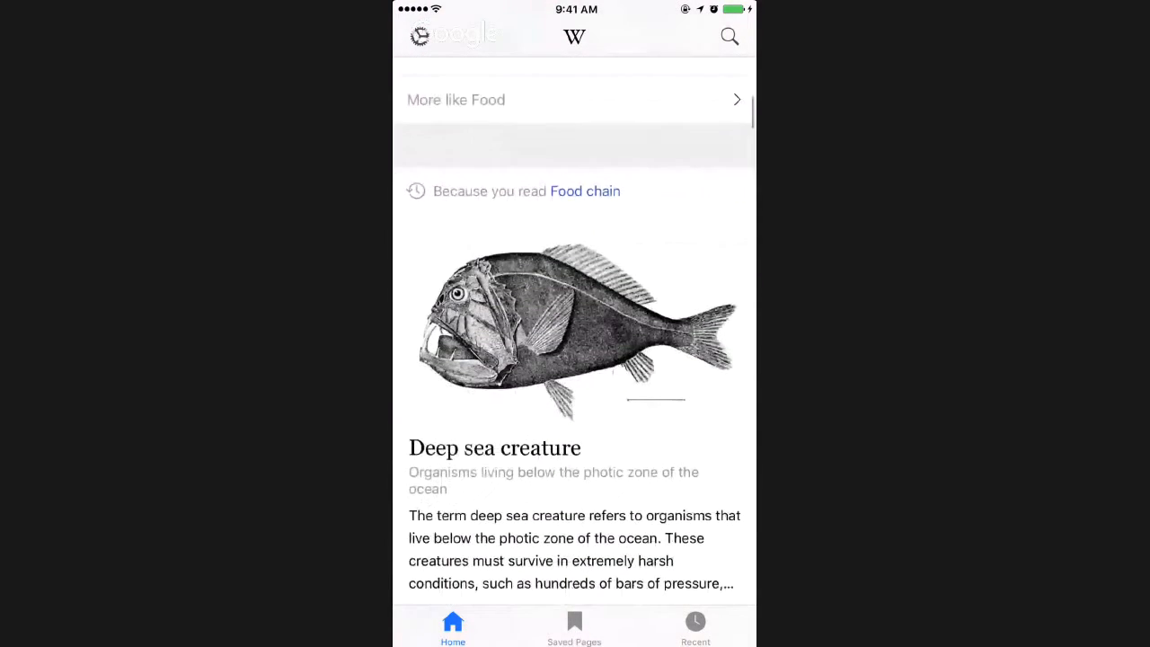
{"action": "scroll", "scroll_direction": "down", "scroll_amount": 3}
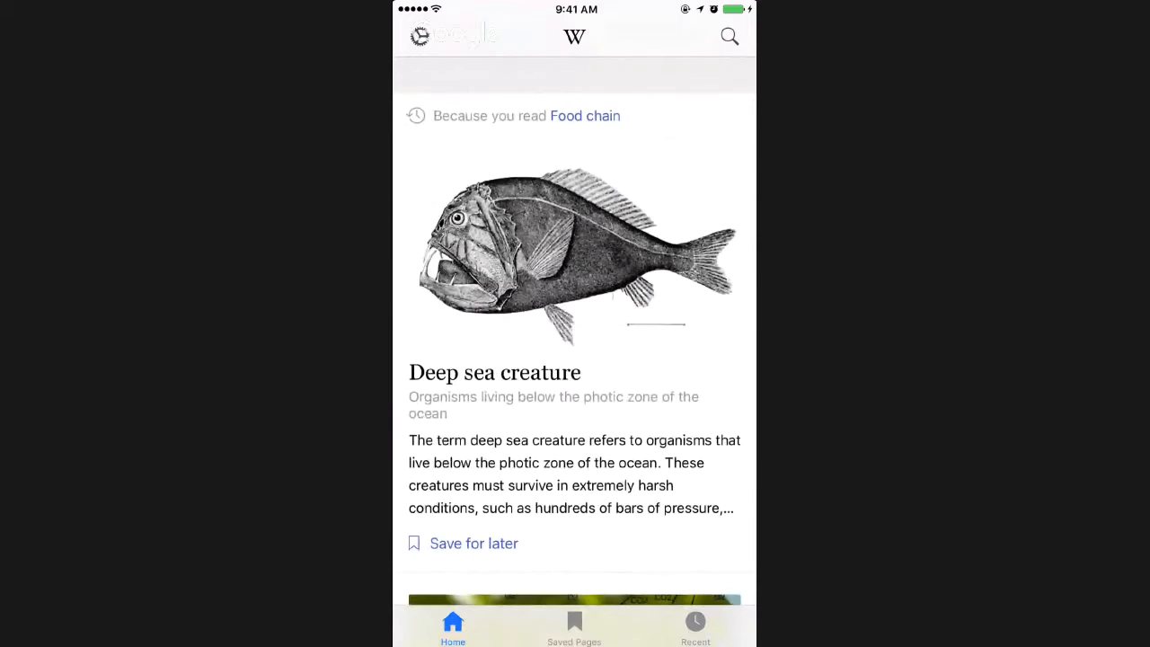
{"action": "scroll", "scroll_direction": "down", "scroll_amount": 3}
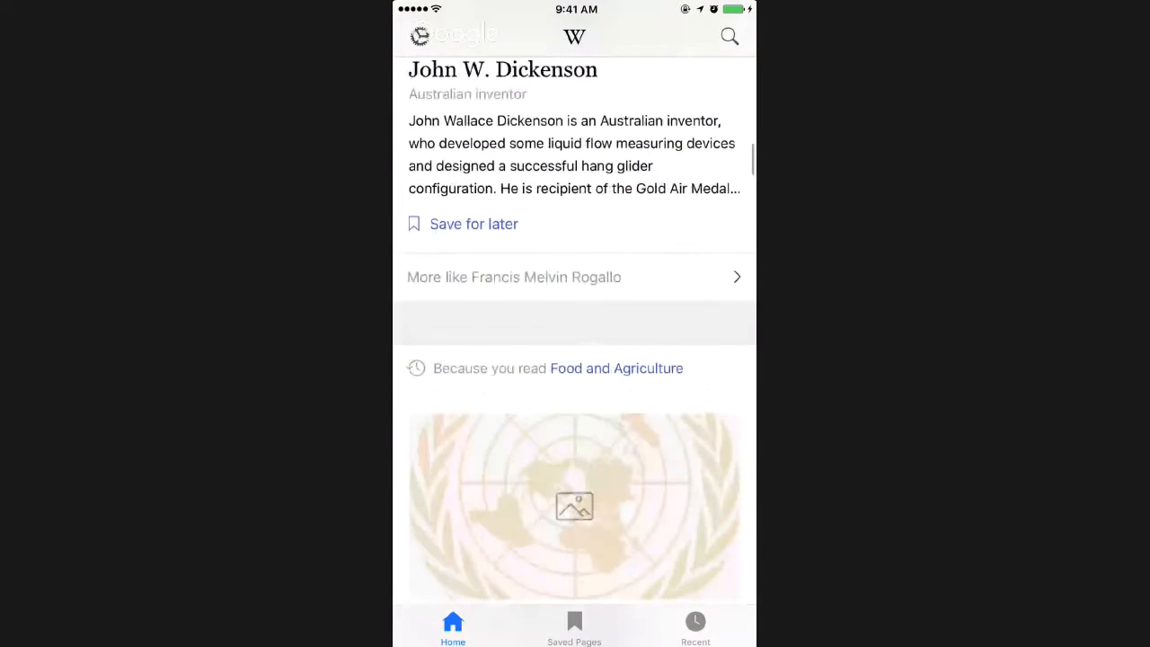
{"action": "scroll", "scroll_direction": "down", "scroll_amount": 3}
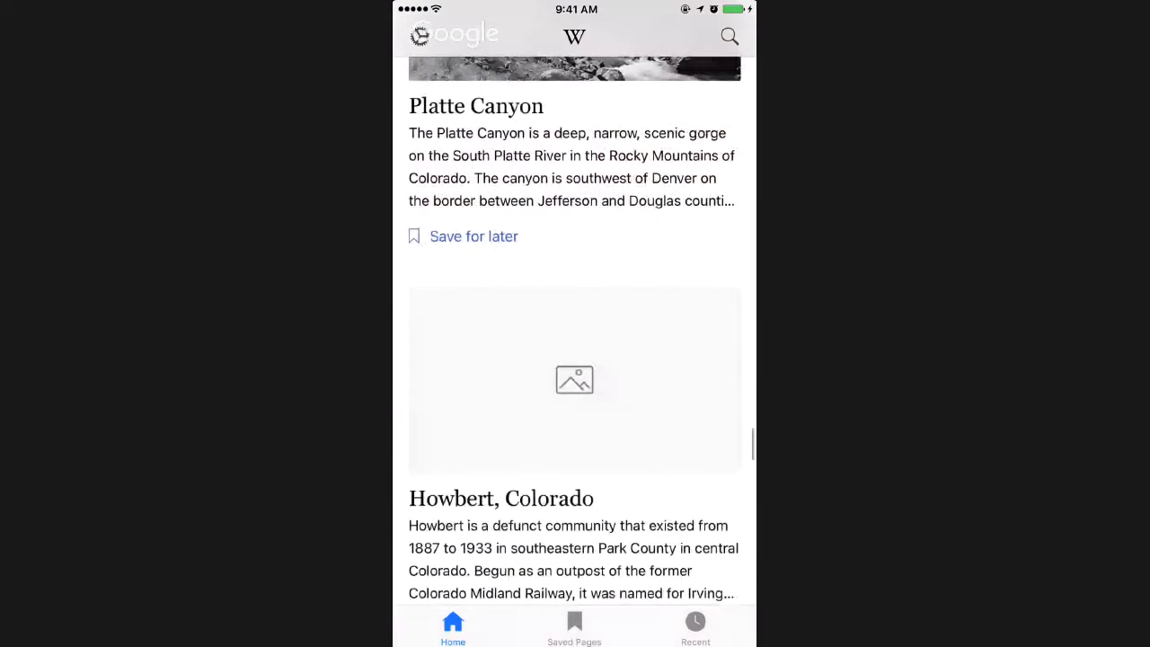
{"action": "scroll", "scroll_direction": "down", "scroll_amount": 3}
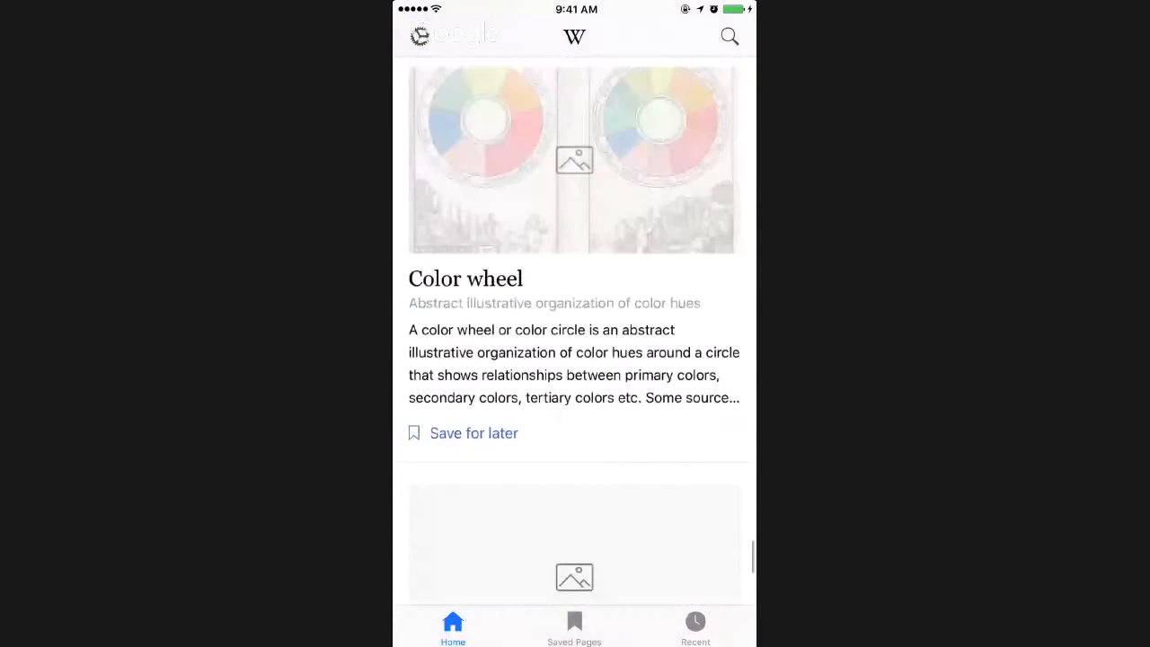
{"action": "scroll", "scroll_direction": "down", "scroll_amount": 3}
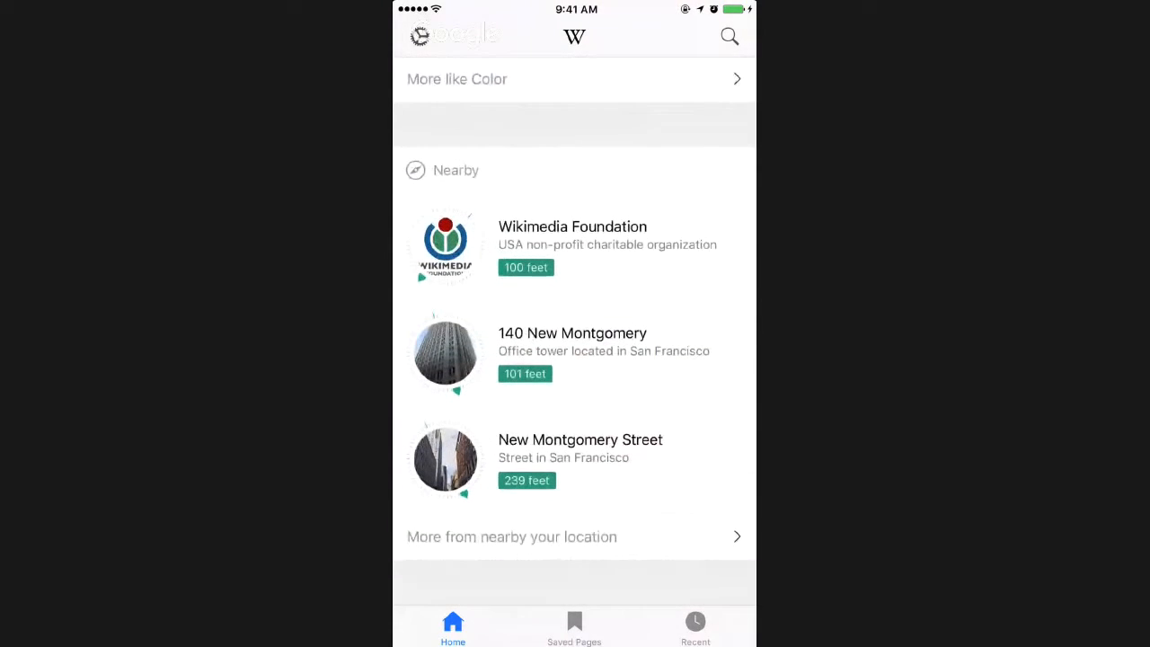
{"action": "scroll", "scroll_direction": "down", "scroll_amount": 3}
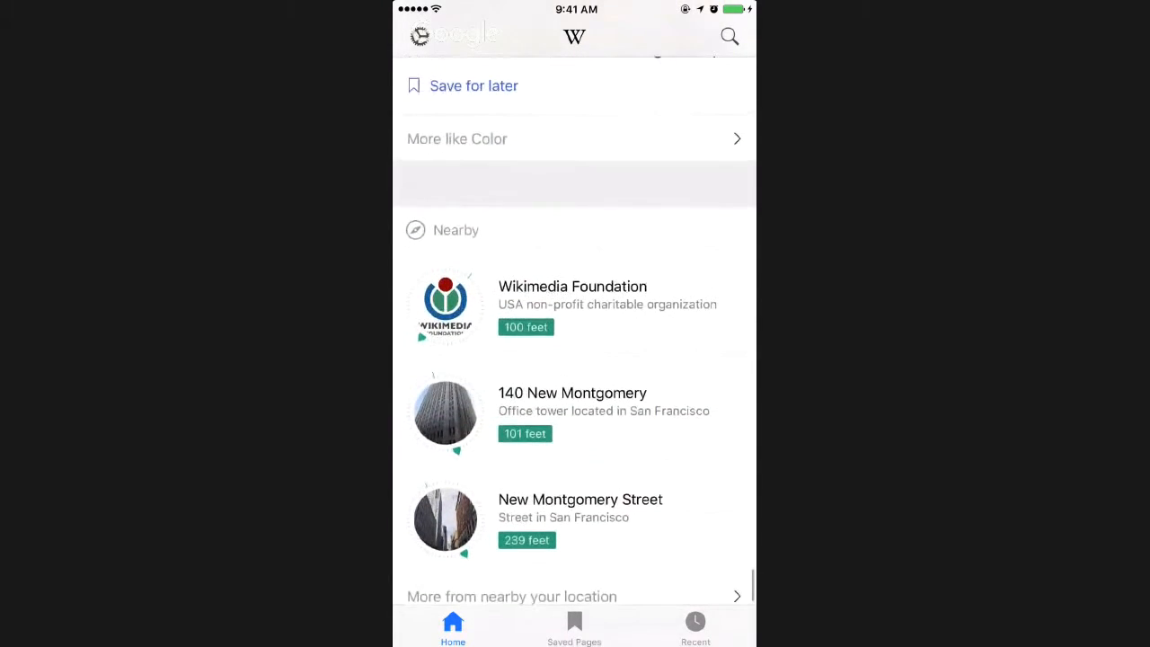
{"action": "scroll", "scroll_direction": "down", "scroll_amount": 3}
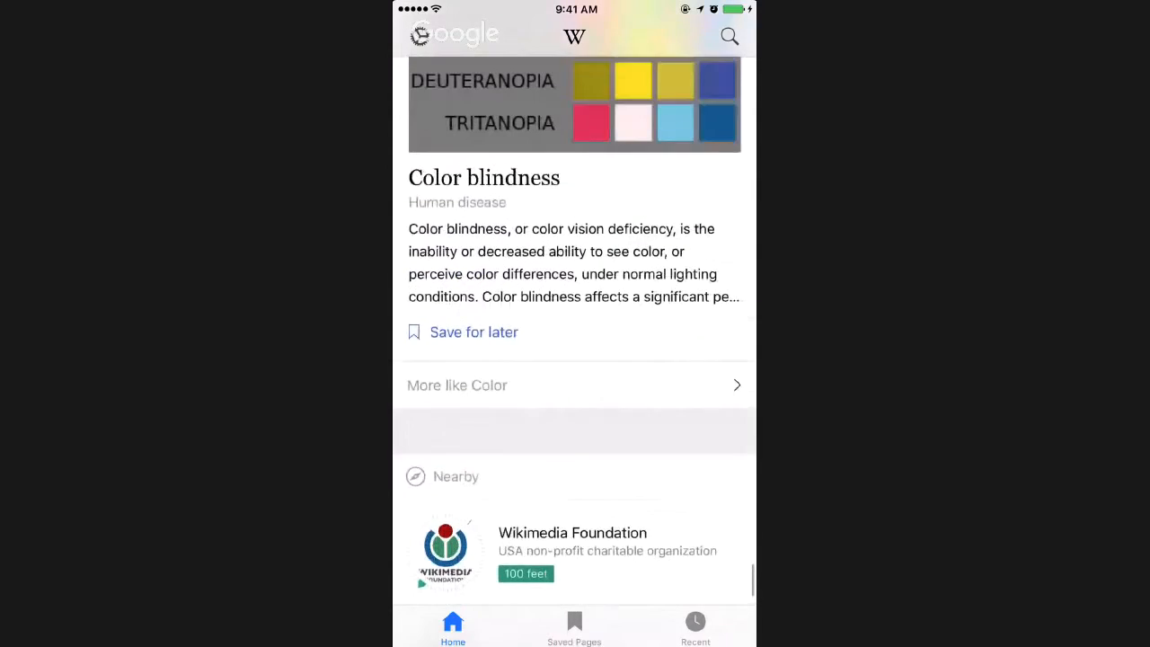
{"action": "scroll", "scroll_direction": "down", "scroll_amount": 3}
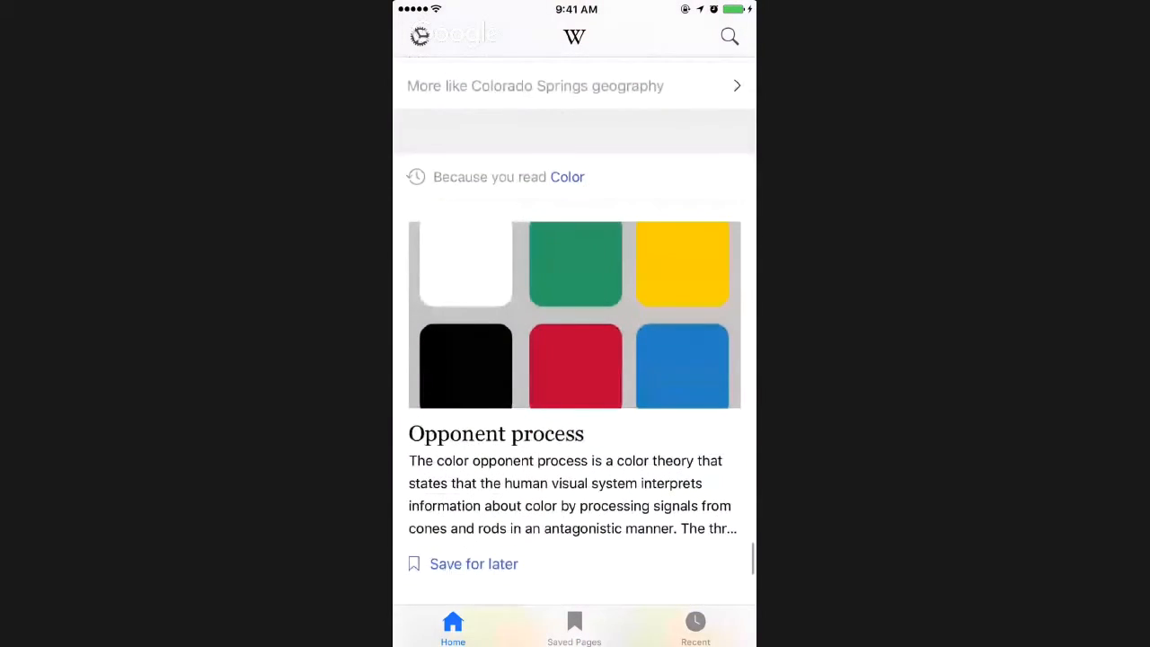
{"action": "scroll", "scroll_direction": "down", "scroll_amount": 3}
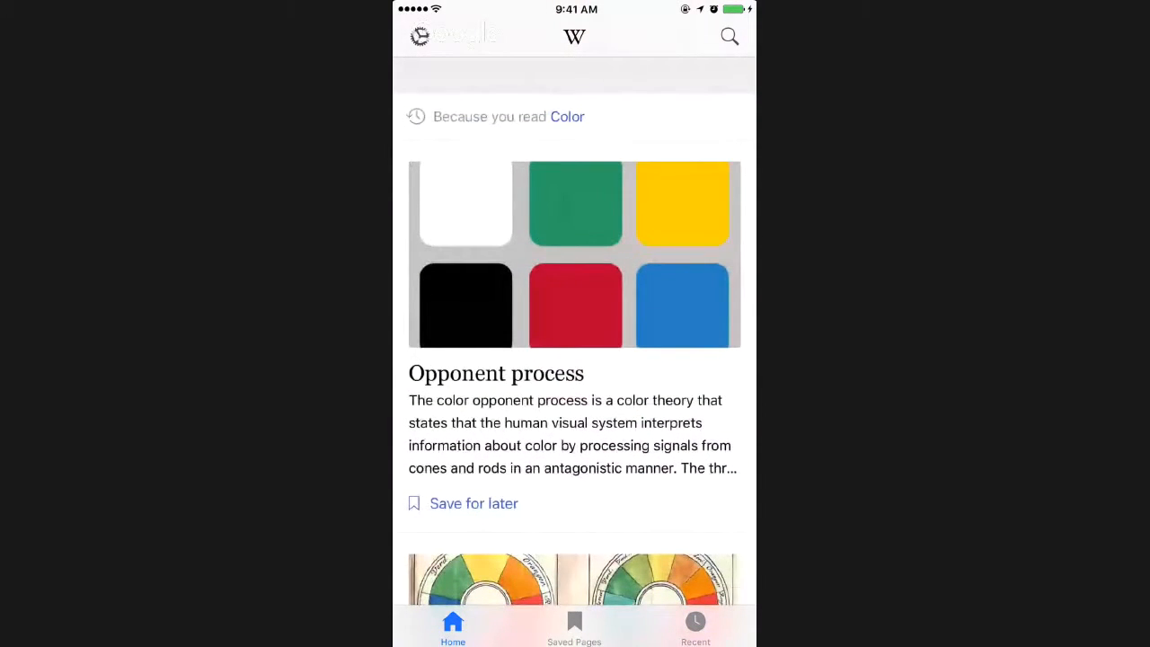
{"action": "scroll", "scroll_direction": "down", "scroll_amount": 3}
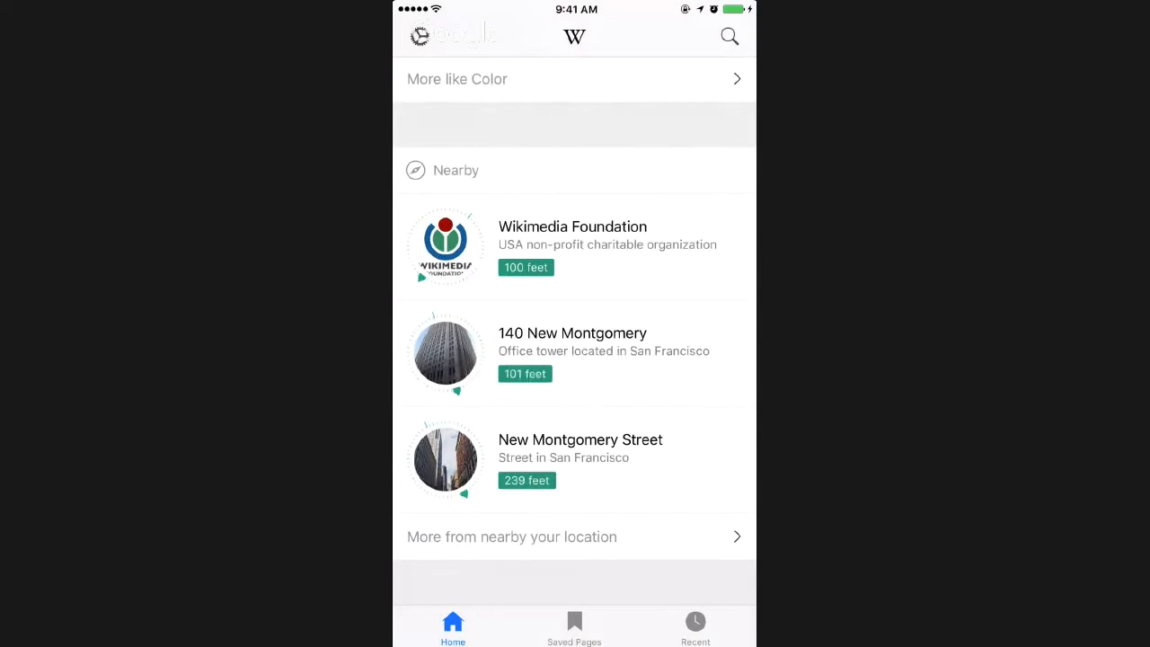
{"action": "scroll", "scroll_direction": "down", "scroll_amount": 3}
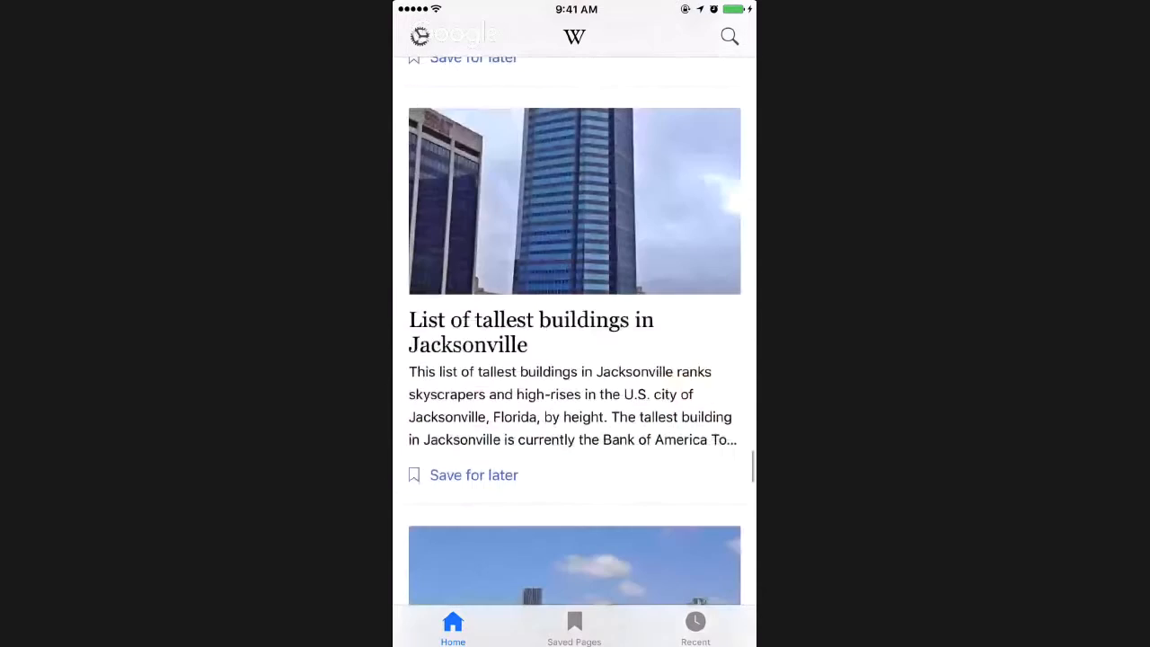
{"action": "scroll", "scroll_direction": "down", "scroll_amount": 3}
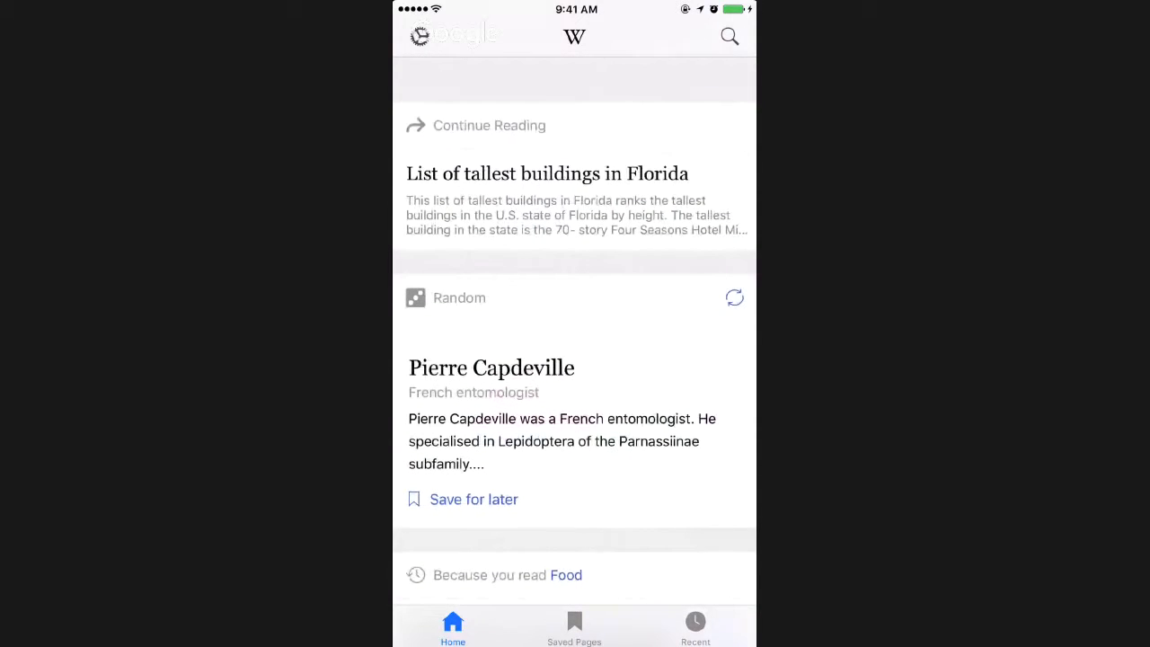
Refresh the Random card until it suggests Hillsboro Municipal Airport, above the Jewish cuisine card
{"action": "left_click", "coordinate": [733, 299]}
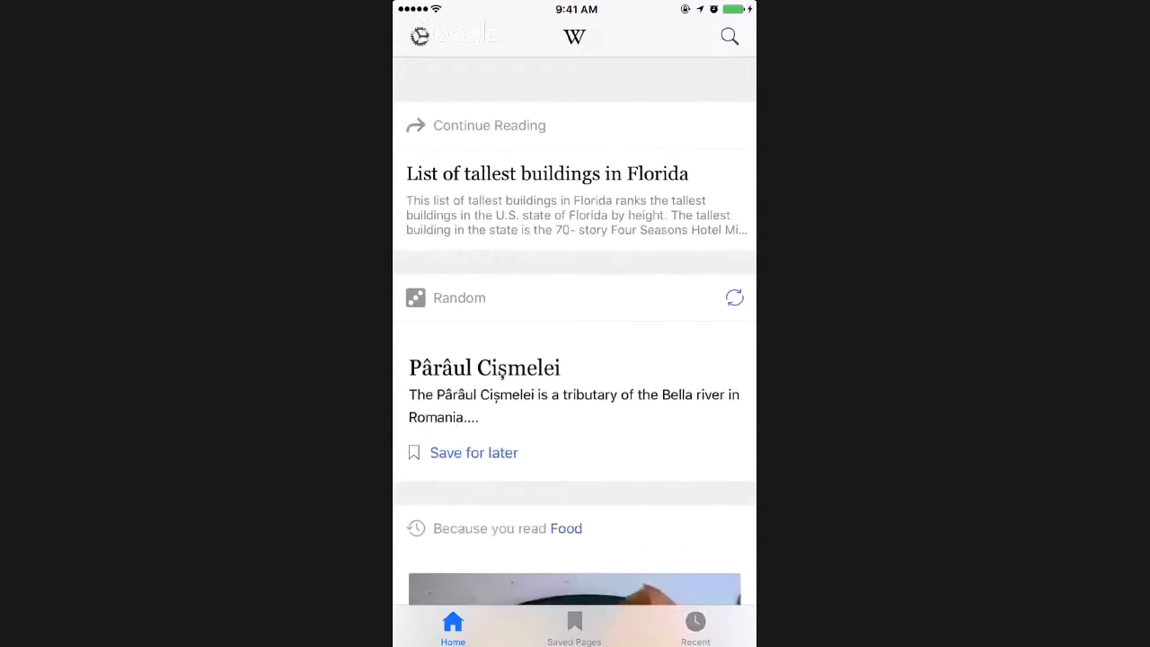
{"action": "left_click", "coordinate": [733, 298]}
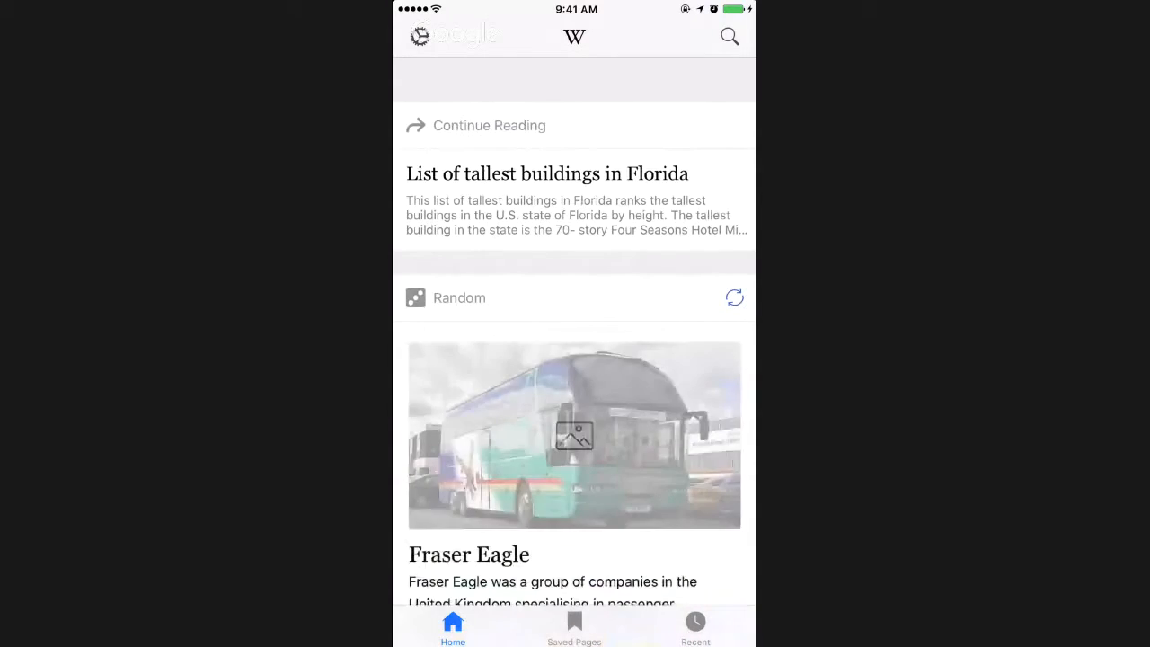
{"action": "scroll", "scroll_direction": "down", "scroll_amount": 3}
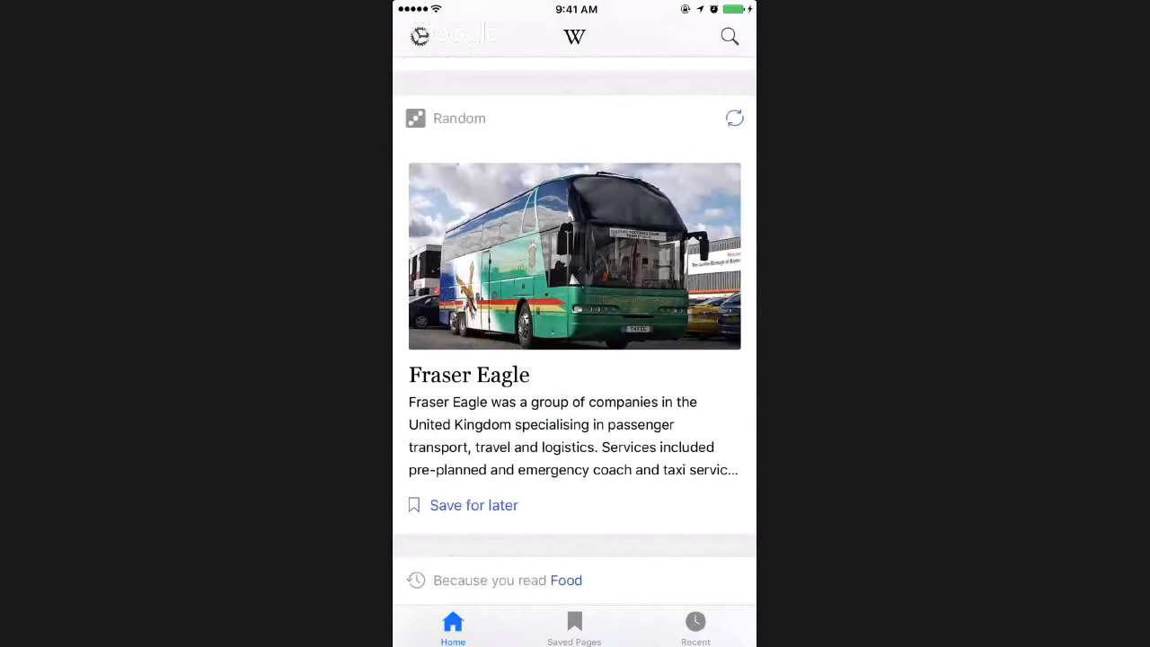
{"action": "left_click", "coordinate": [733, 118]}
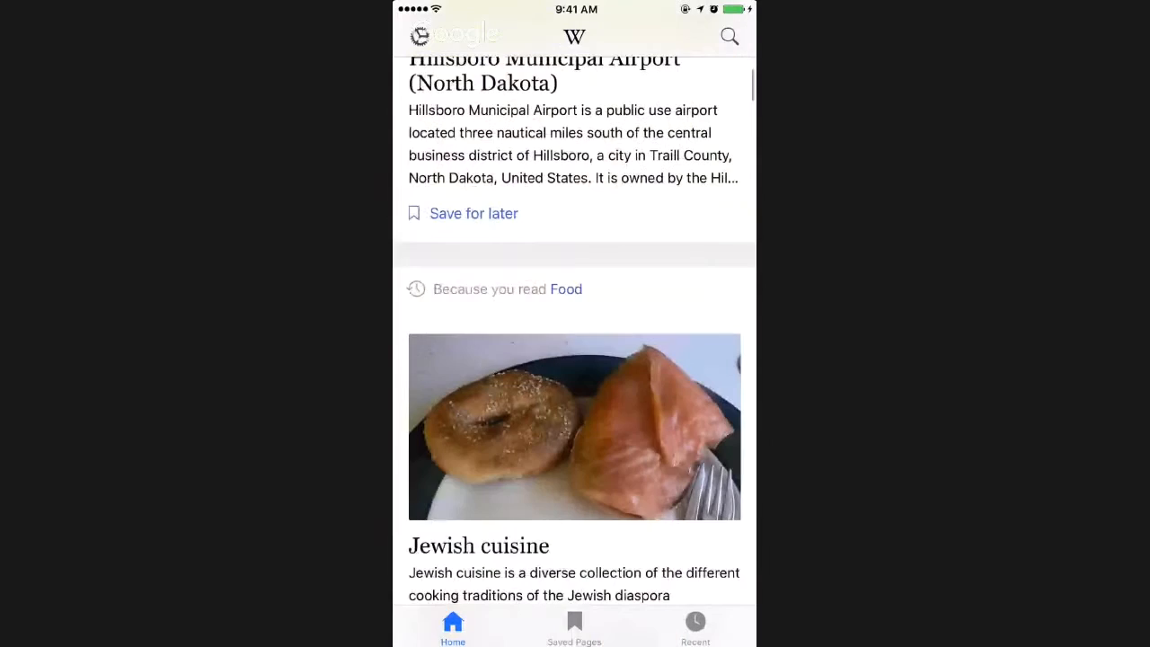
Search 'food', preview the Food and Drug Administration result, then open the Jewish cuisine article
{"action": "scroll", "scroll_direction": "down", "scroll_amount": 3}
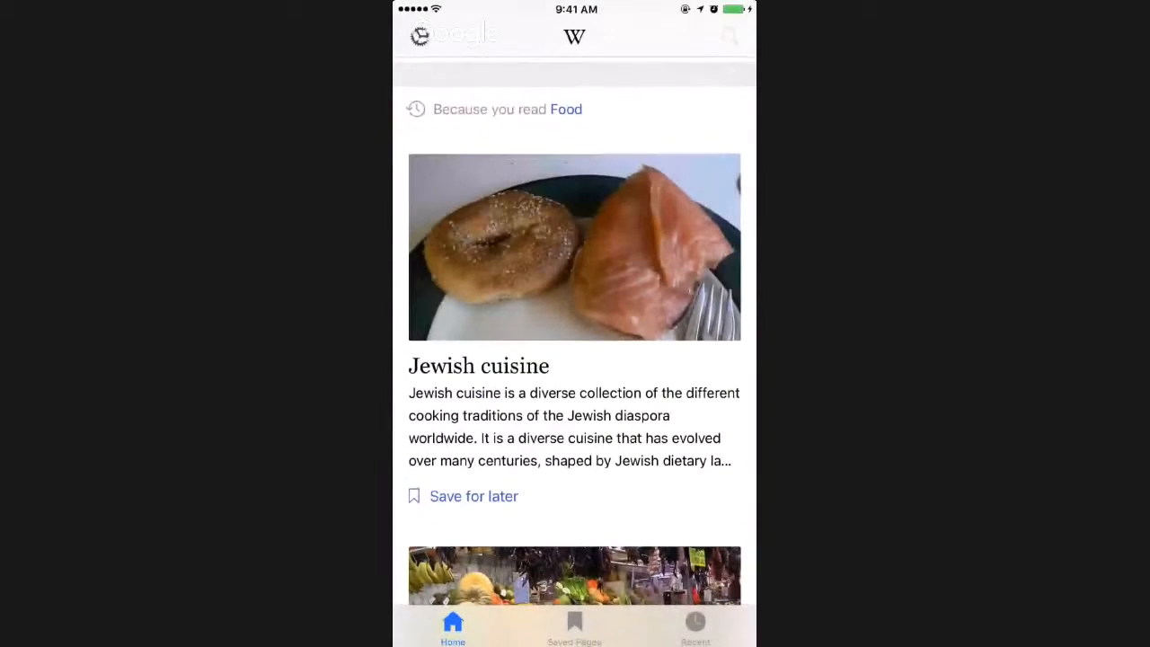
{"action": "type", "text": "food"}
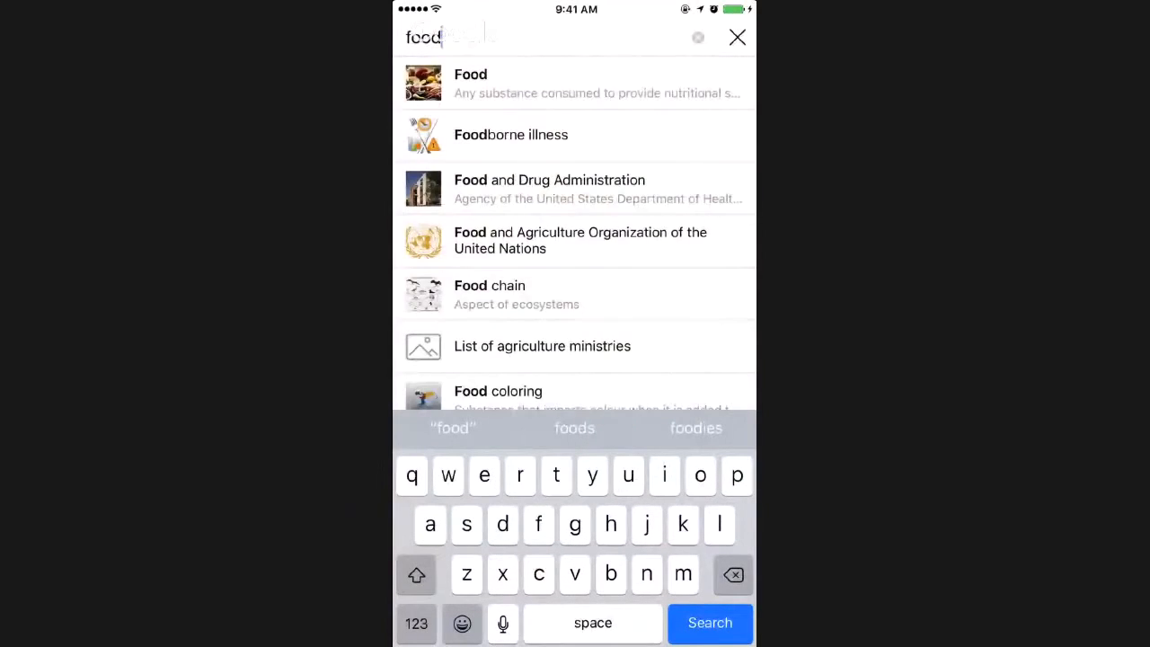
{"action": "left_click", "coordinate": [574, 189]}
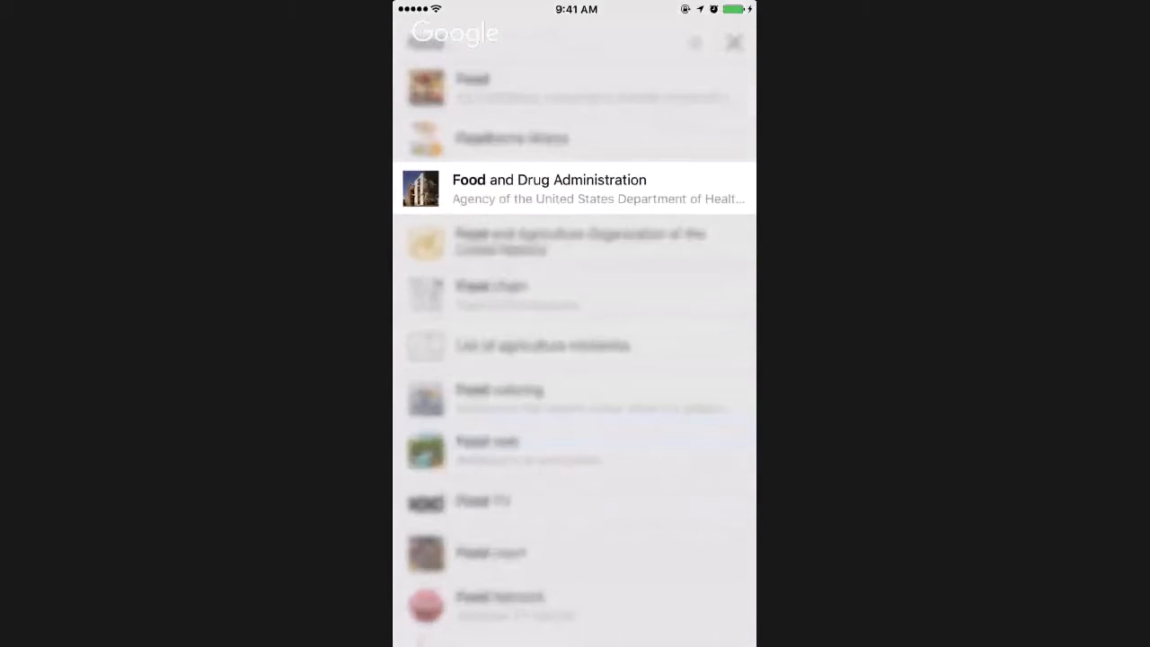
{"action": "left_click", "coordinate": [575, 189]}
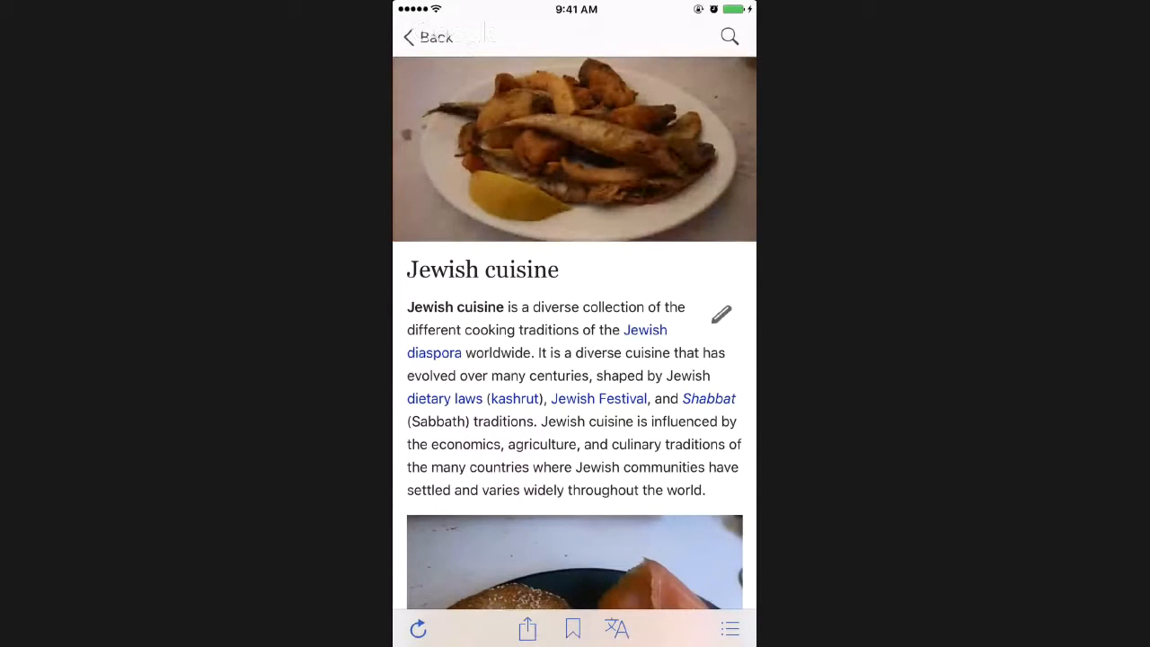
{"action": "left_click", "coordinate": [730, 629]}
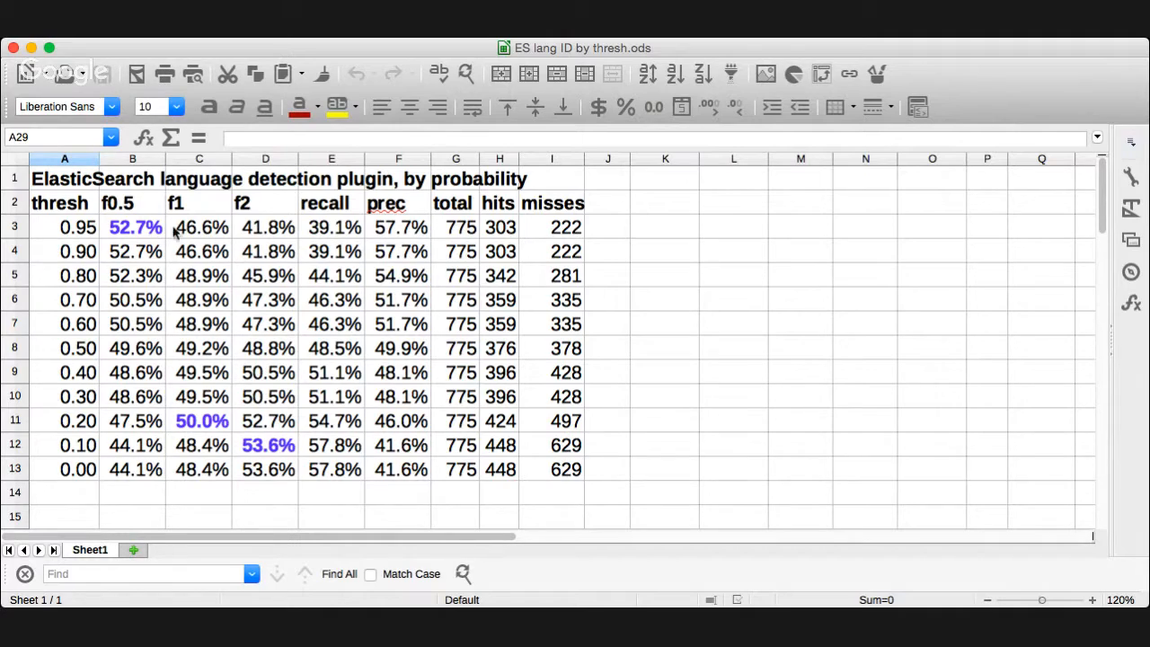
{"action": "mouse_move", "coordinate": [134, 209]}
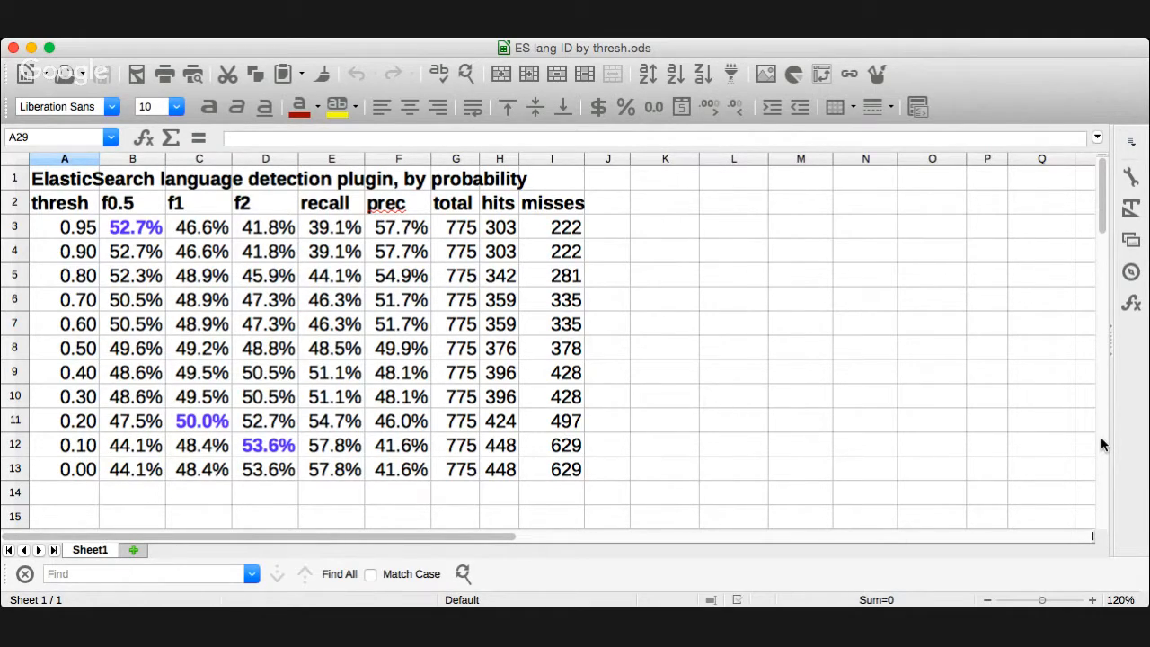
Scroll the sheet down to the 'with spaces, by-lang (F0.5)' table and its Delta columns
{"action": "scroll", "scroll_direction": "down", "scroll_amount": 3}
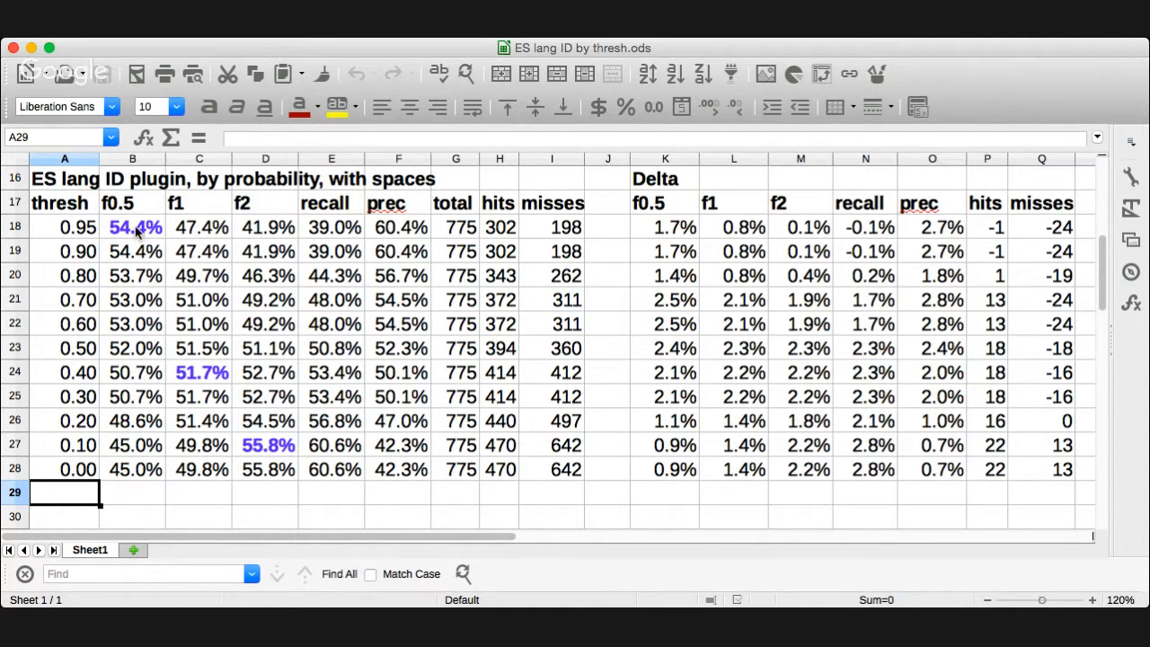
{"action": "mouse_move", "coordinate": [140, 243]}
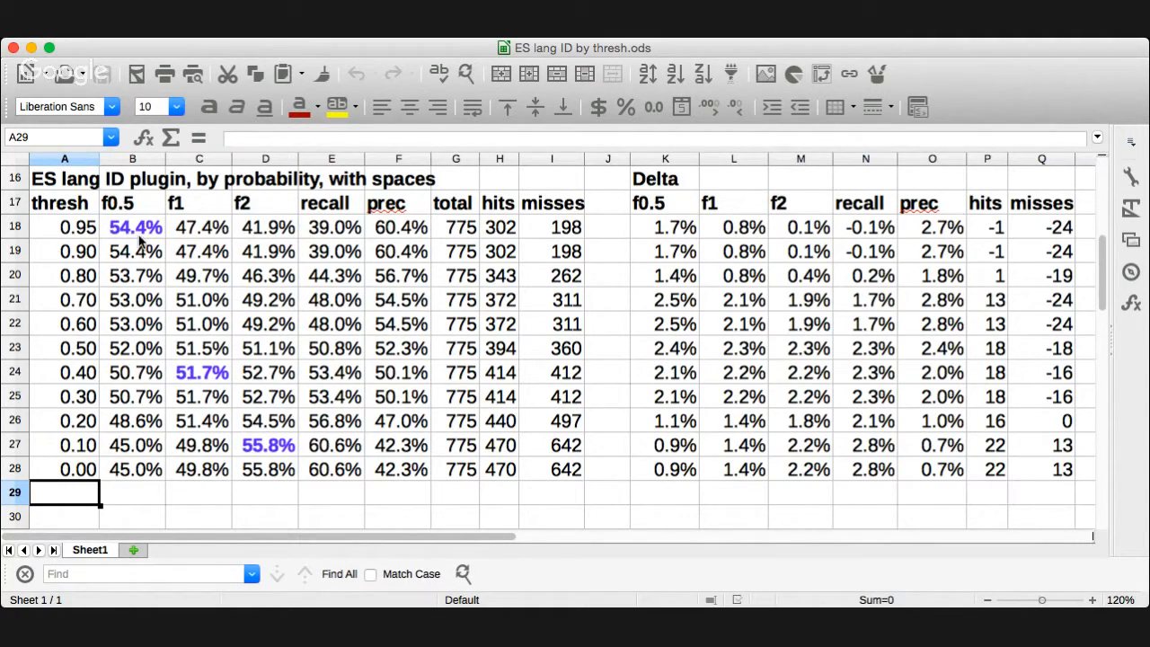
{"action": "mouse_move", "coordinate": [252, 440]}
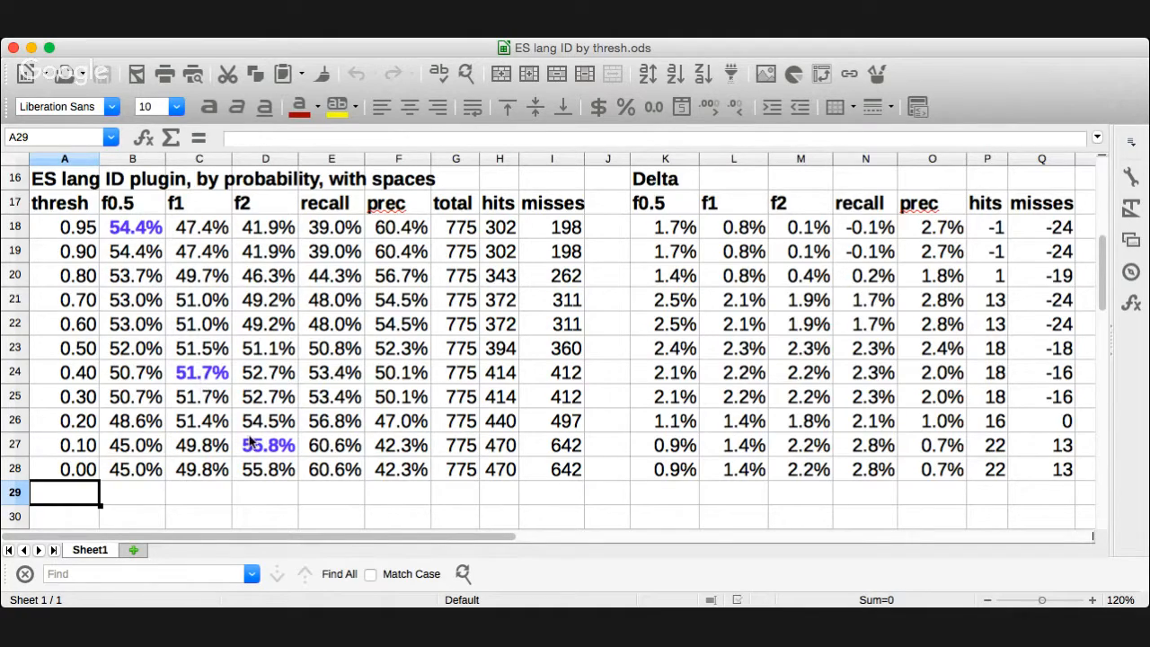
{"action": "mouse_move", "coordinate": [1105, 482]}
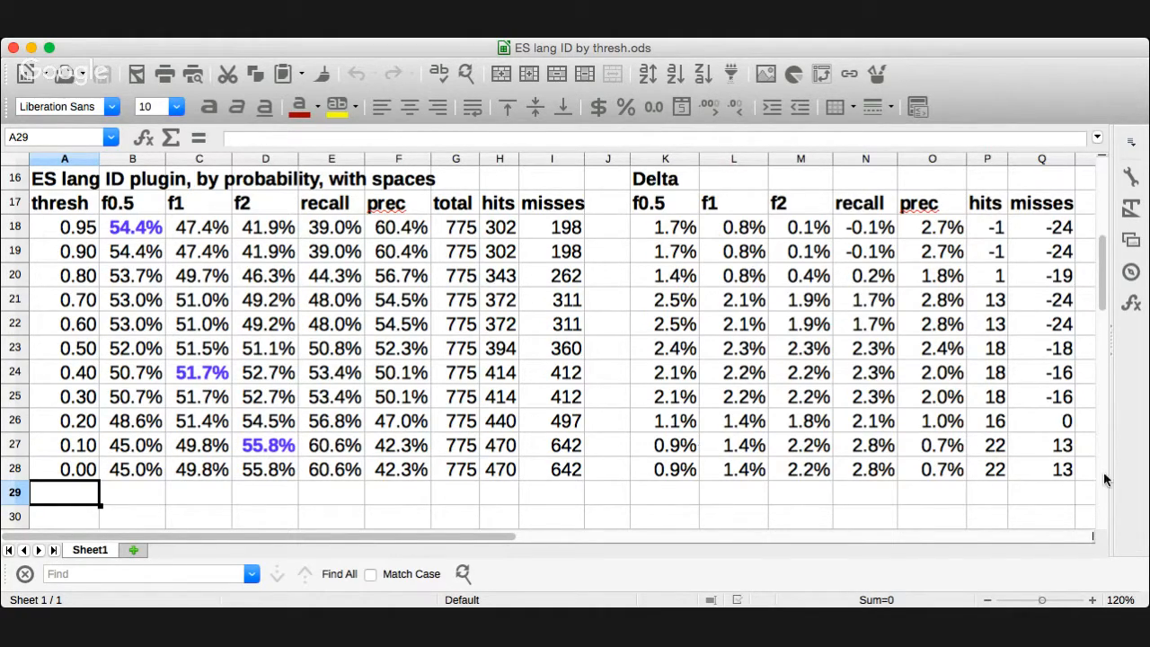
{"action": "mouse_move", "coordinate": [645, 284]}
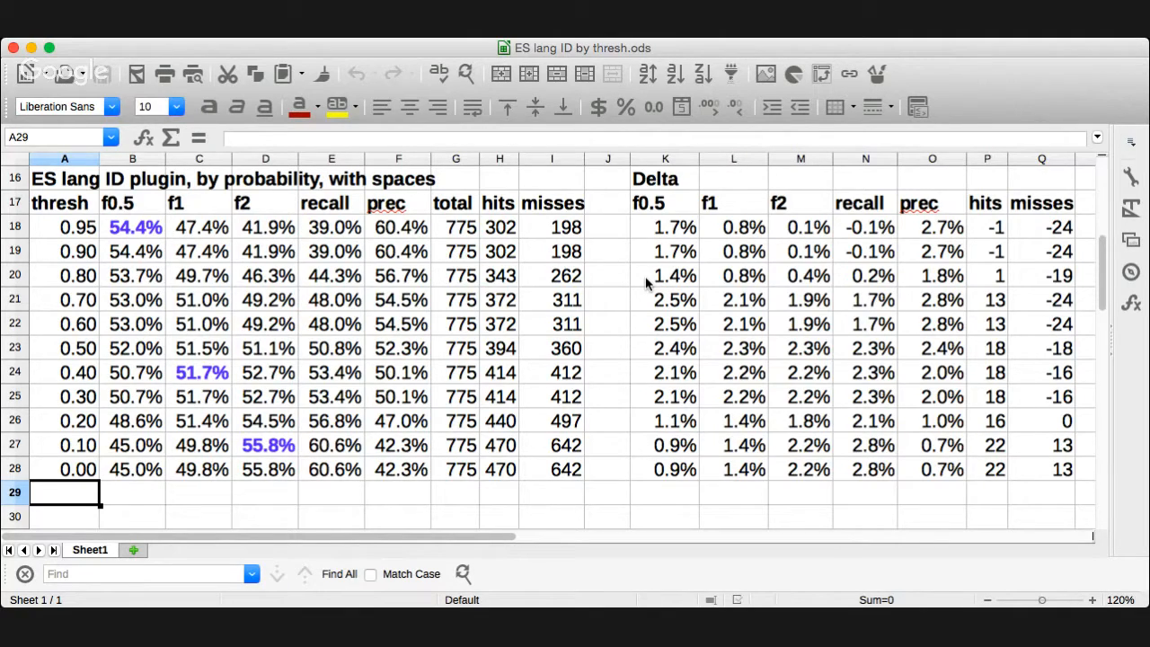
{"action": "mouse_move", "coordinate": [1104, 501]}
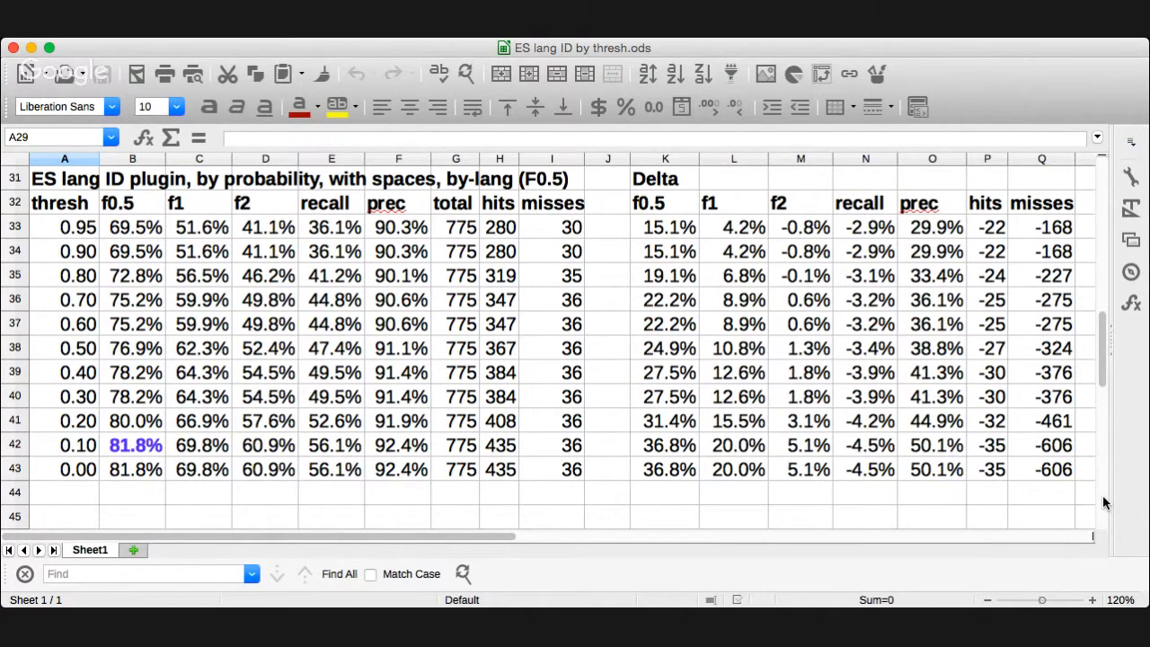
{"action": "mouse_move", "coordinate": [557, 232]}
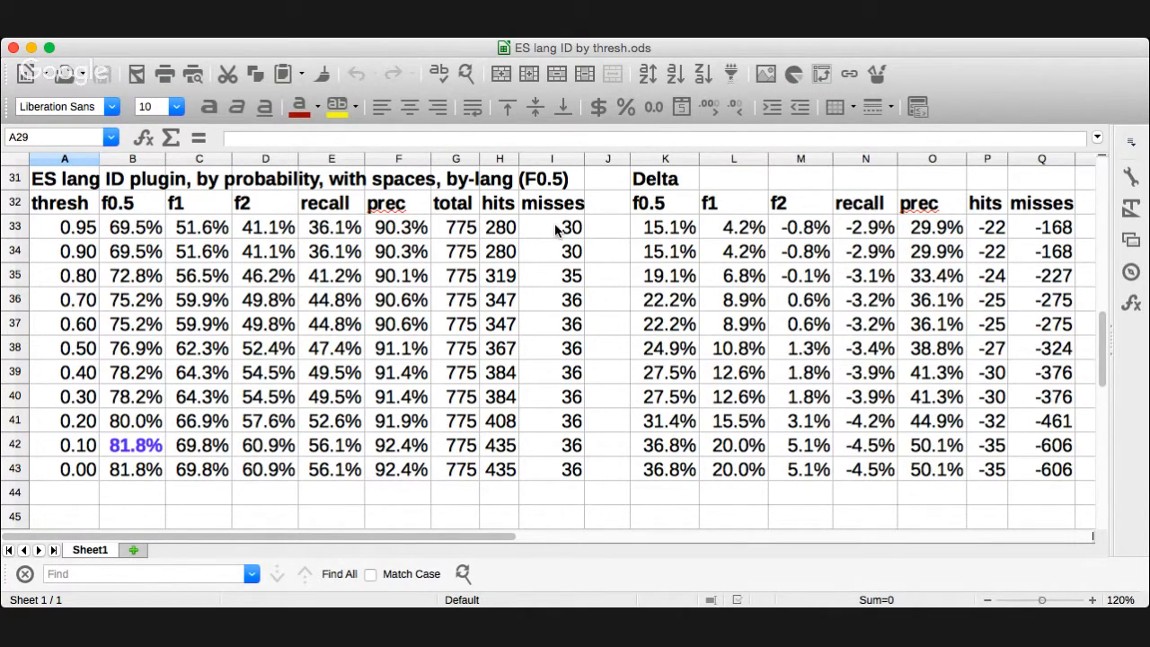
{"action": "mouse_move", "coordinate": [543, 188]}
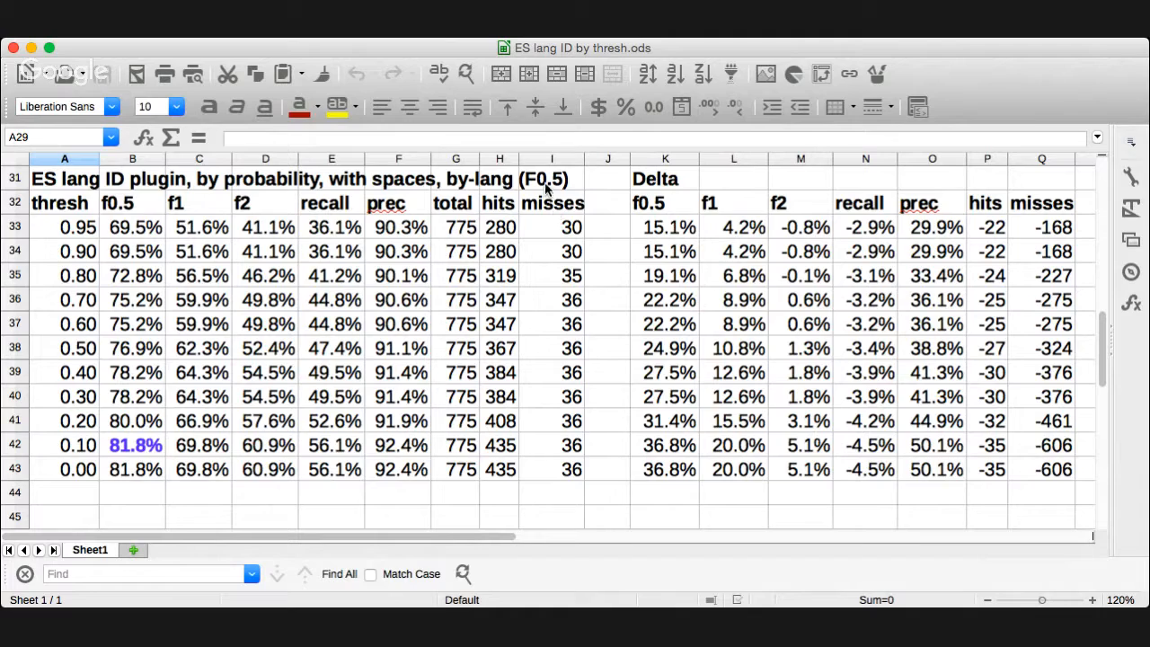
{"action": "mouse_move", "coordinate": [248, 458]}
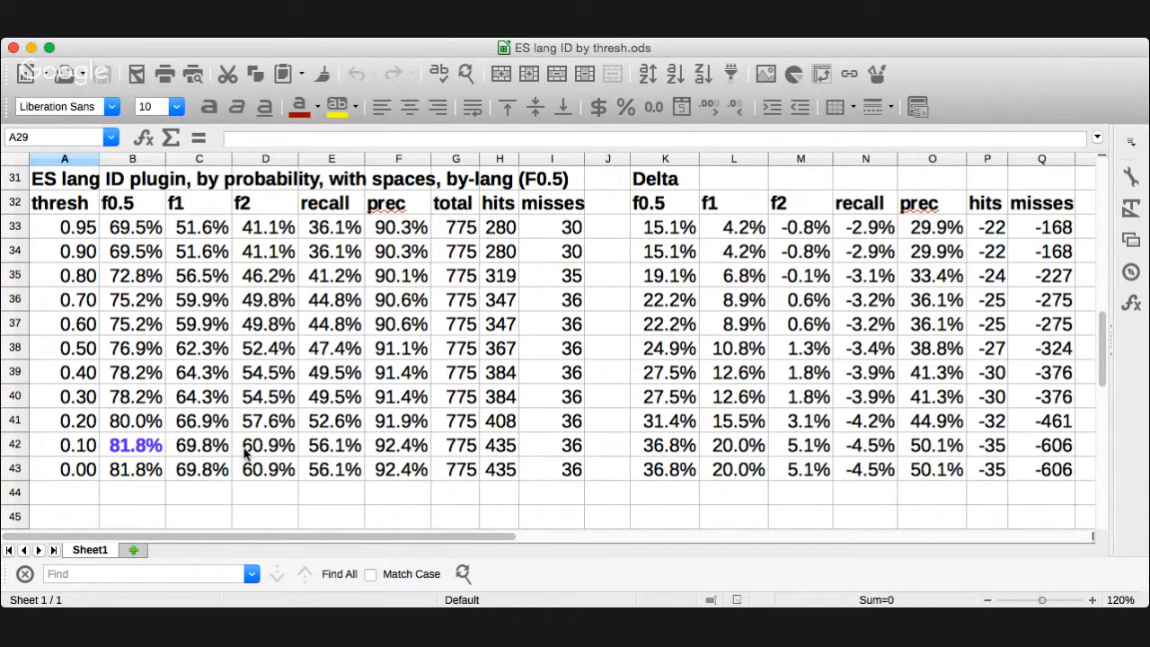
{"action": "mouse_move", "coordinate": [144, 446]}
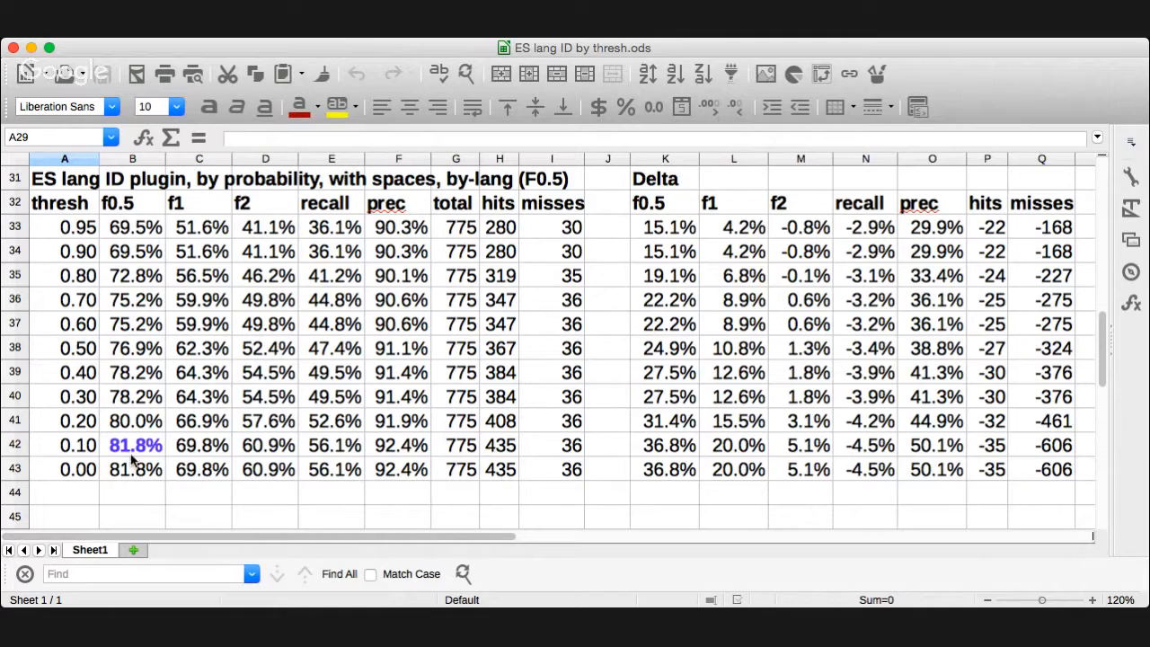
{"action": "mouse_move", "coordinate": [788, 460]}
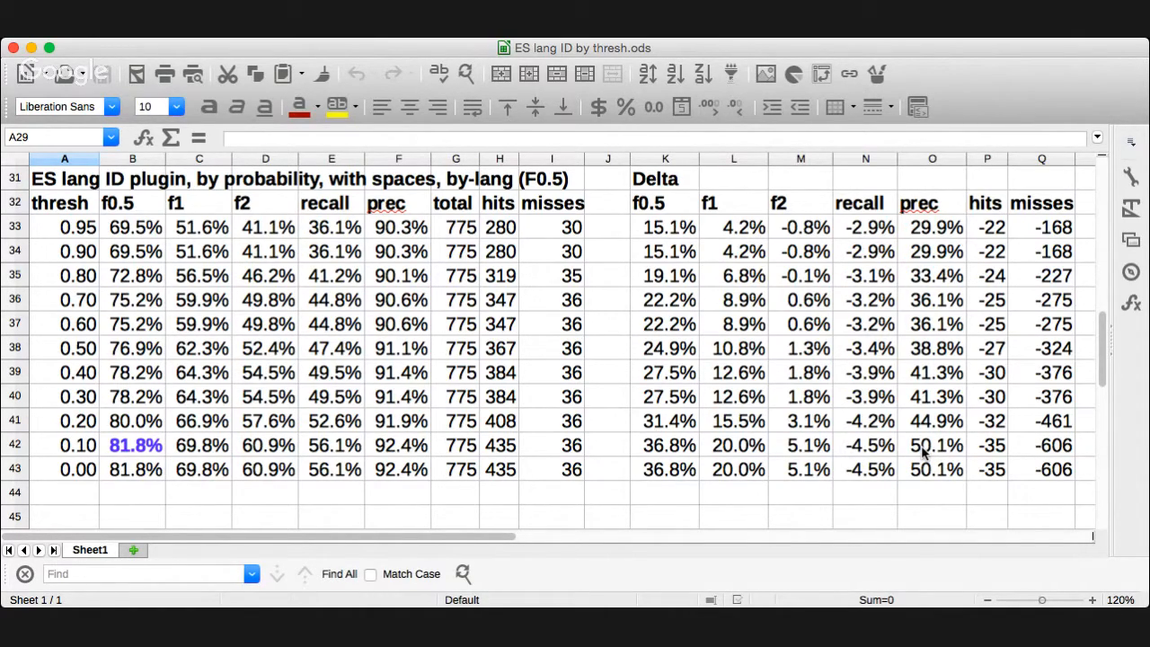
{"action": "mouse_move", "coordinate": [877, 453]}
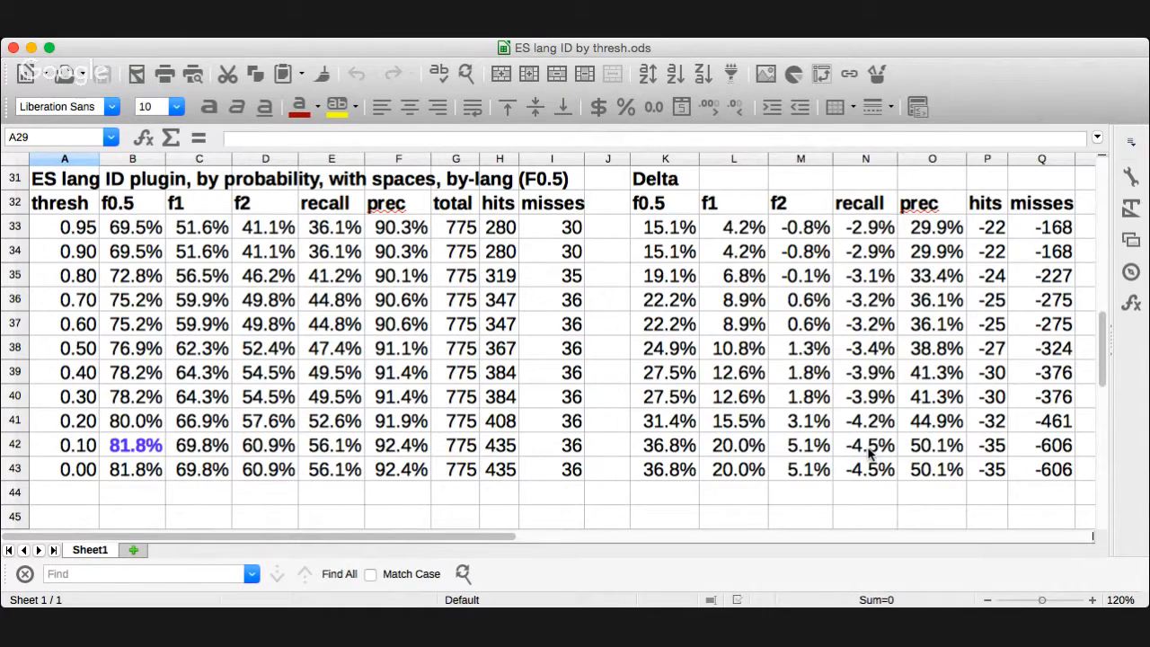
{"action": "mouse_move", "coordinate": [1100, 471]}
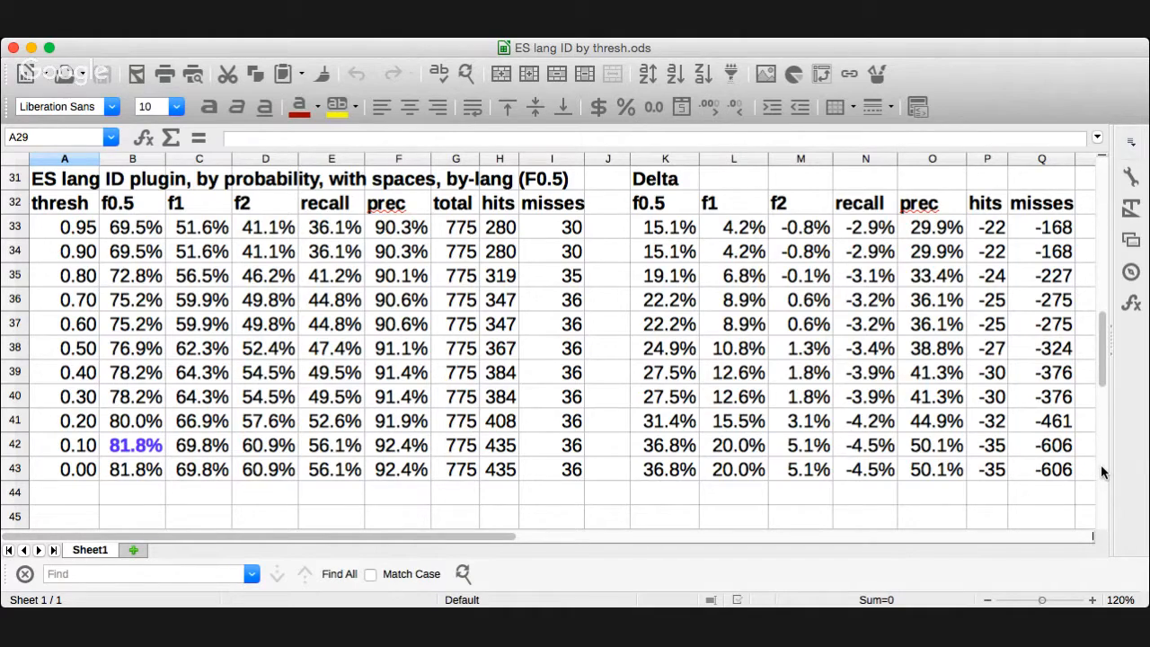
{"action": "scroll", "scroll_direction": "down", "scroll_amount": 3}
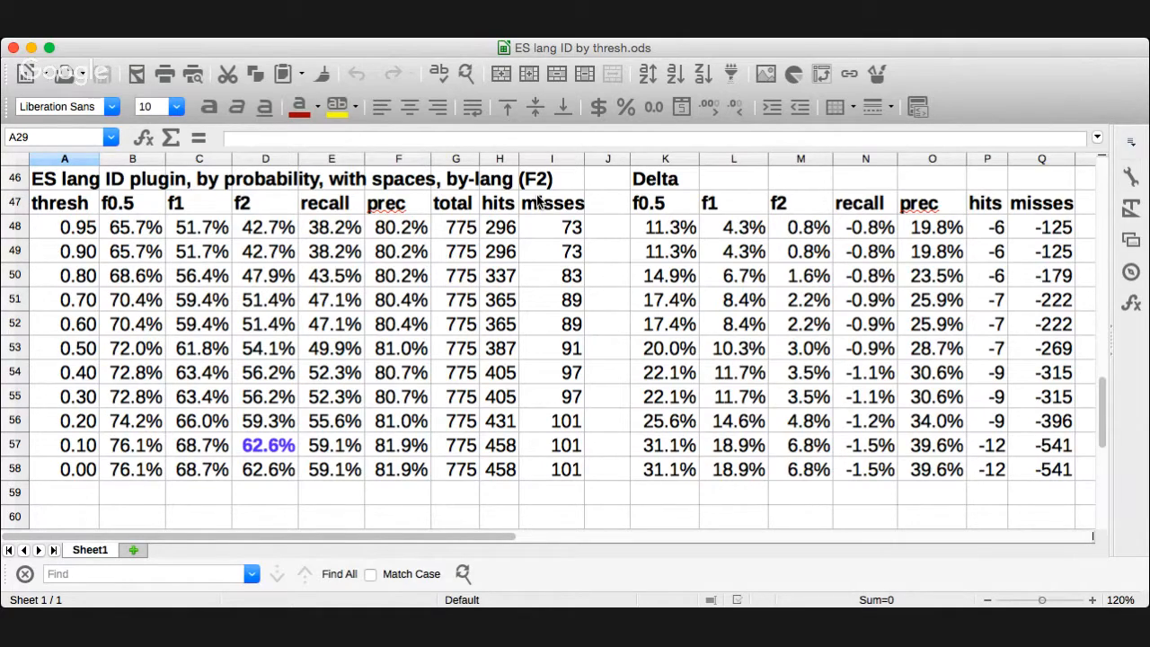
{"action": "left_click", "coordinate": [135, 573]}
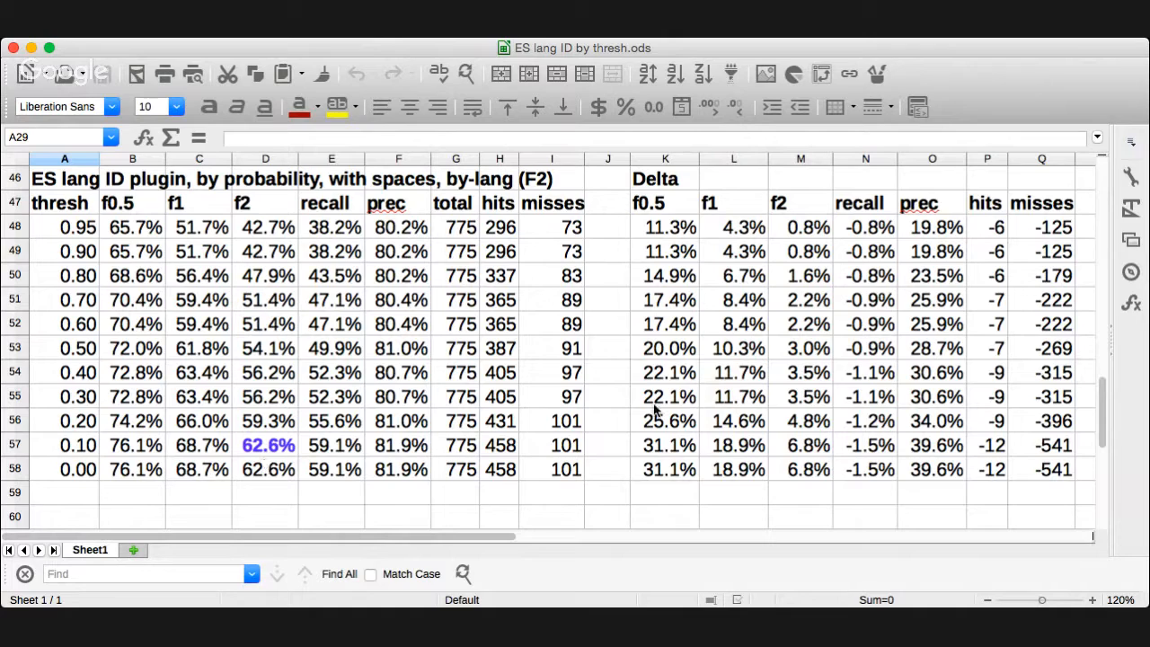
{"action": "scroll", "scroll_direction": "up", "scroll_amount": 3}
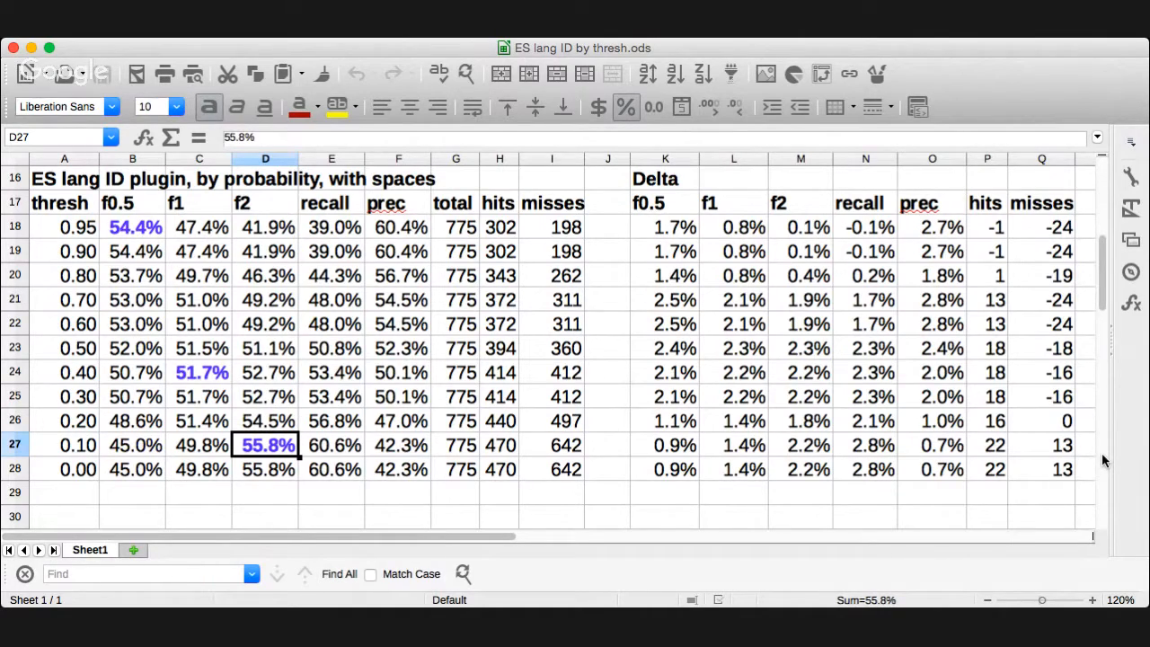
{"action": "scroll", "scroll_direction": "down", "scroll_amount": 3}
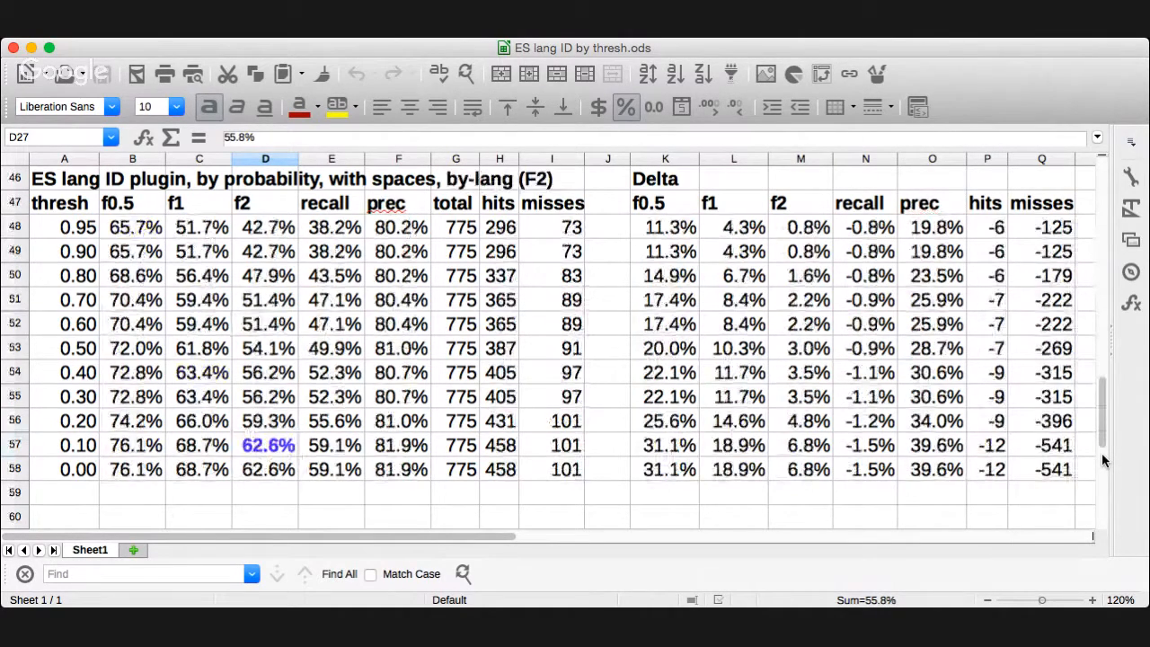
{"action": "left_click", "coordinate": [266, 446]}
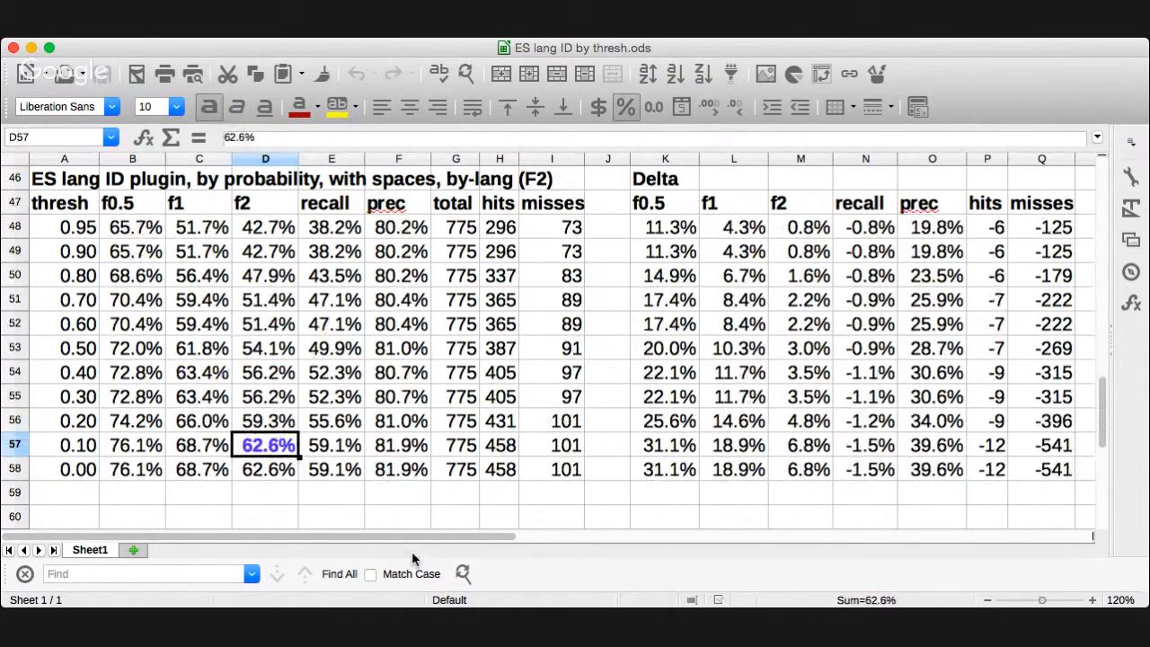
{"action": "mouse_move", "coordinate": [871, 432]}
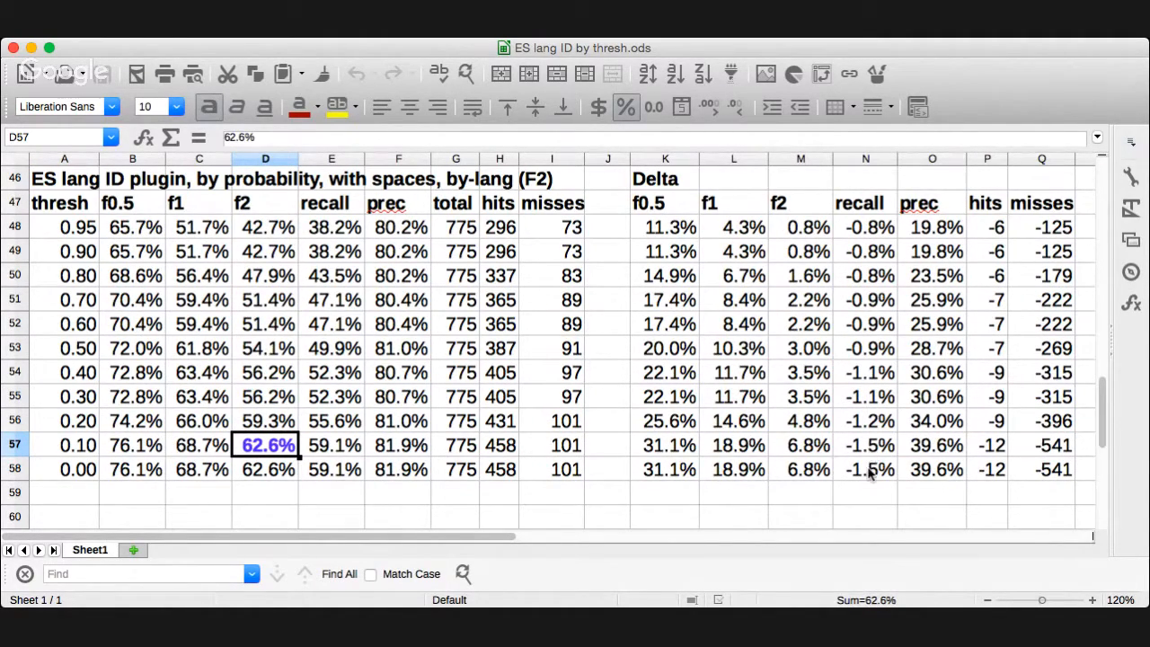
{"action": "mouse_move", "coordinate": [930, 458]}
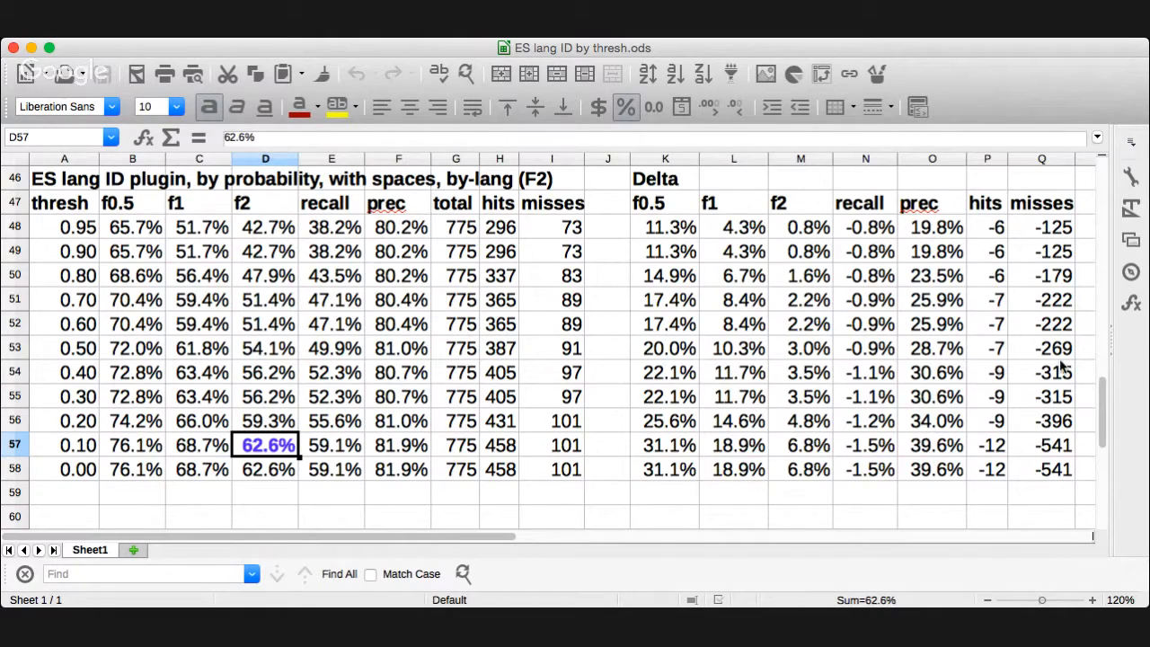
{"action": "mouse_move", "coordinate": [979, 436]}
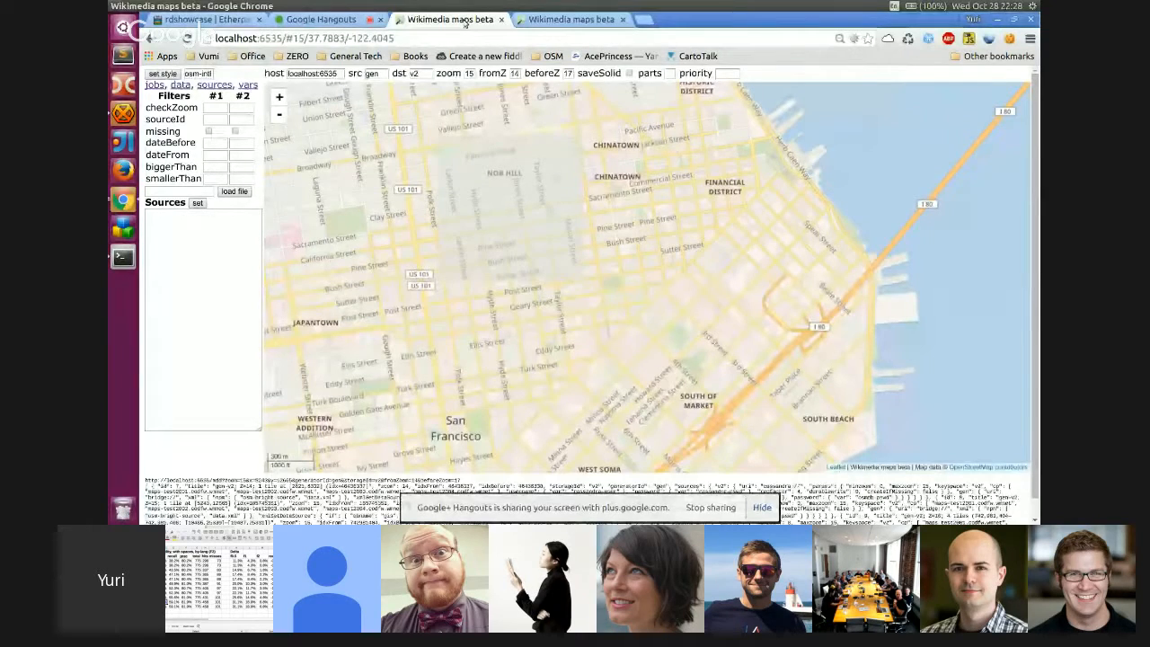
Set the tile range fromZ 14 beforeZ 17 and zoom the map out over northern San Francisco
{"action": "left_click", "coordinate": [261, 24]}
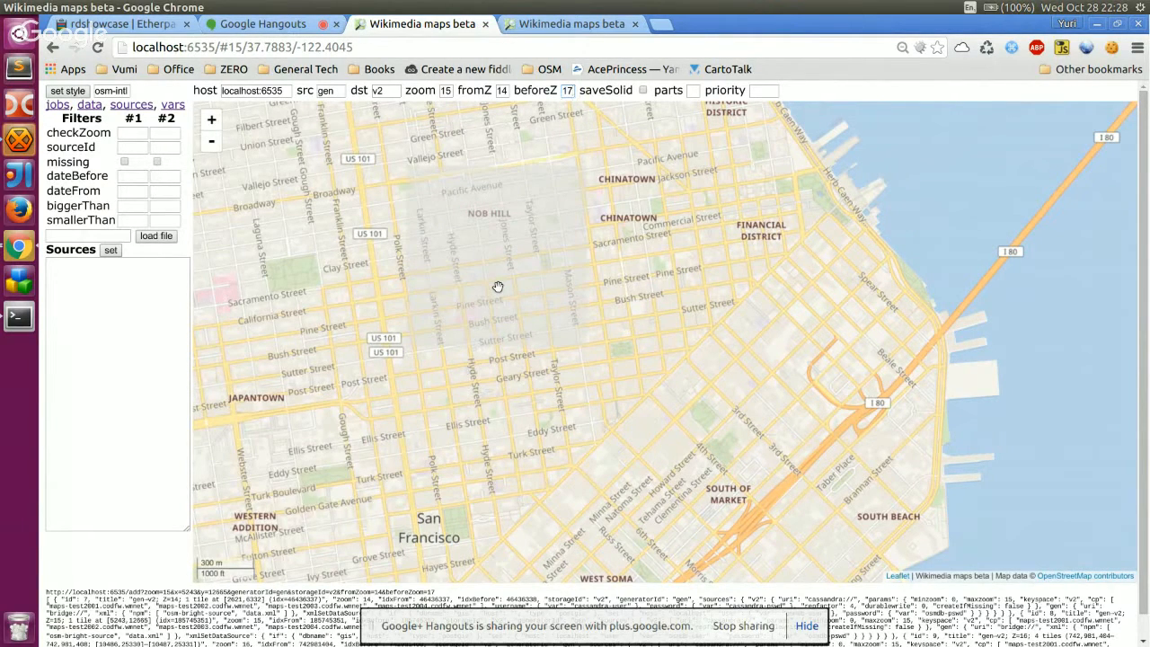
{"action": "left_click", "coordinate": [212, 140]}
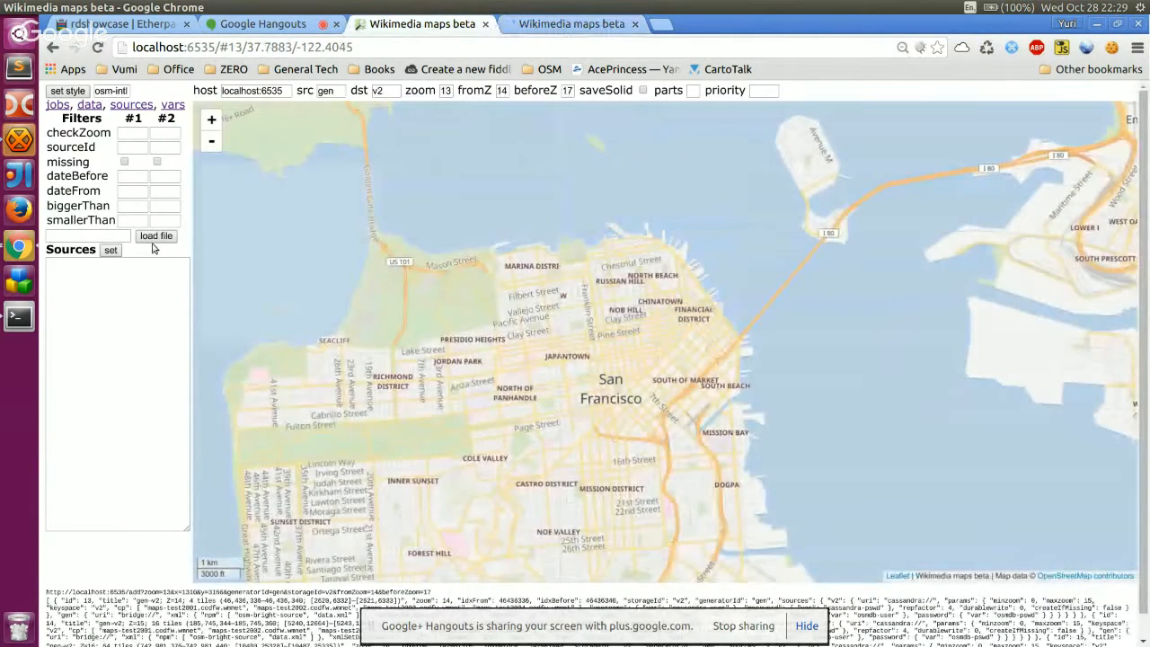
List the completed tile-generation jobs in Kue, then return to the Wikimedia maps v3 tab
{"action": "left_click", "coordinate": [58, 104]}
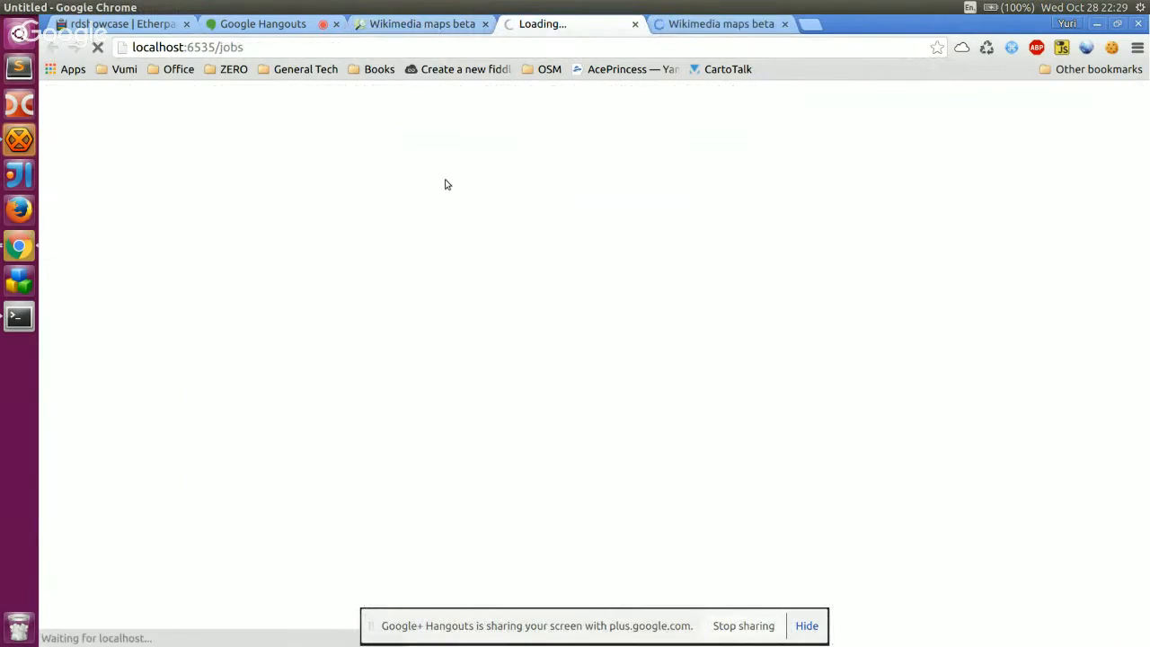
{"action": "mouse_move", "coordinate": [180, 262]}
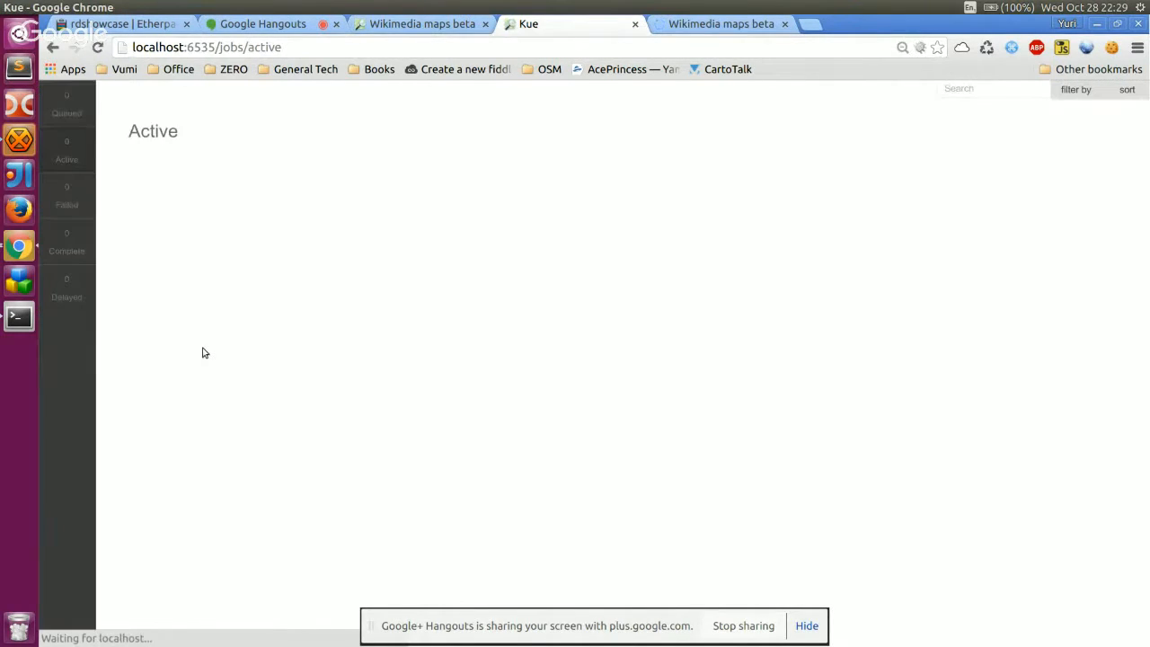
{"action": "left_click", "coordinate": [67, 242]}
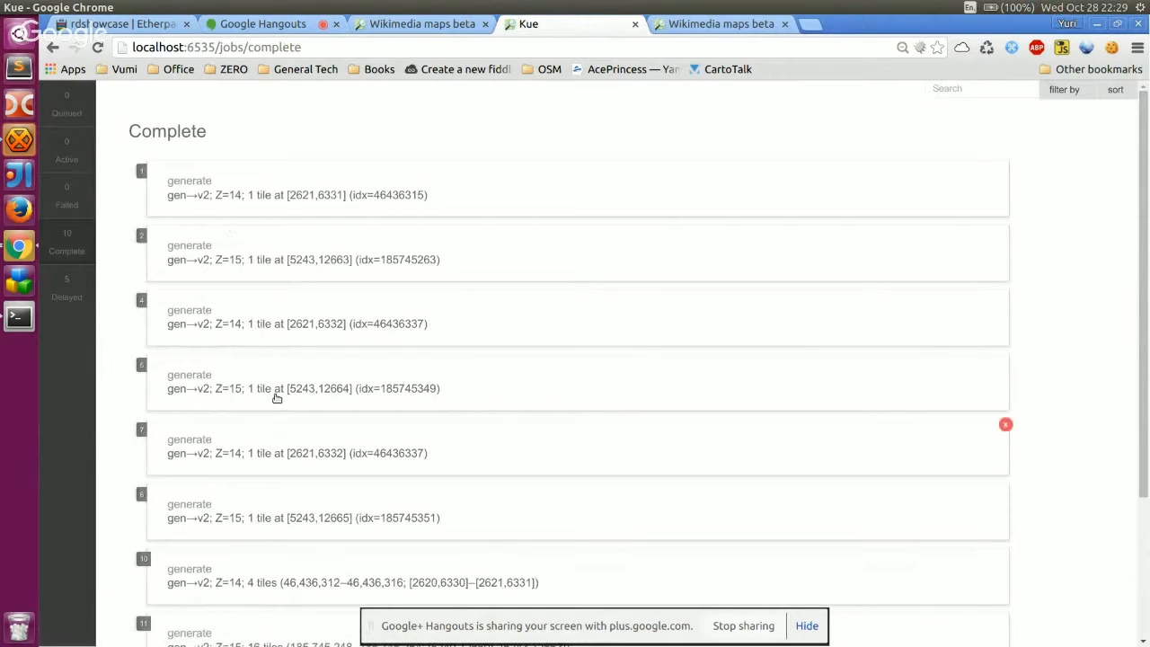
{"action": "left_click", "coordinate": [718, 24]}
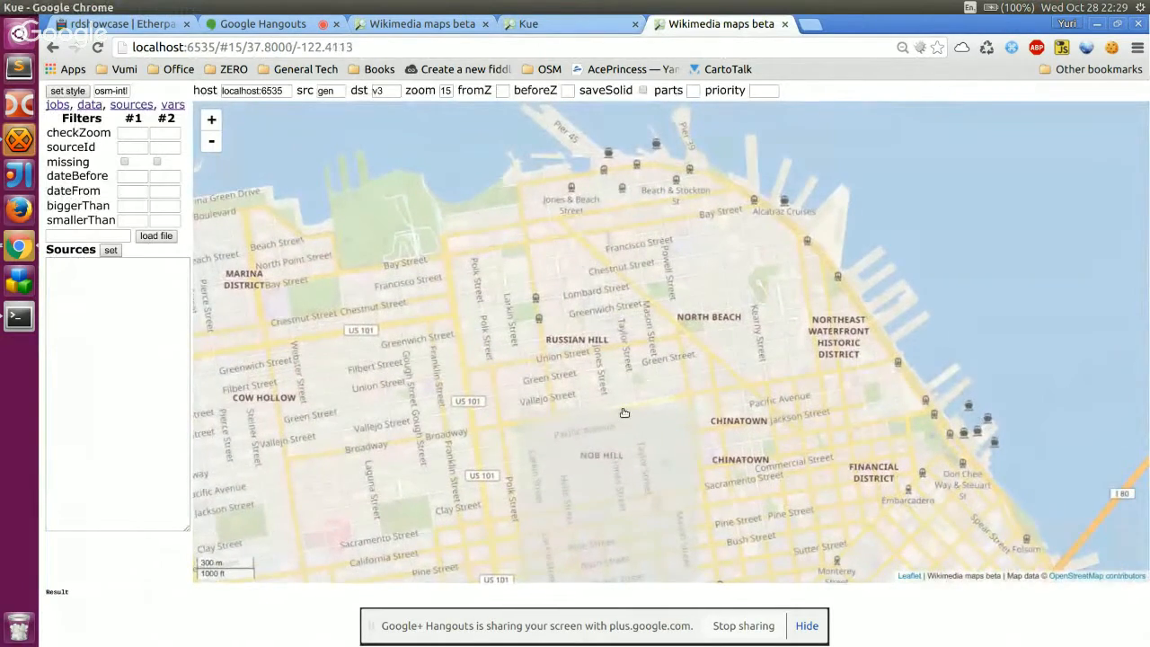
{"action": "left_click", "coordinate": [261, 24]}
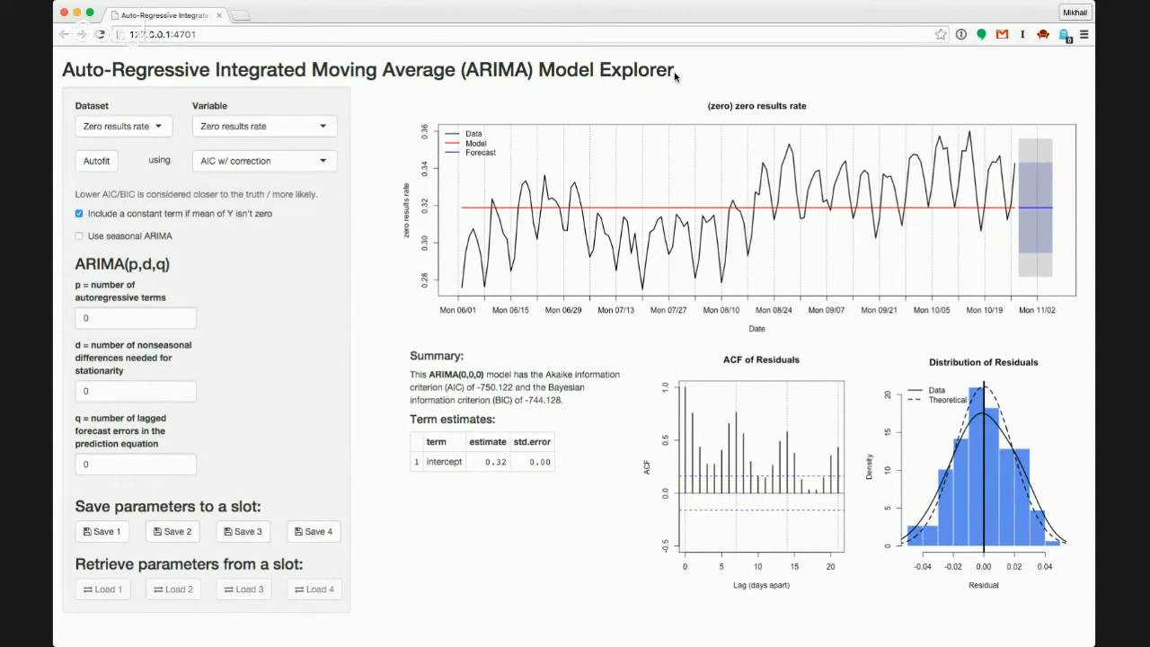
Bring the ARIMA Model Explorer window forward to review the ARIMA(0,0,0) fit on zero results rate
{"action": "double_click", "coordinate": [650, 70]}
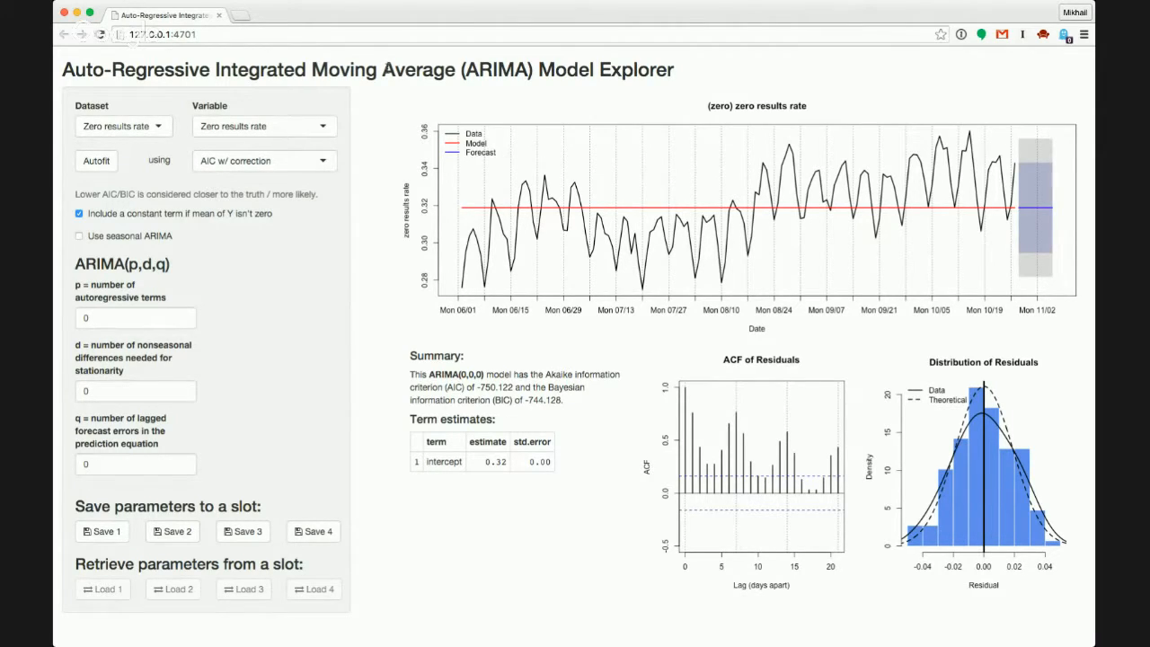
{"action": "mouse_move", "coordinate": [376, 148]}
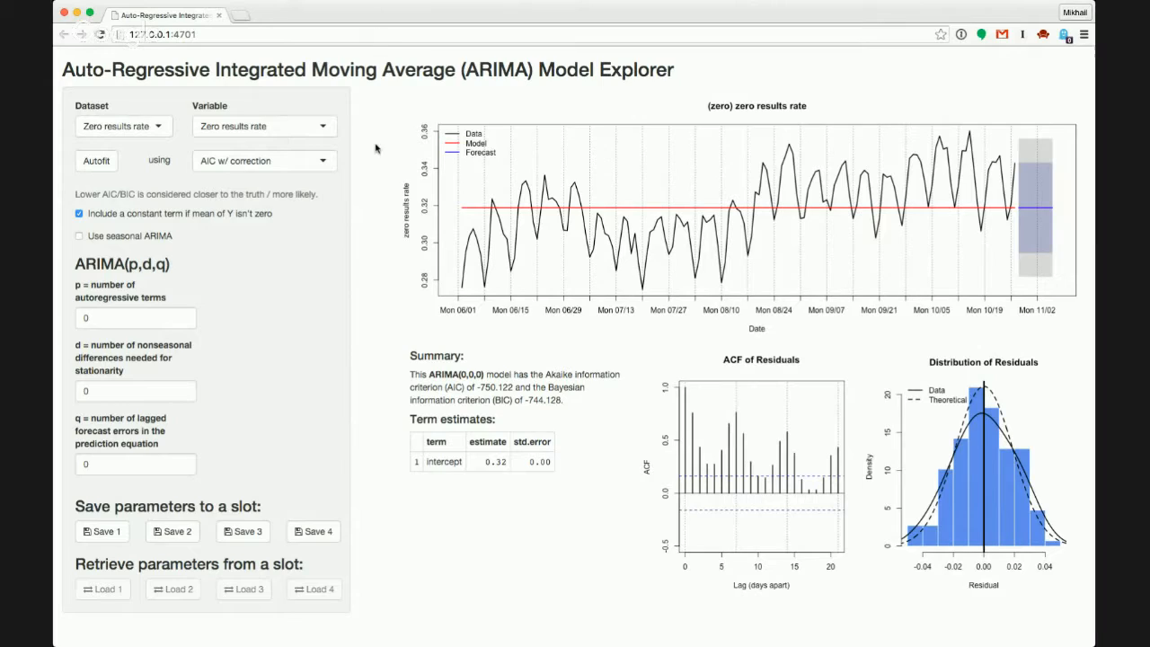
{"action": "mouse_move", "coordinate": [358, 119]}
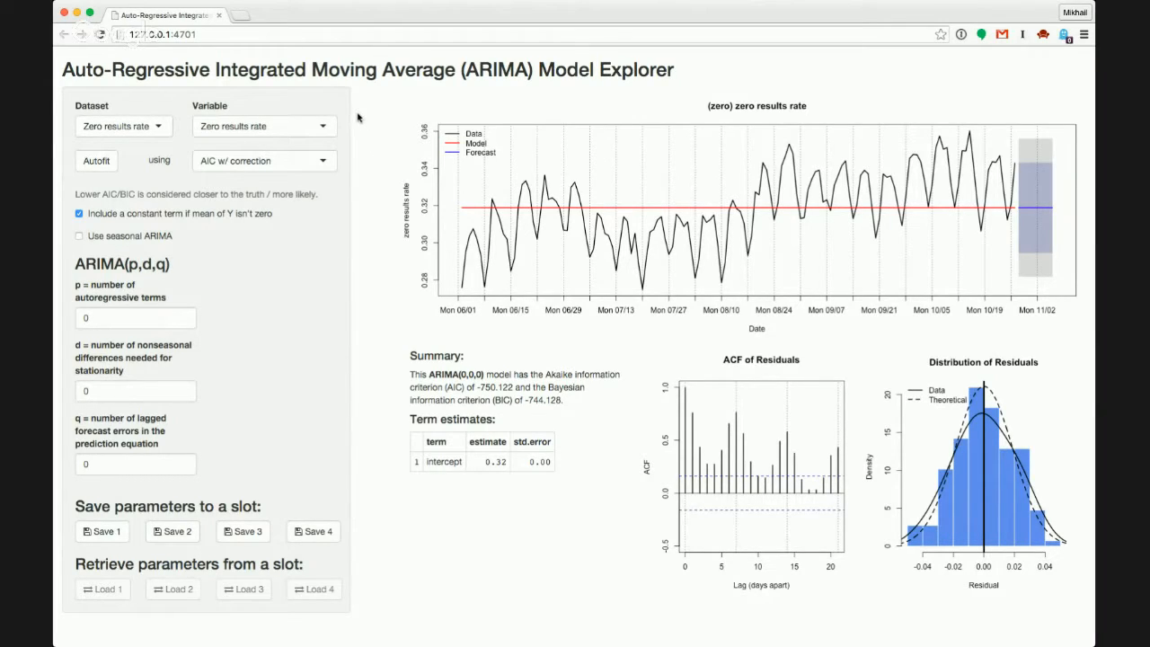
{"action": "mouse_move", "coordinate": [362, 105]}
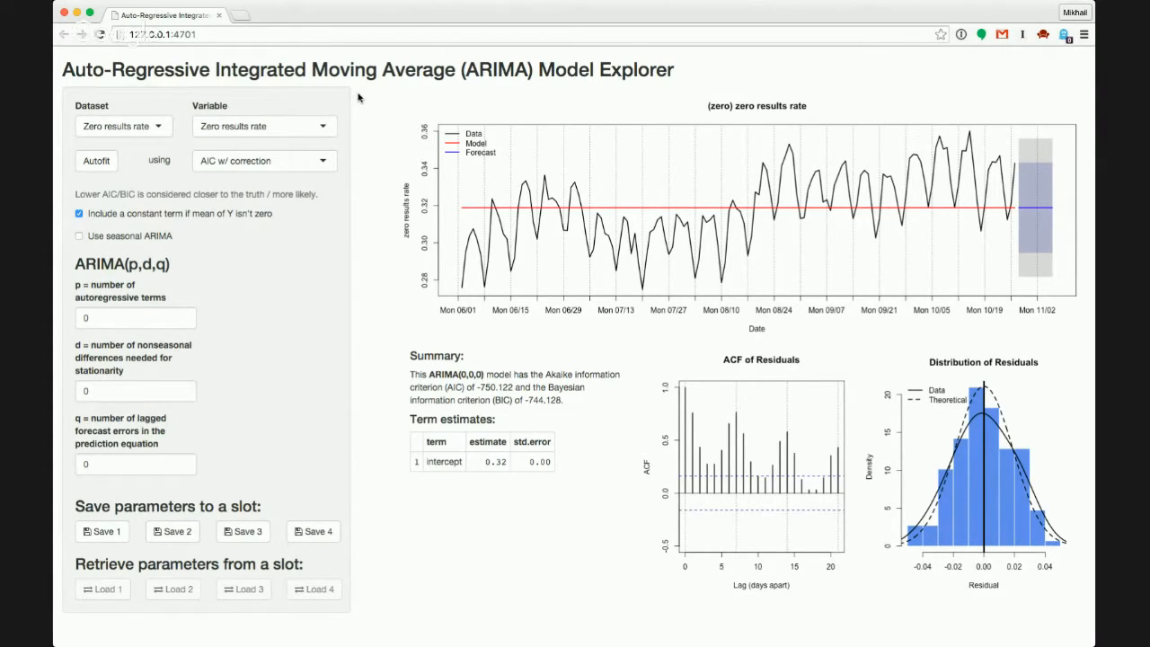
{"action": "mouse_move", "coordinate": [352, 112]}
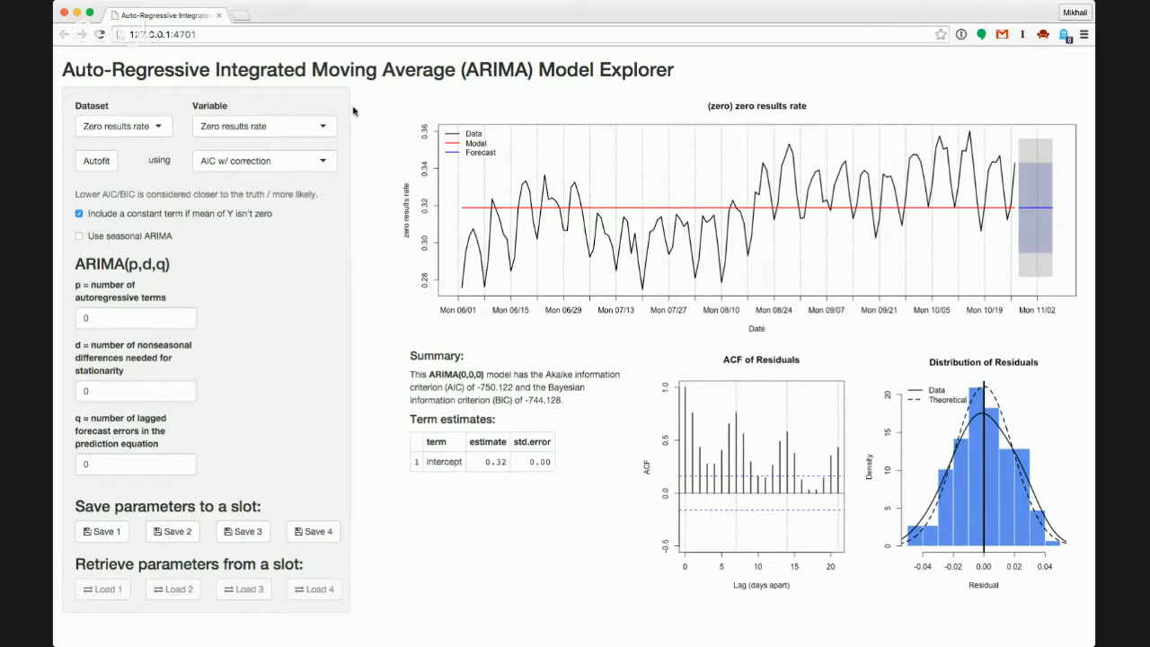
{"action": "mouse_move", "coordinate": [370, 100]}
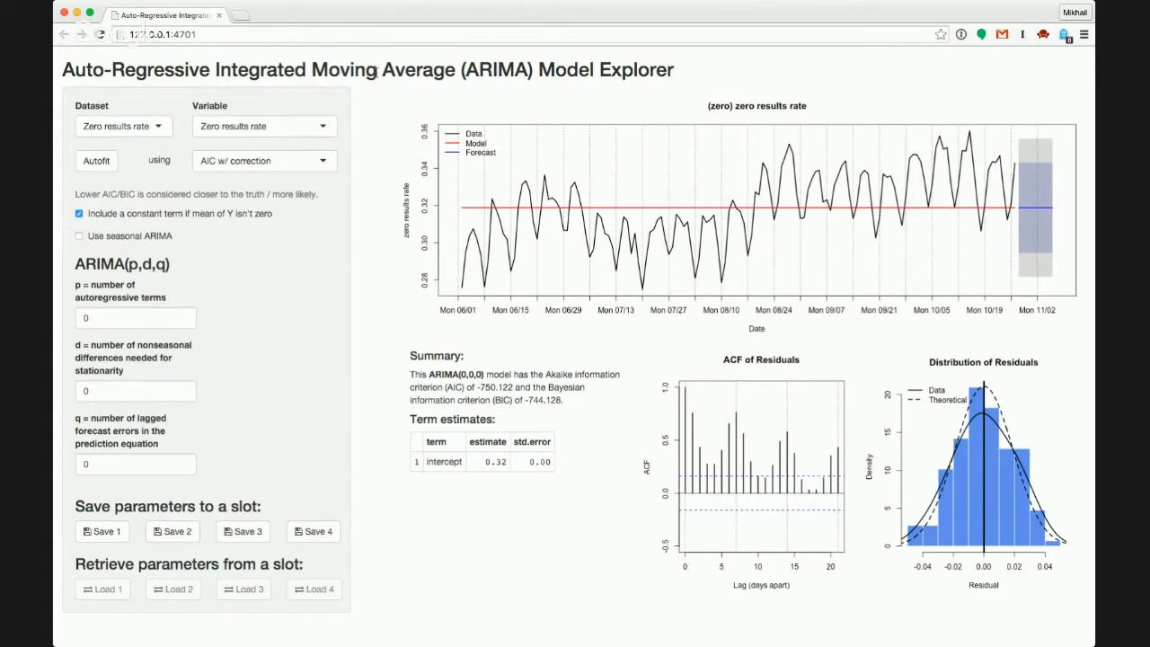
{"action": "mouse_move", "coordinate": [363, 57]}
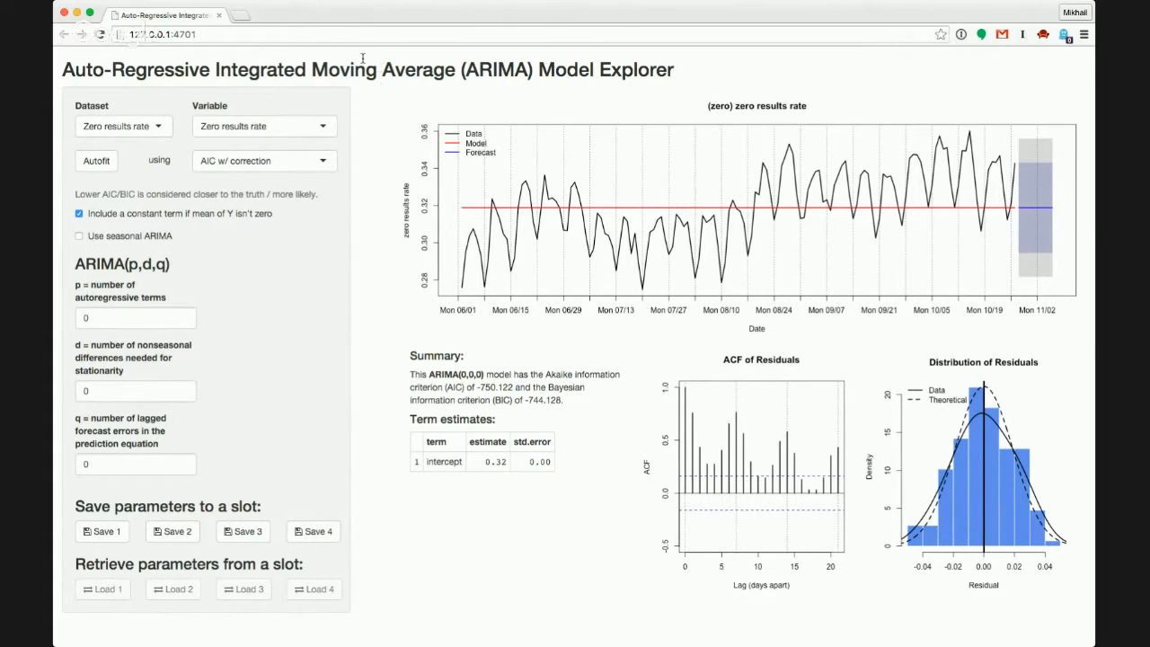
{"action": "mouse_move", "coordinate": [338, 94]}
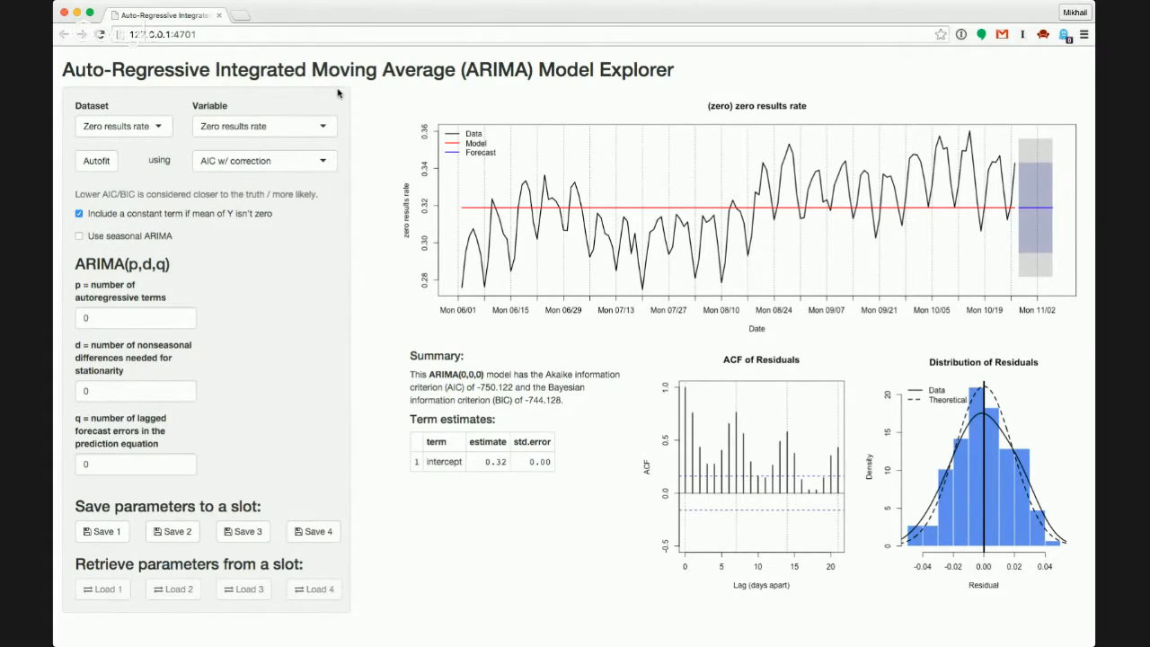
{"action": "mouse_move", "coordinate": [427, 196]}
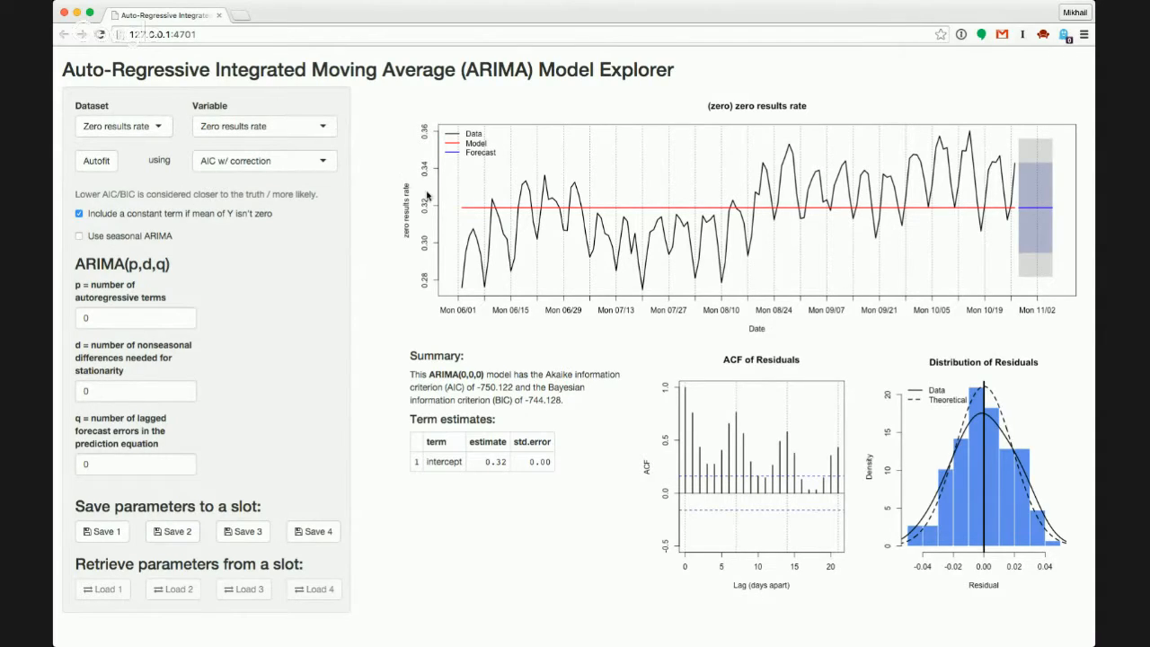
{"action": "mouse_move", "coordinate": [427, 244]}
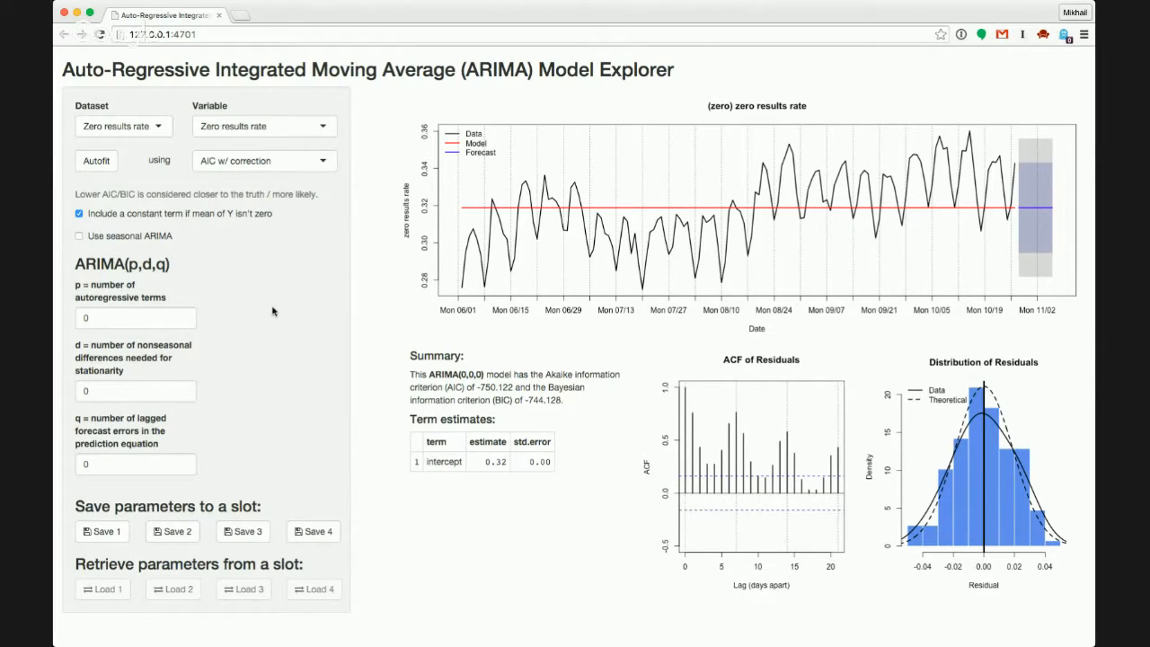
{"action": "mouse_move", "coordinate": [323, 257]}
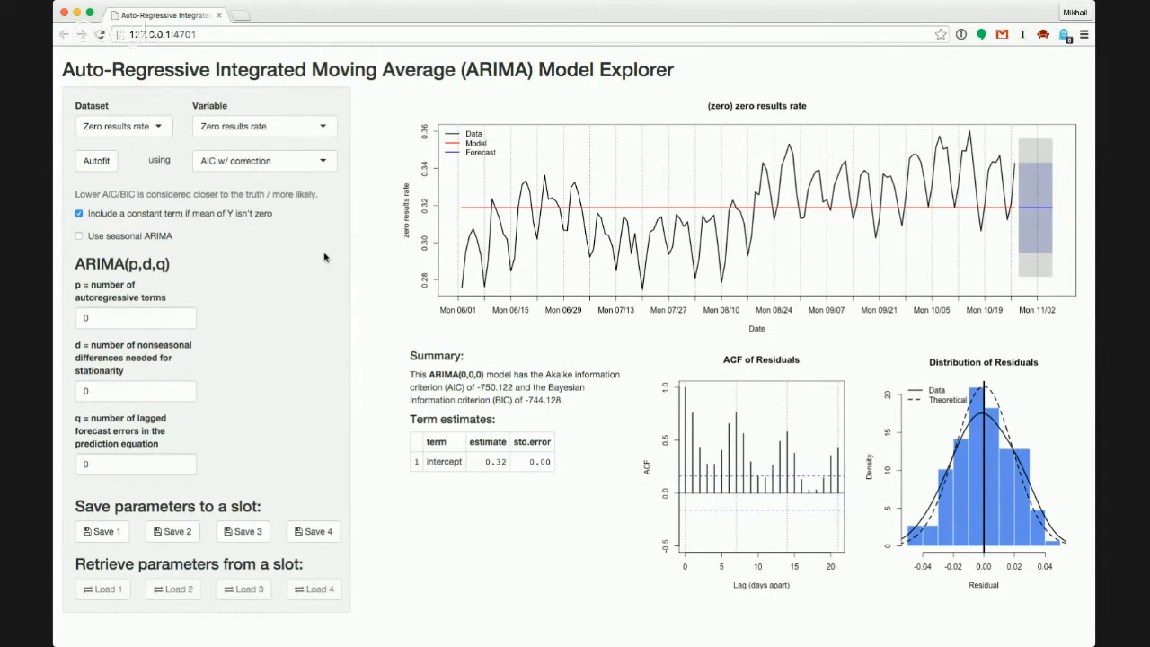
{"action": "mouse_move", "coordinate": [431, 216]}
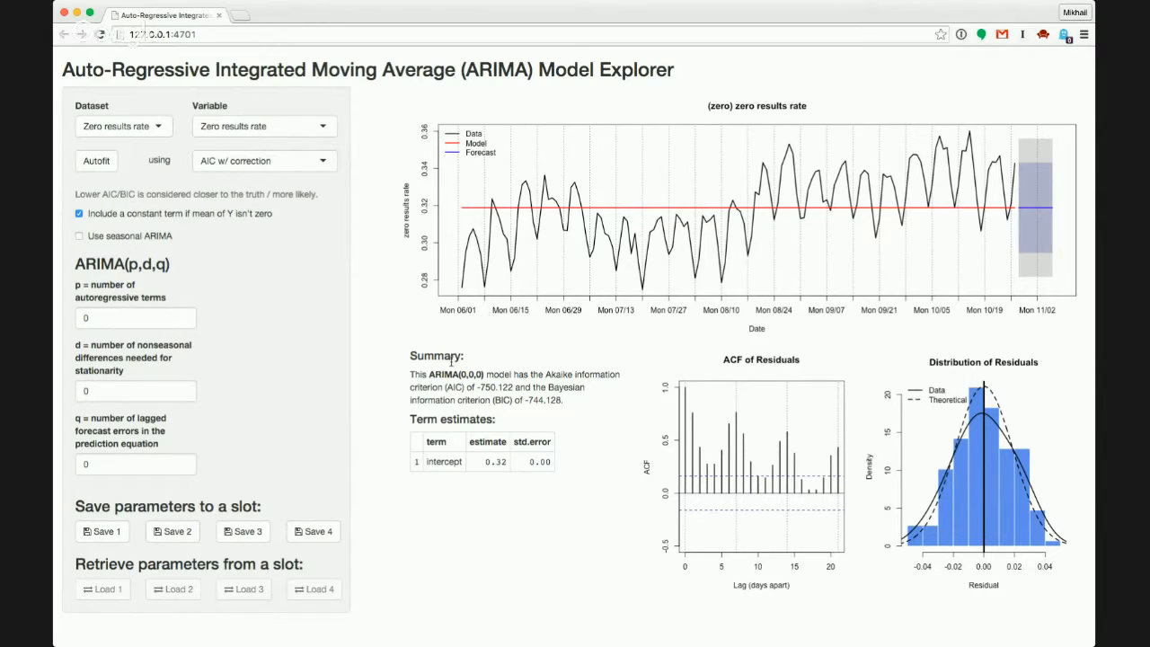
Run Autofit on zero results rate, yielding ARIMA(2,1,2) with AIC -976.659
{"action": "type", "text": "1"}
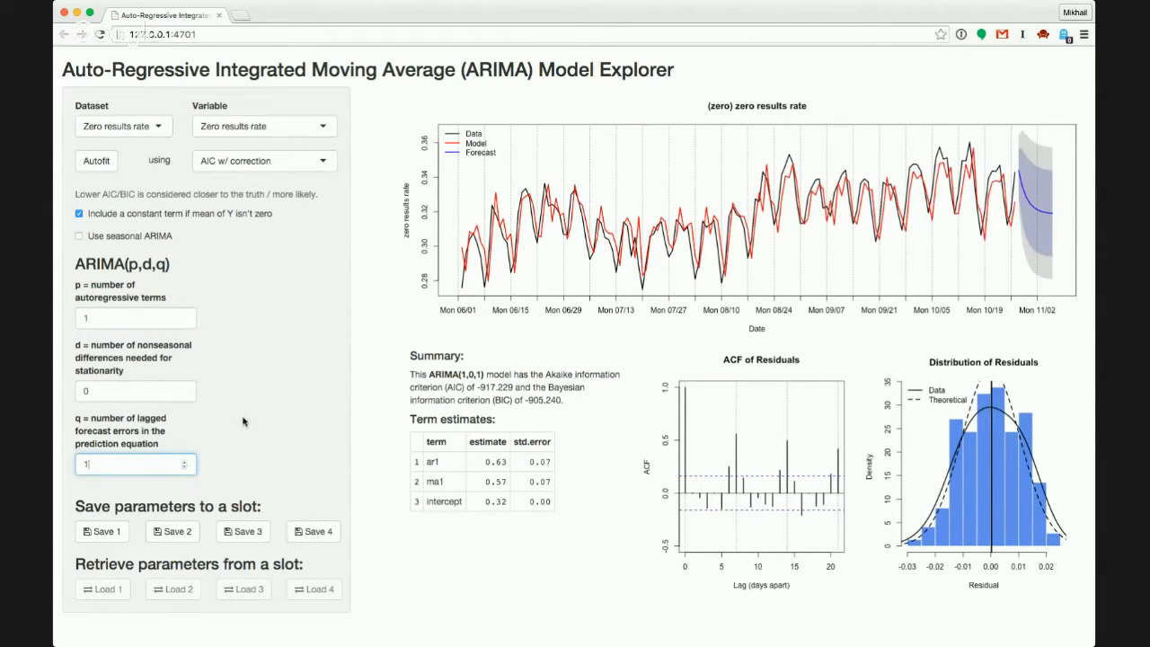
{"action": "left_click", "coordinate": [96, 162]}
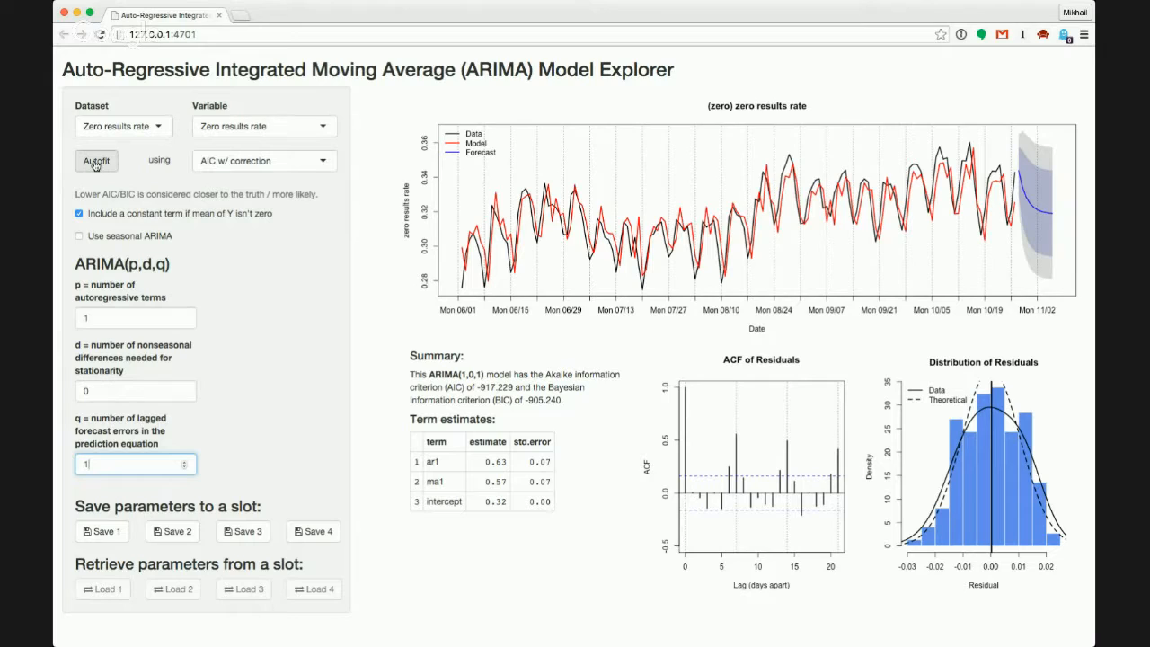
{"action": "left_click", "coordinate": [97, 162]}
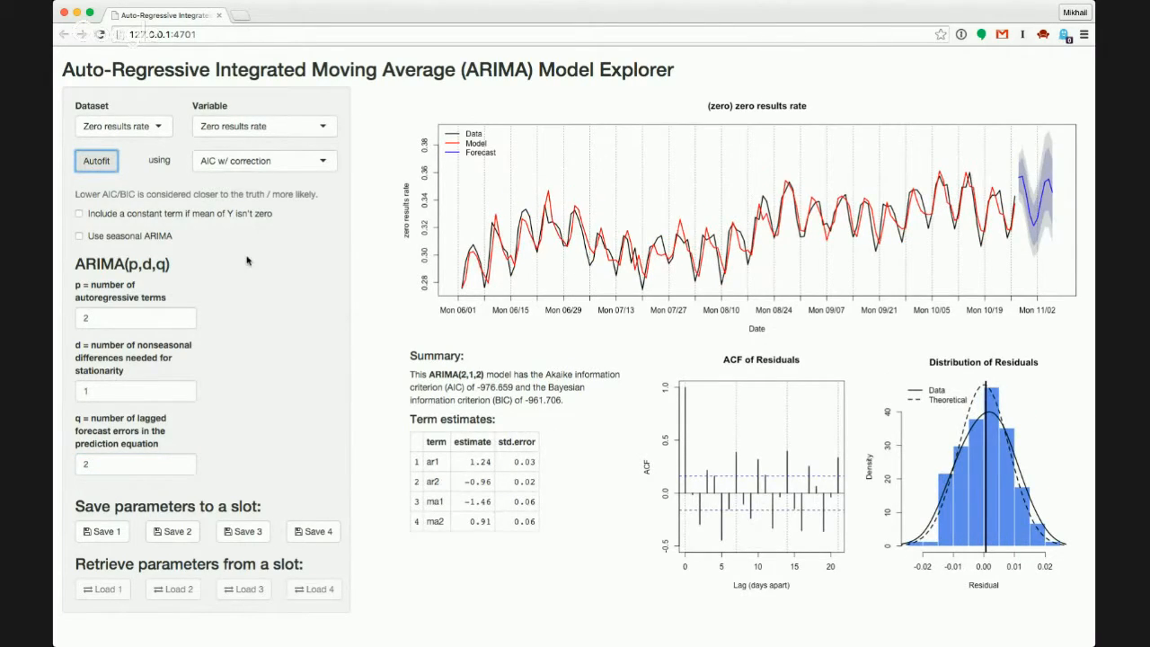
{"action": "mouse_move", "coordinate": [184, 319]}
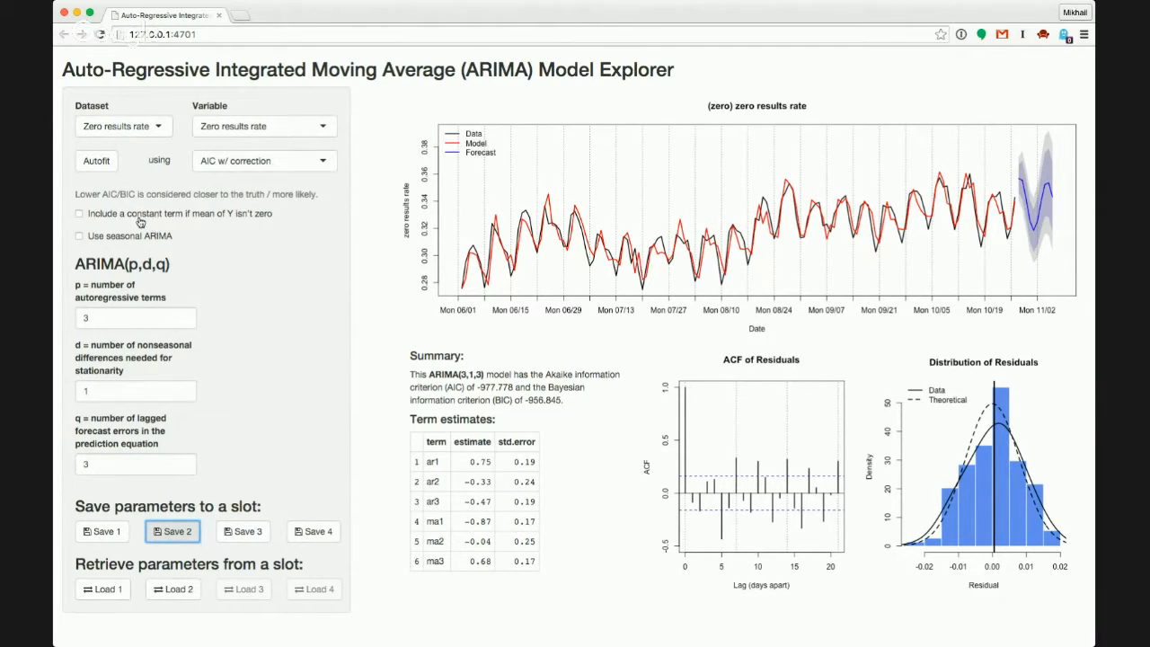
Enable seasonal ARIMA terms with period 7, fitting ARIMA(3,1,3)(1,0,1) at AIC -1027.515
{"action": "left_click", "coordinate": [80, 235]}
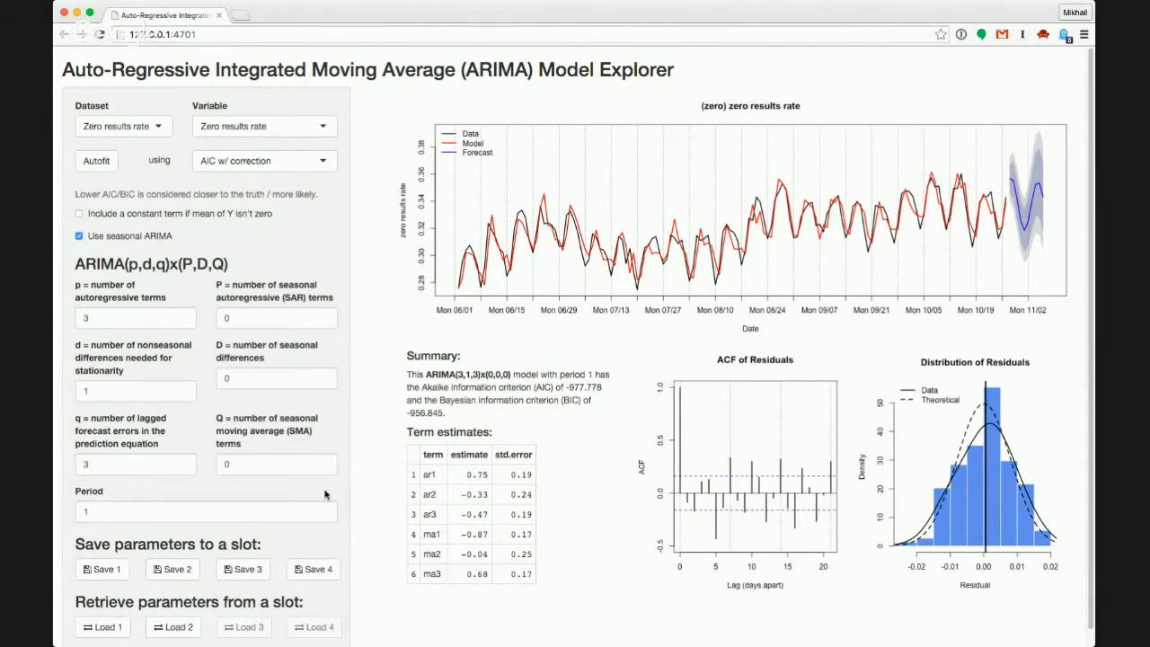
{"action": "type", "text": "5"}
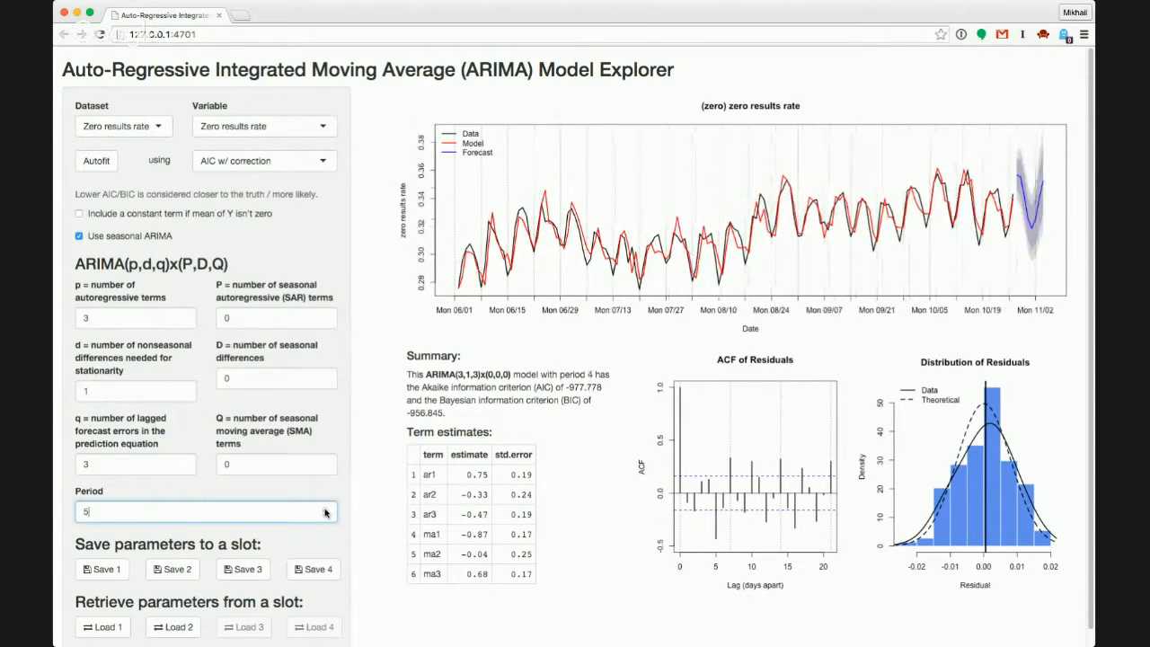
{"action": "type", "text": "7"}
{"action": "left_click", "coordinate": [276, 318]}
{"action": "type", "text": "1"}
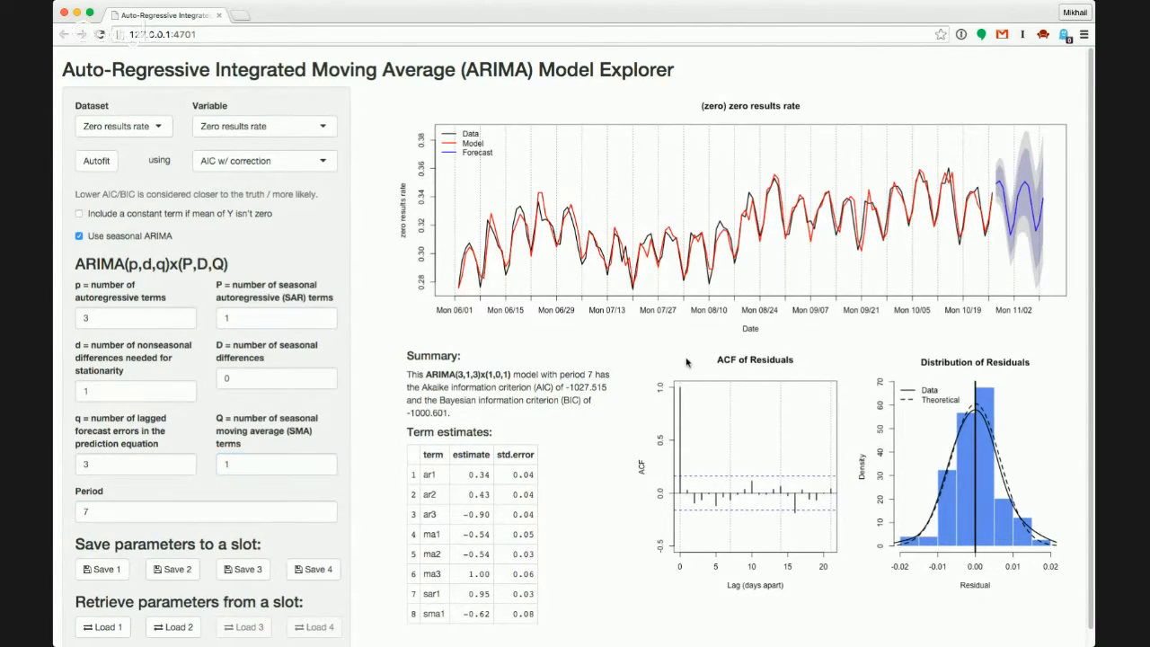
{"action": "mouse_move", "coordinate": [733, 372]}
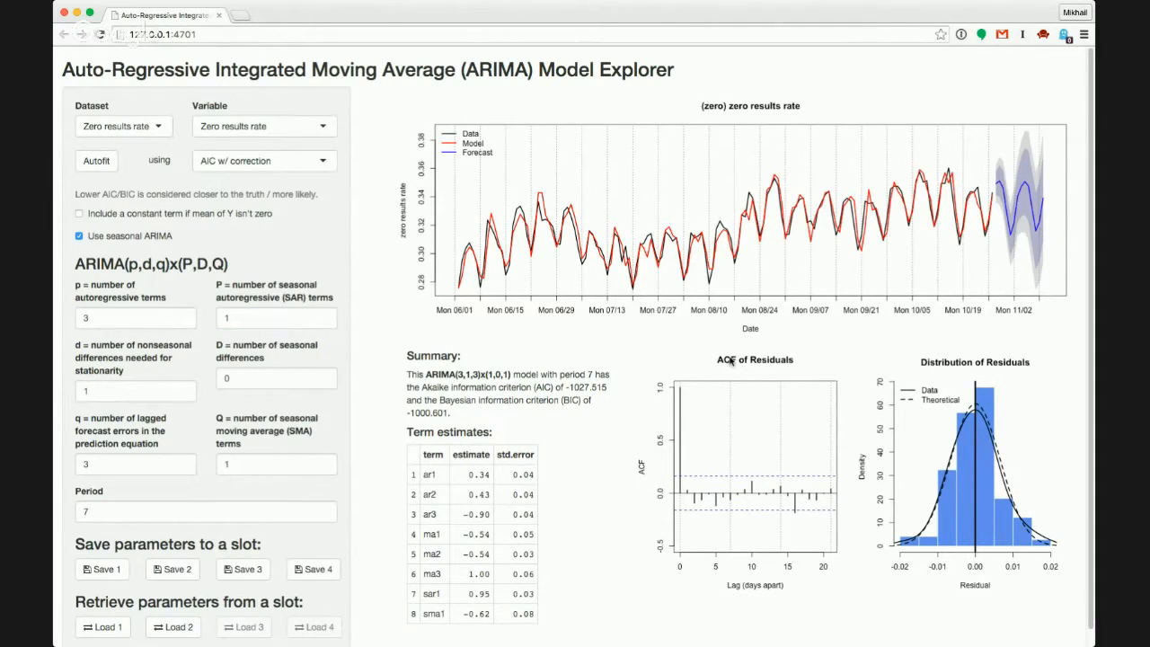
{"action": "mouse_move", "coordinate": [904, 366]}
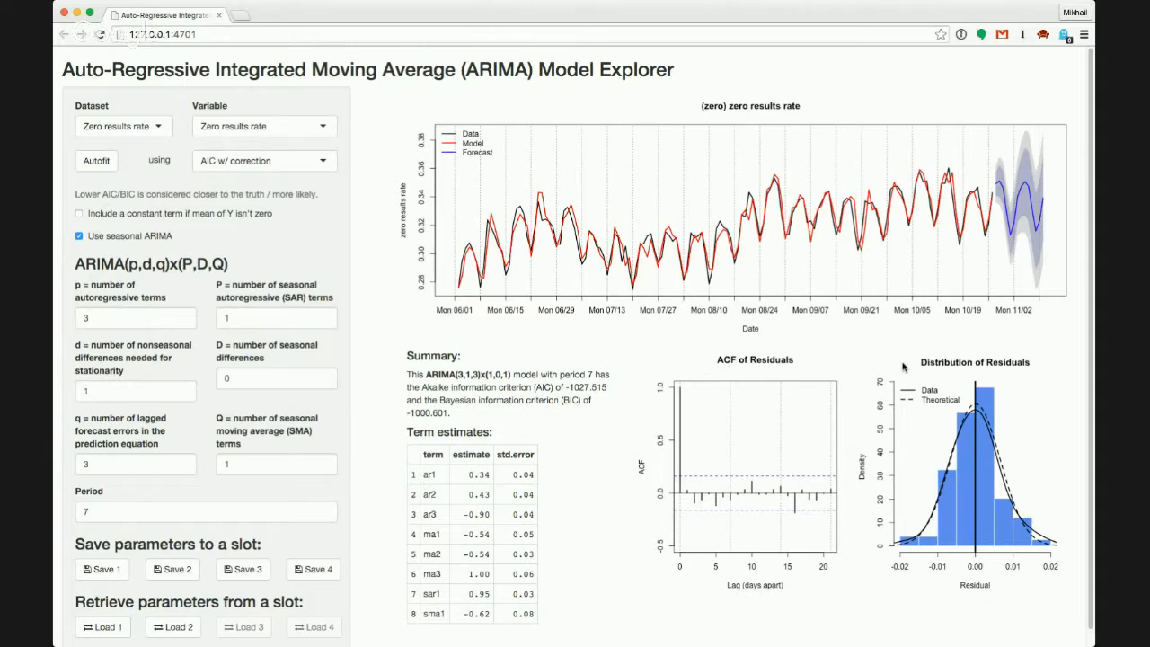
{"action": "mouse_move", "coordinate": [762, 471]}
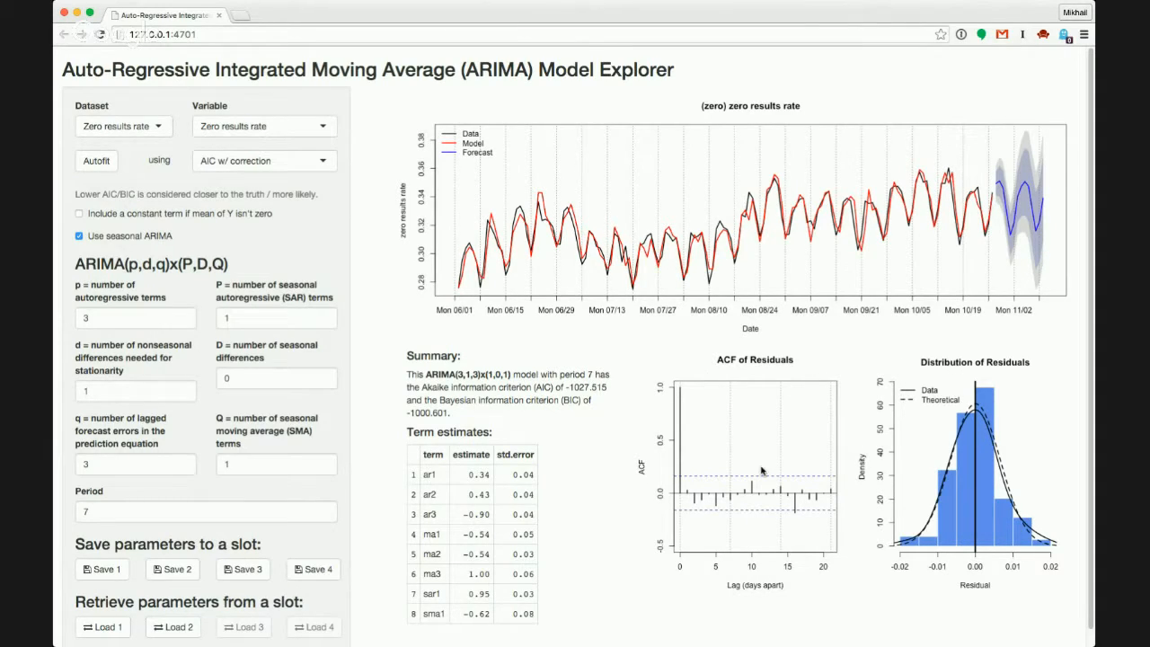
{"action": "mouse_move", "coordinate": [727, 485]}
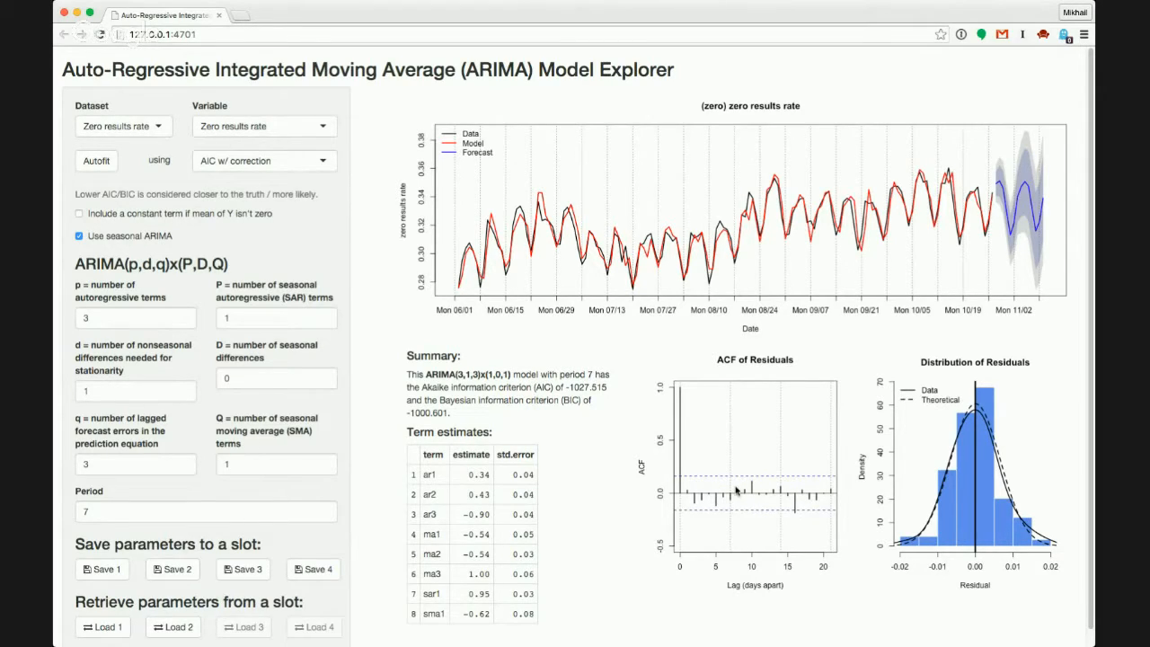
{"action": "mouse_move", "coordinate": [458, 359]}
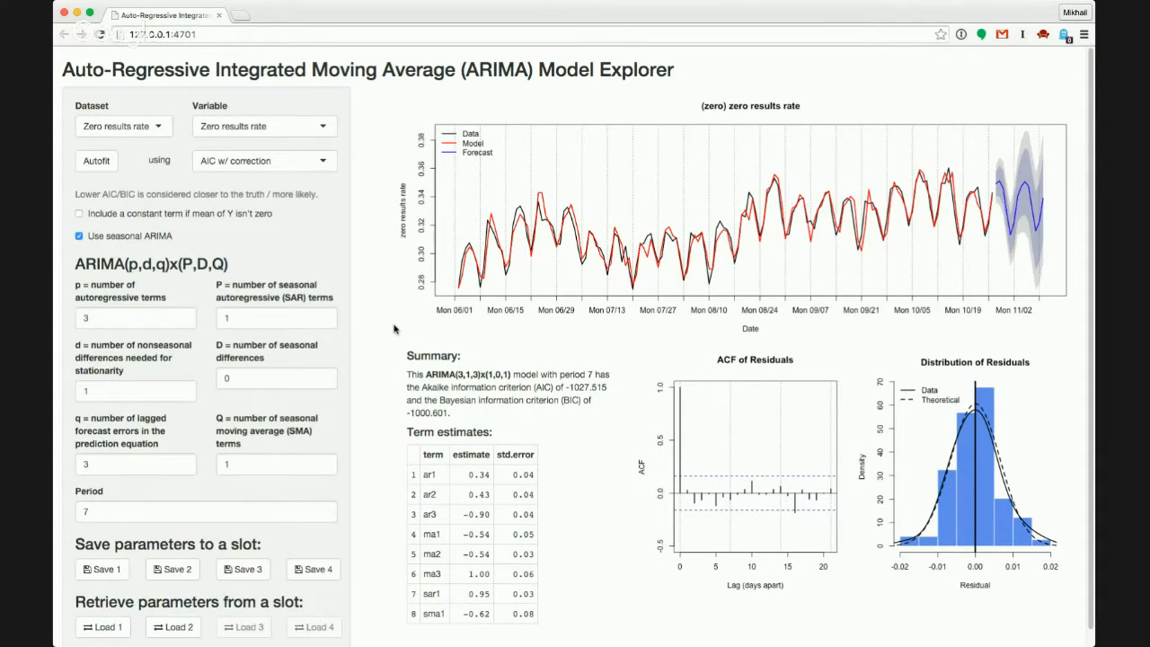
{"action": "mouse_move", "coordinate": [350, 327]}
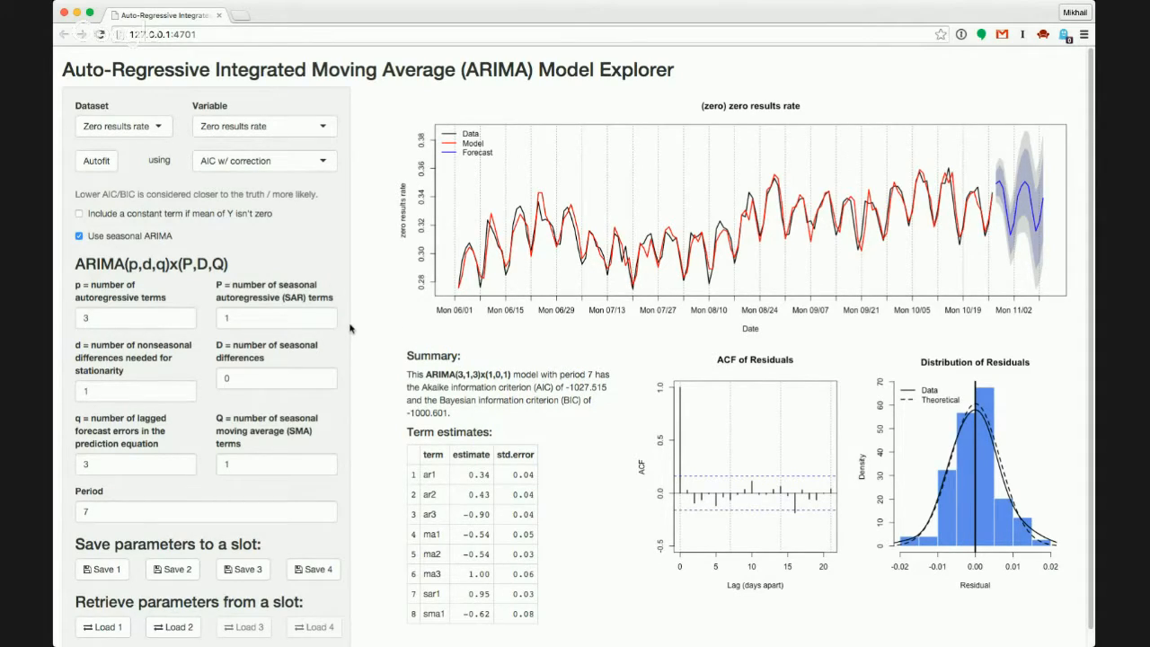
Save the seasonal model to slot 3, reload it, then restore the ARIMA(2,1,2) model from slot 1
{"action": "left_click", "coordinate": [242, 568]}
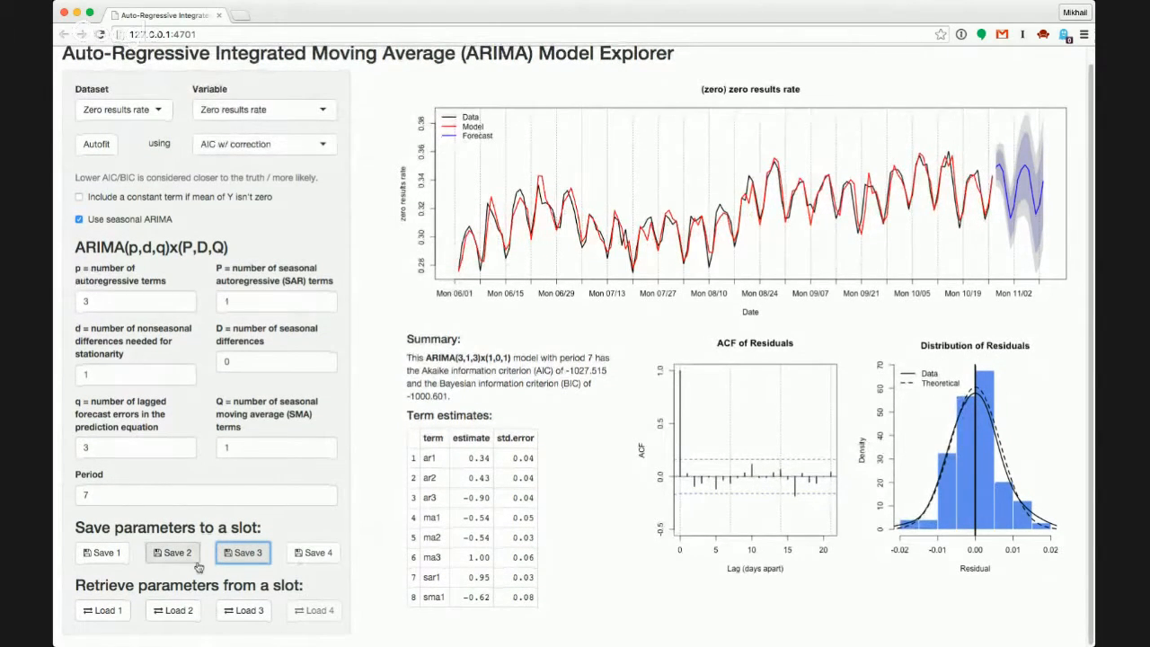
{"action": "left_click", "coordinate": [243, 553]}
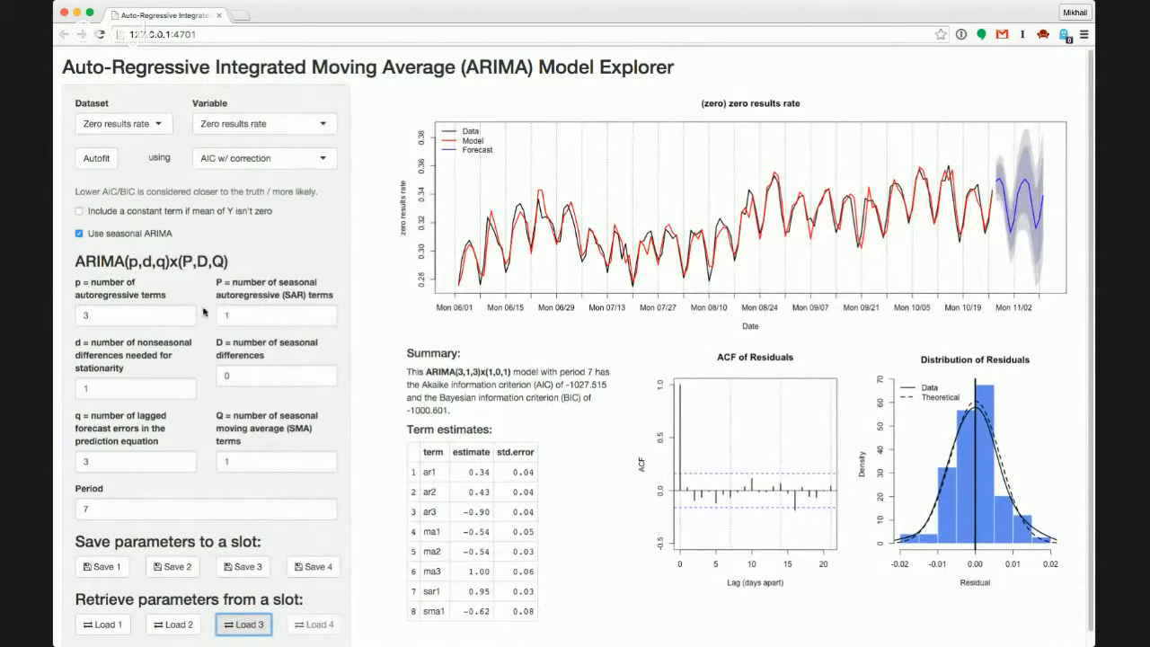
{"action": "mouse_move", "coordinate": [290, 393]}
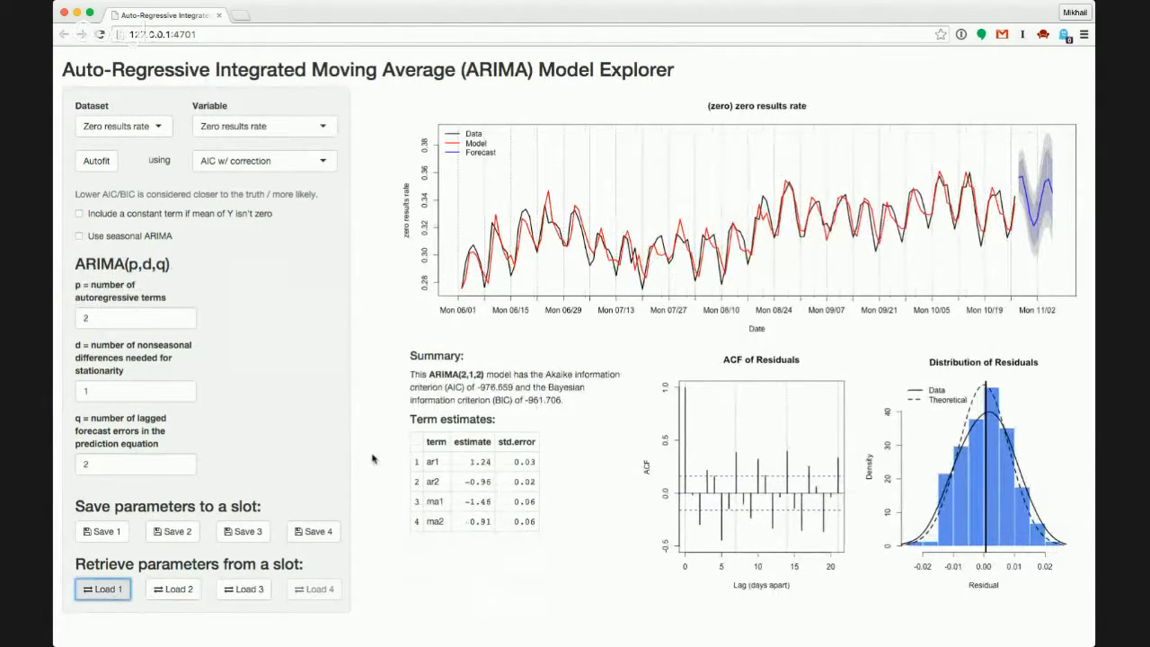
{"action": "left_click", "coordinate": [102, 589]}
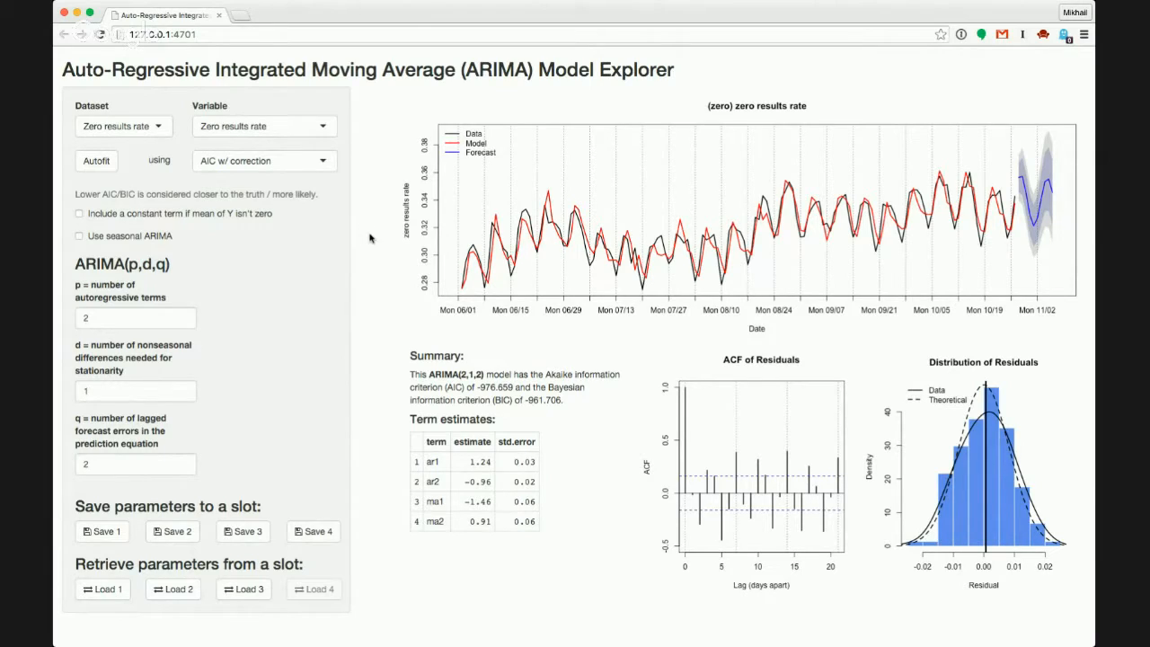
{"action": "mouse_move", "coordinate": [362, 234]}
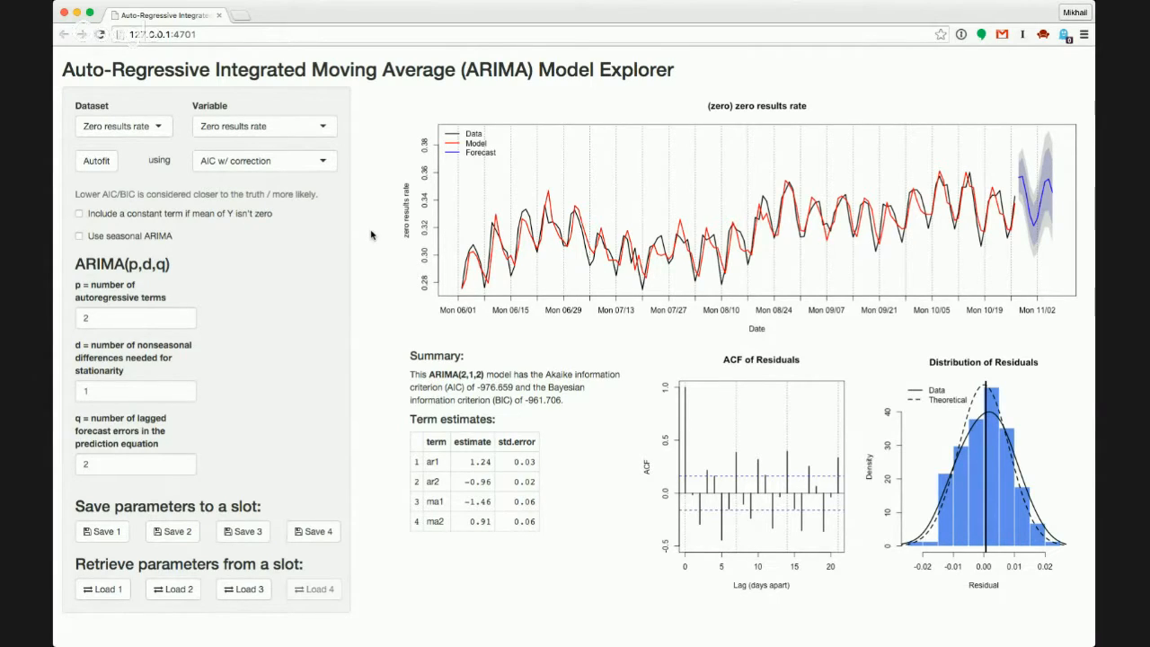
{"action": "mouse_move", "coordinate": [474, 85]}
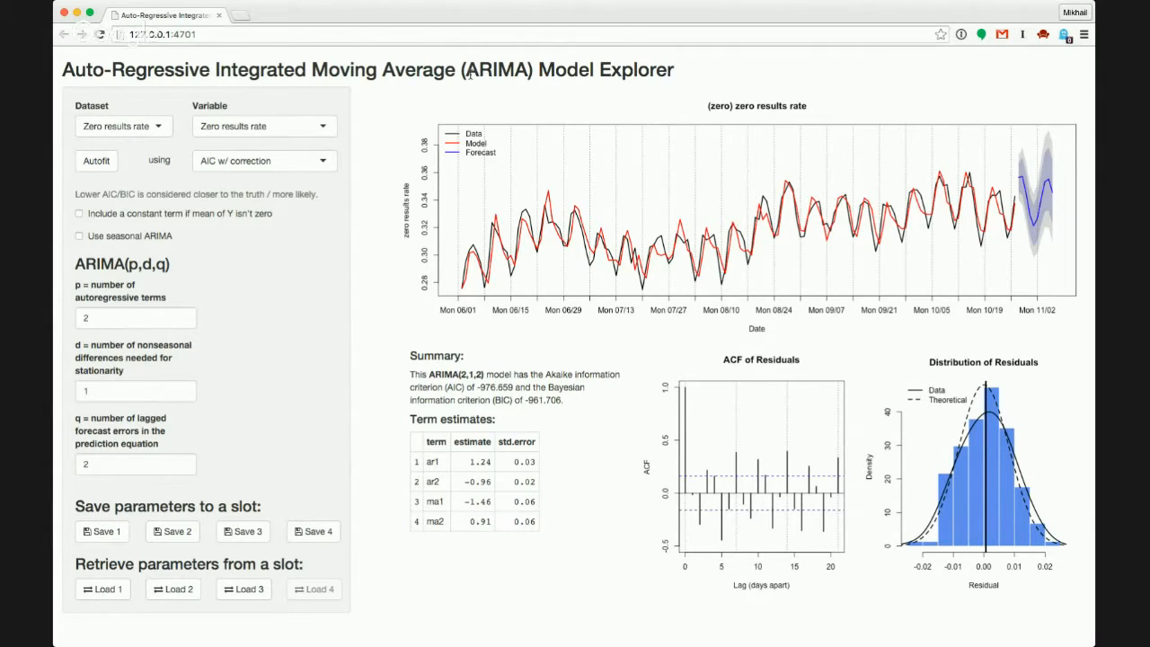
{"action": "mouse_move", "coordinate": [375, 133]}
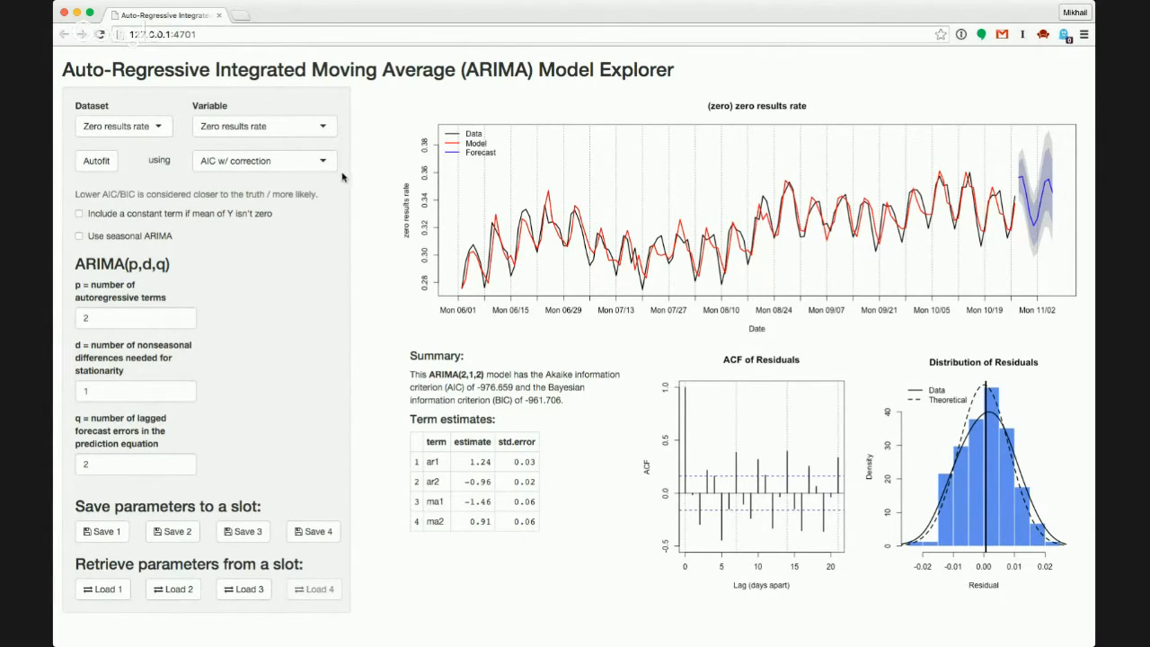
{"action": "mouse_move", "coordinate": [296, 219]}
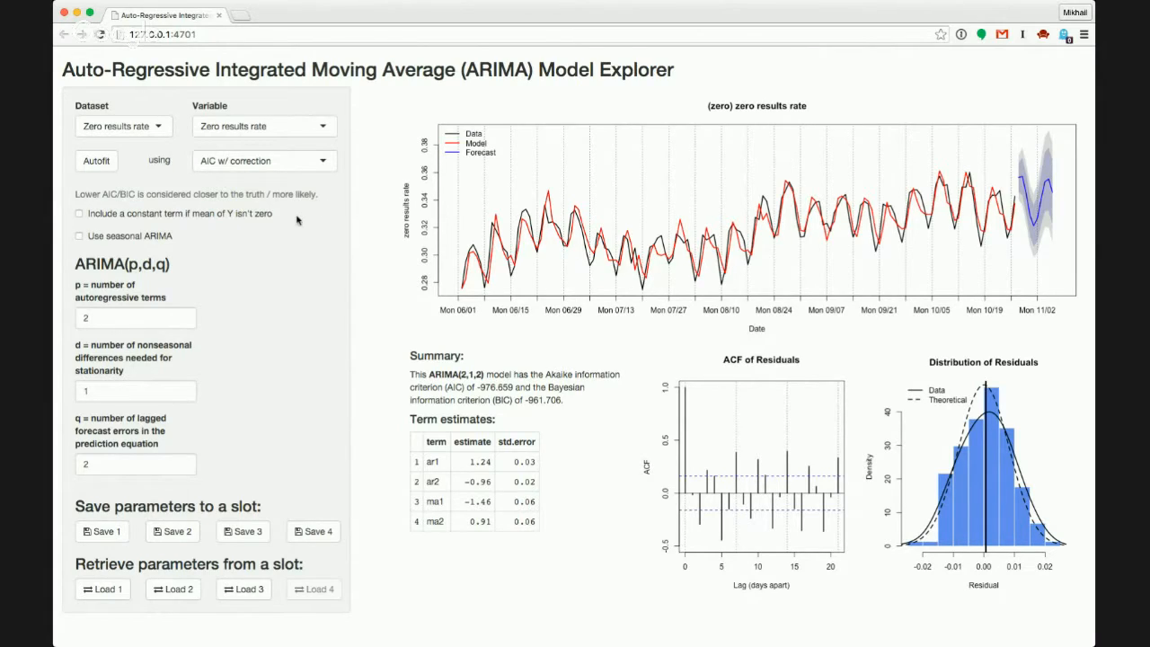
{"action": "mouse_move", "coordinate": [315, 270]}
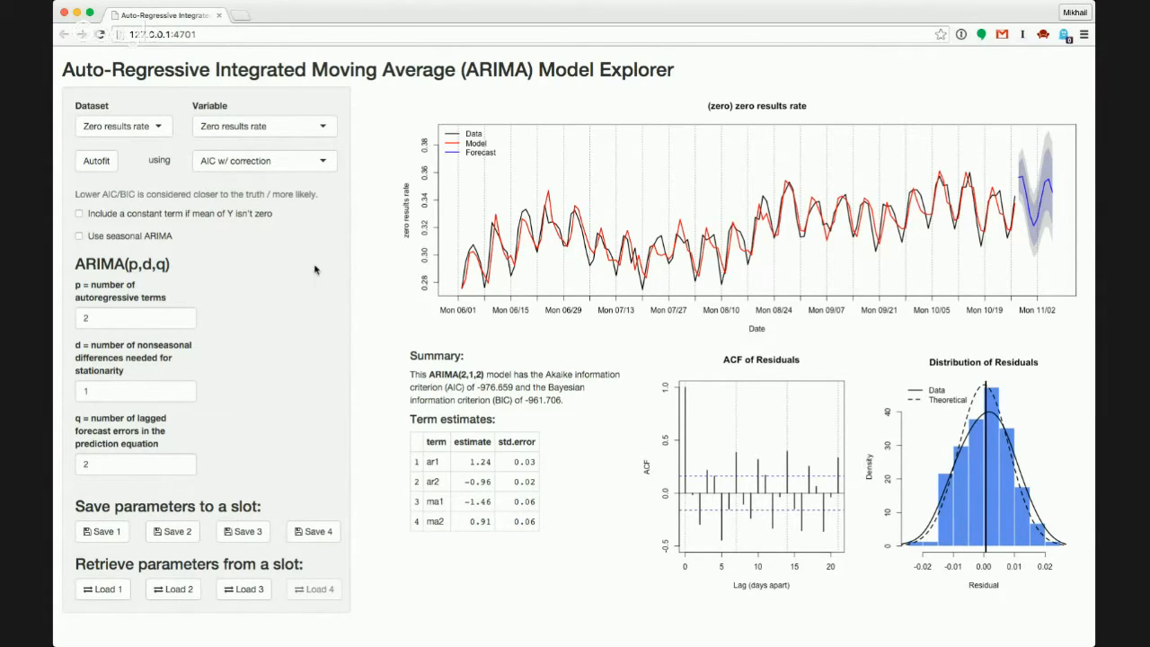
{"action": "mouse_move", "coordinate": [346, 257]}
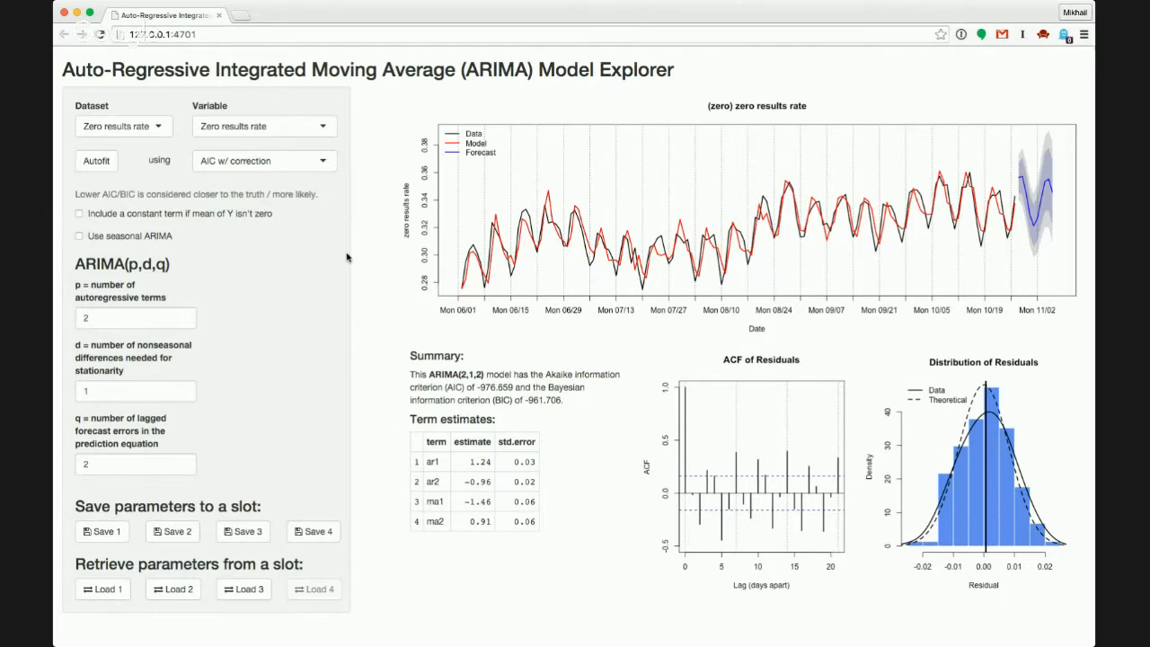